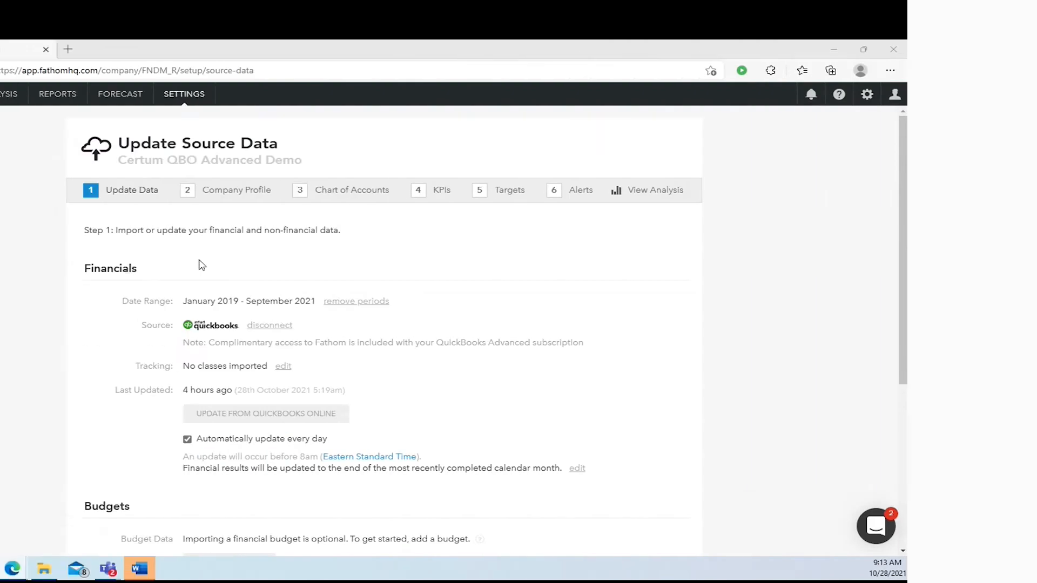
# - Open the Company Profile step to review company details, logo, default rates and currency
pyautogui.click(996, 94)
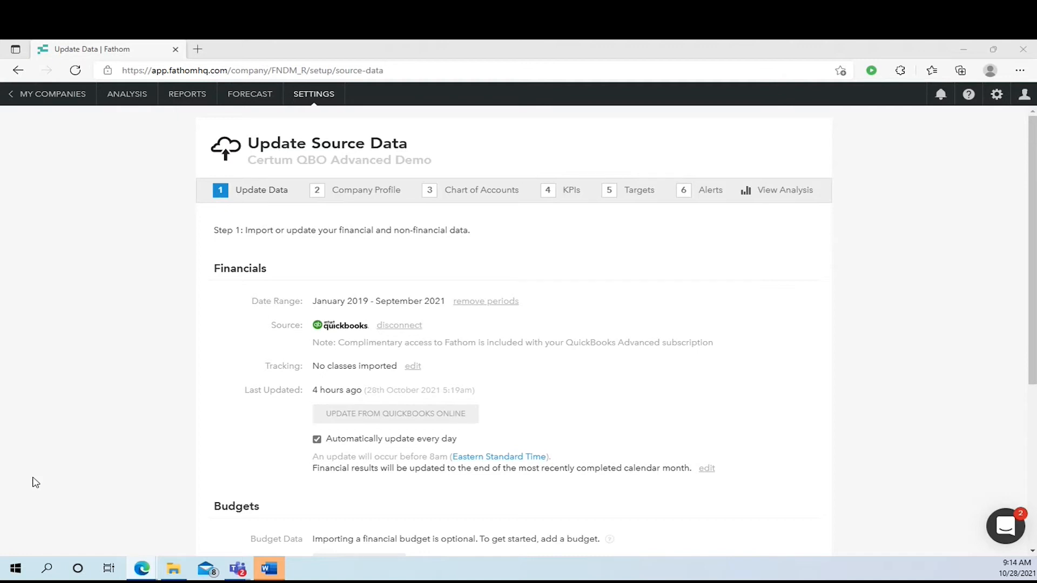
pyautogui.moveTo(263, 214)
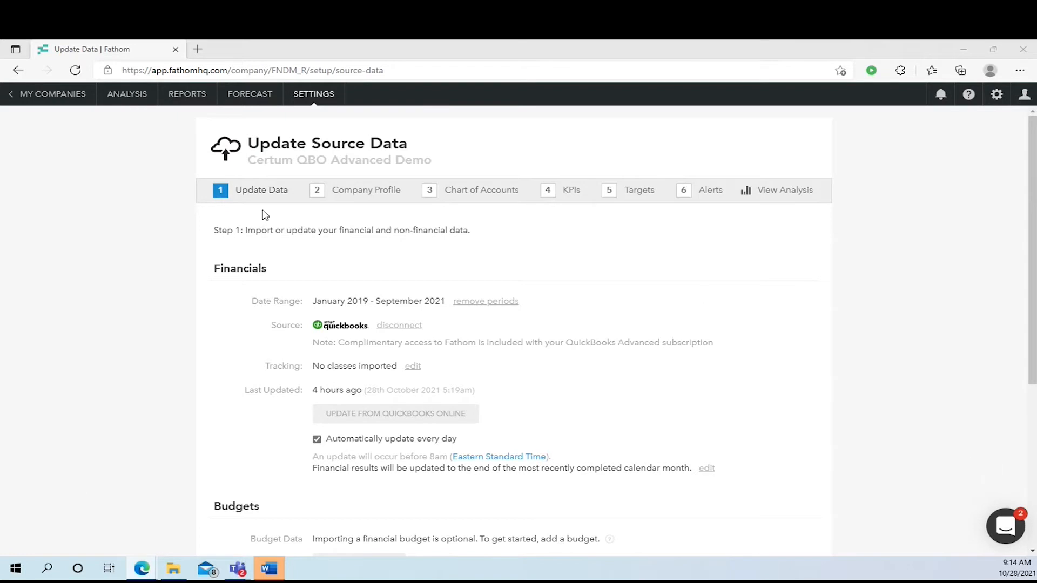
pyautogui.moveTo(468, 483)
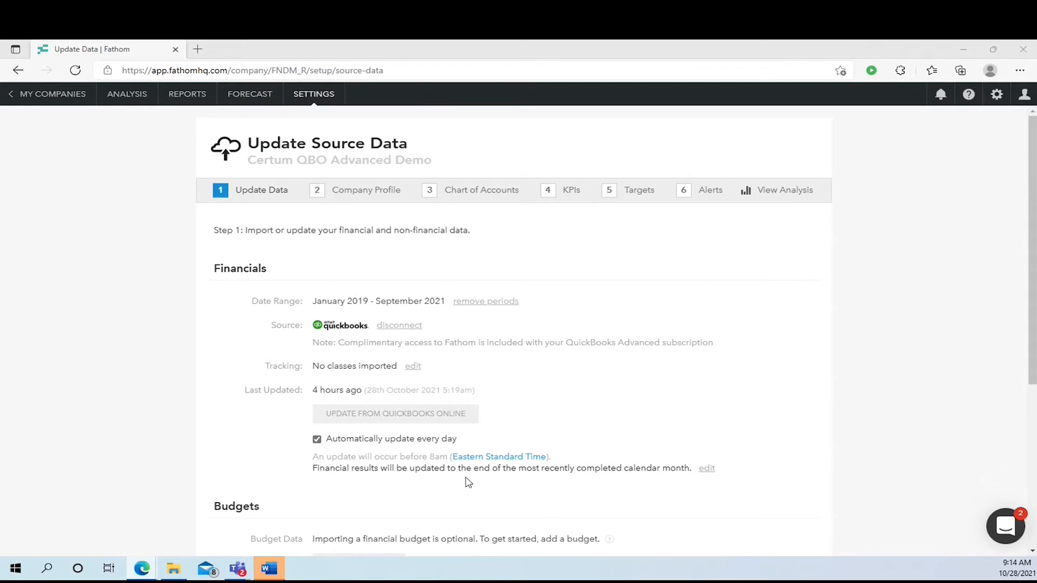
pyautogui.moveTo(341, 303)
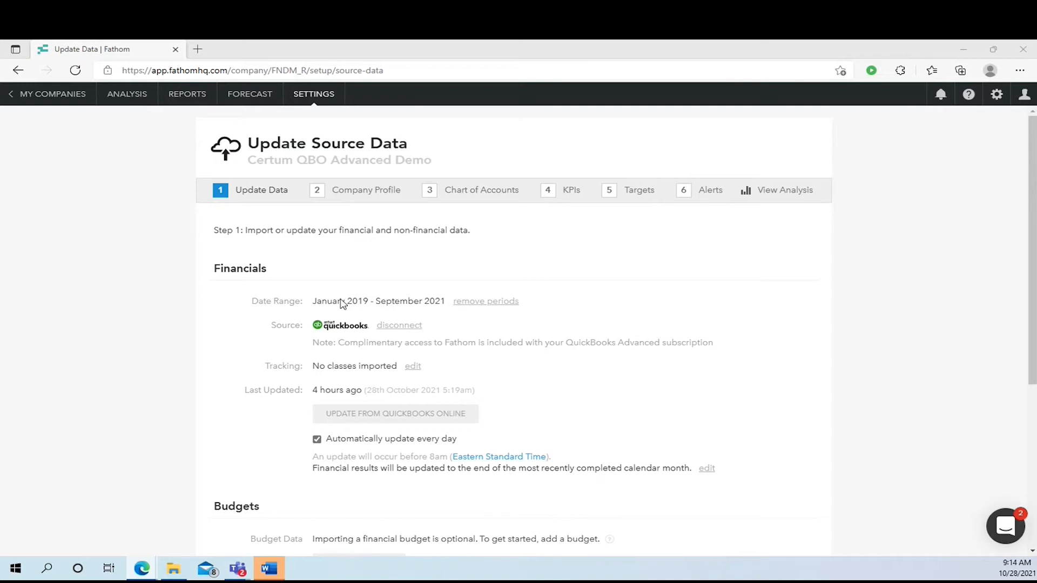
pyautogui.moveTo(109, 83)
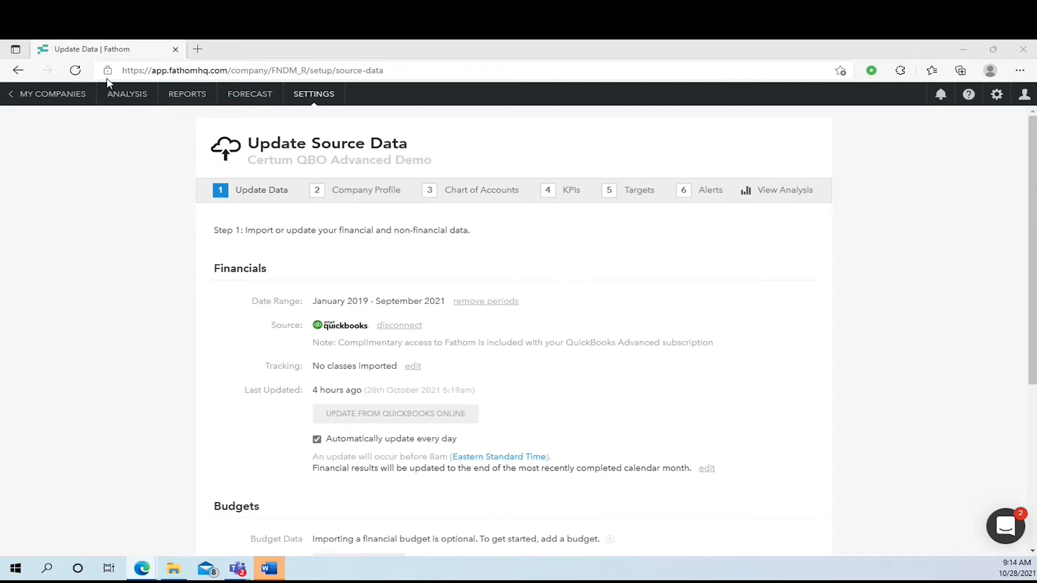
pyautogui.moveTo(312, 301)
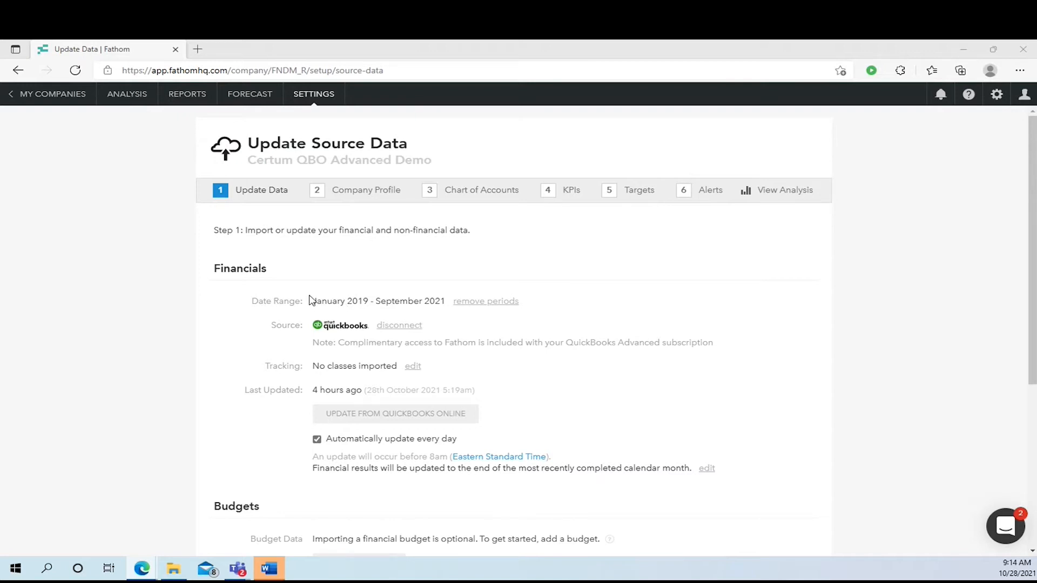
pyautogui.moveTo(719, 329)
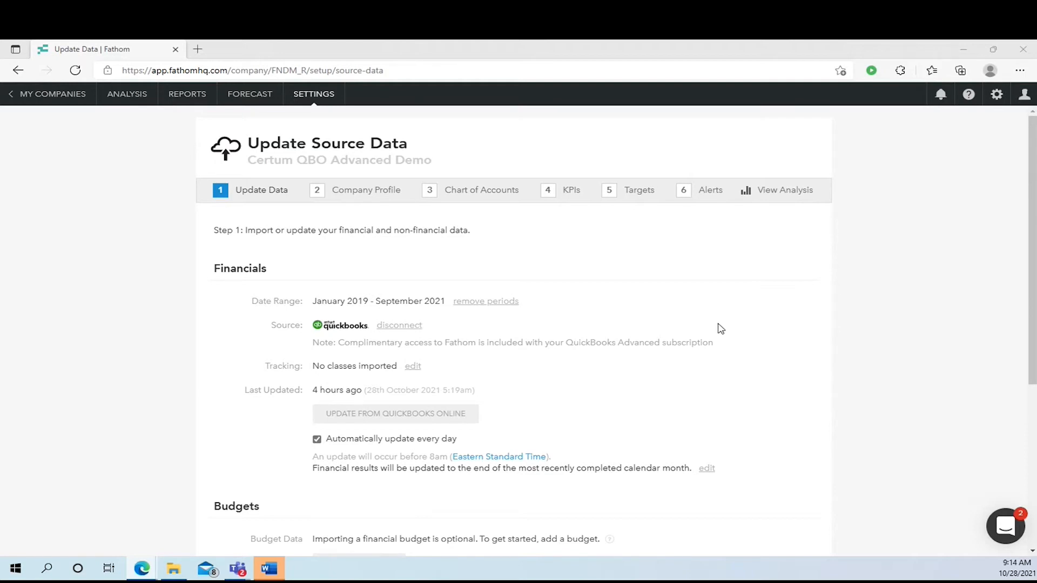
pyautogui.scroll(-3)
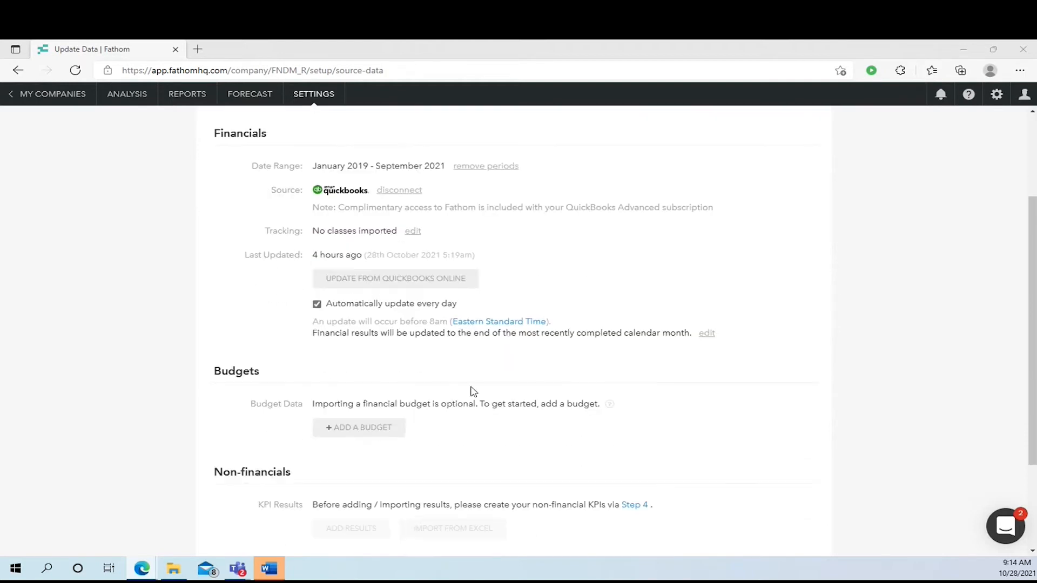
pyautogui.moveTo(343, 443)
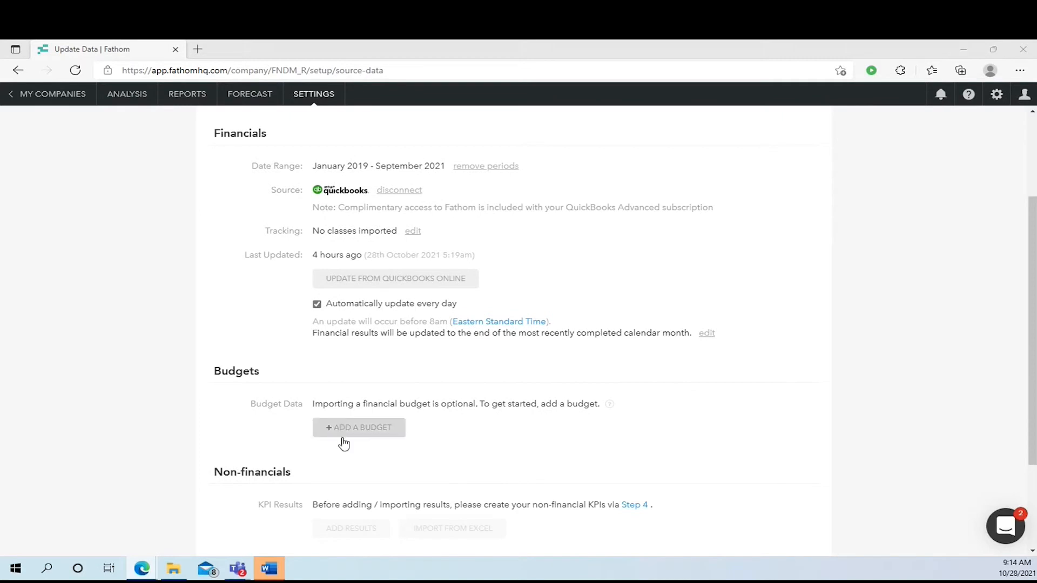
pyautogui.scroll(-3)
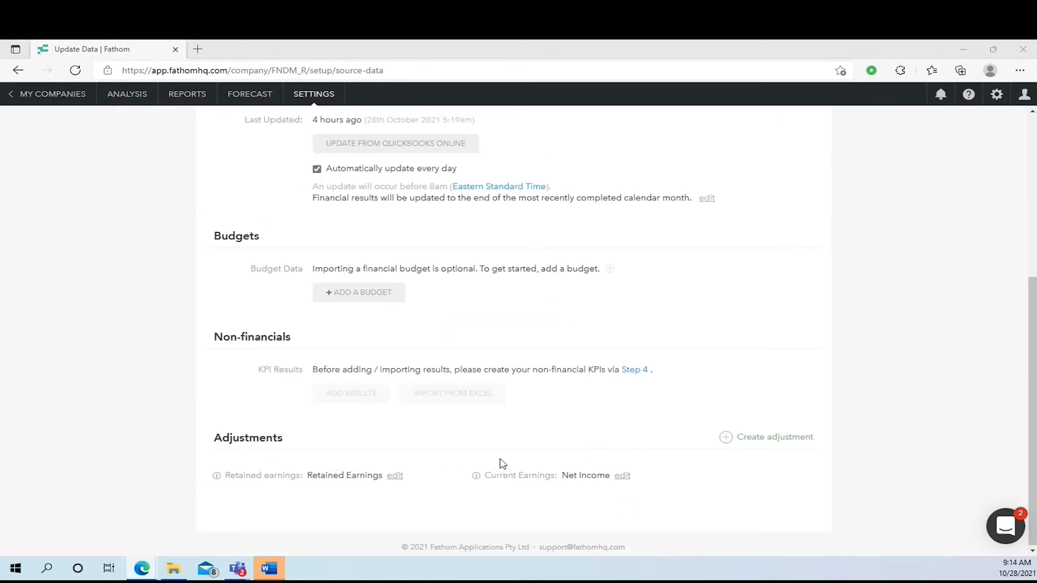
pyautogui.moveTo(601, 365)
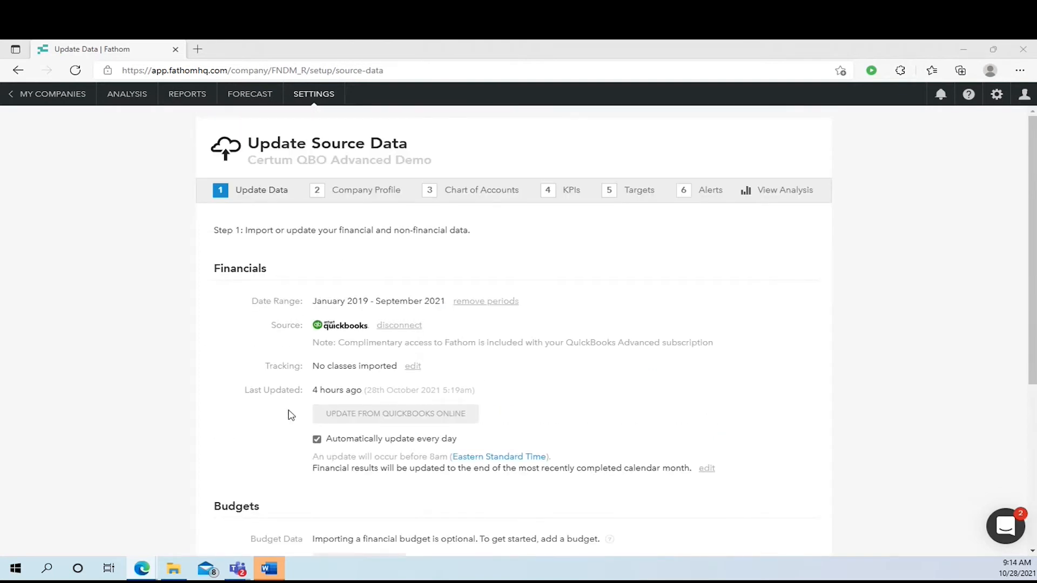
pyautogui.click(366, 189)
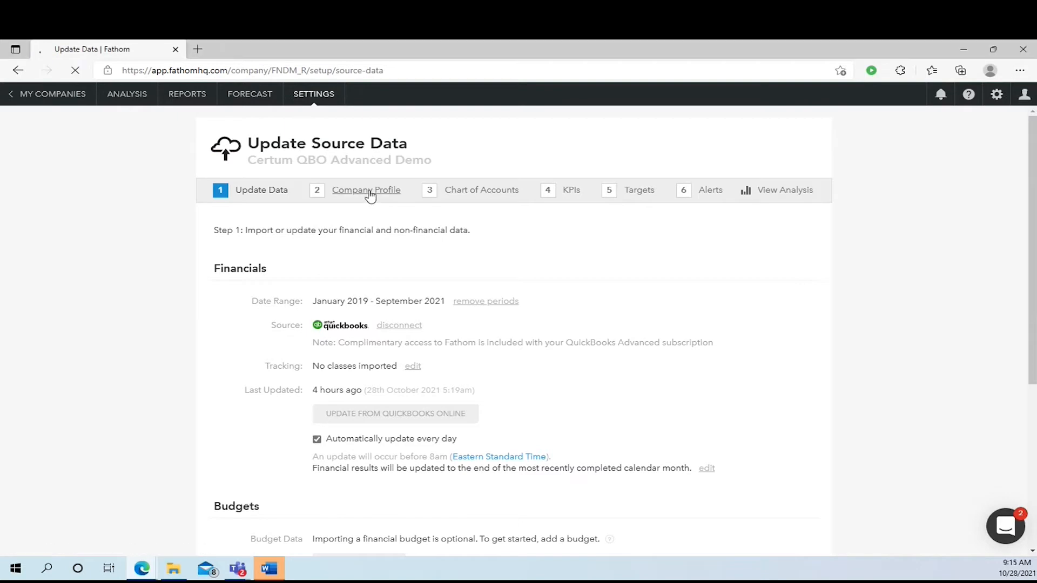
pyautogui.click(365, 190)
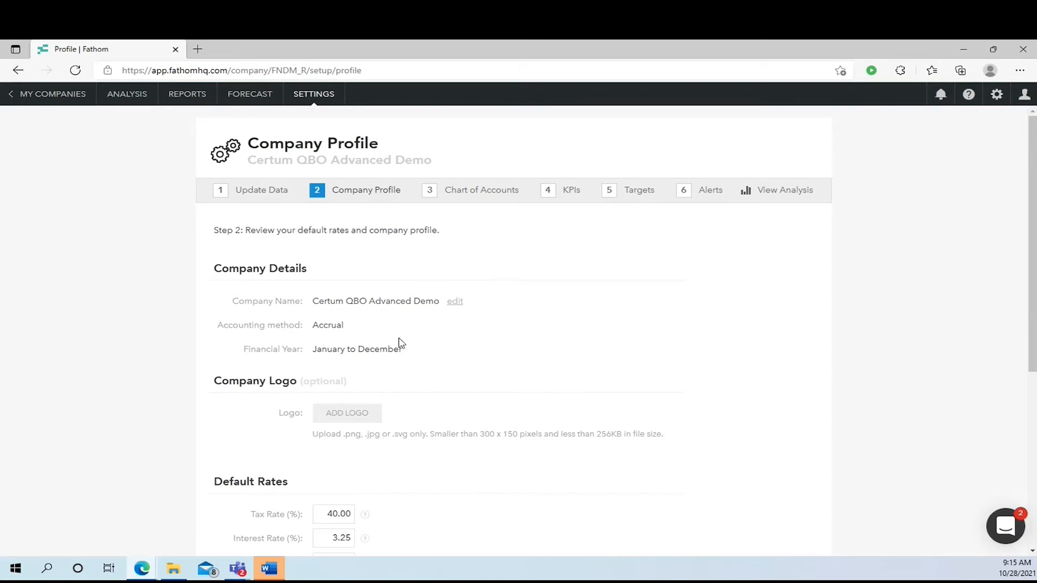
pyautogui.scroll(-3)
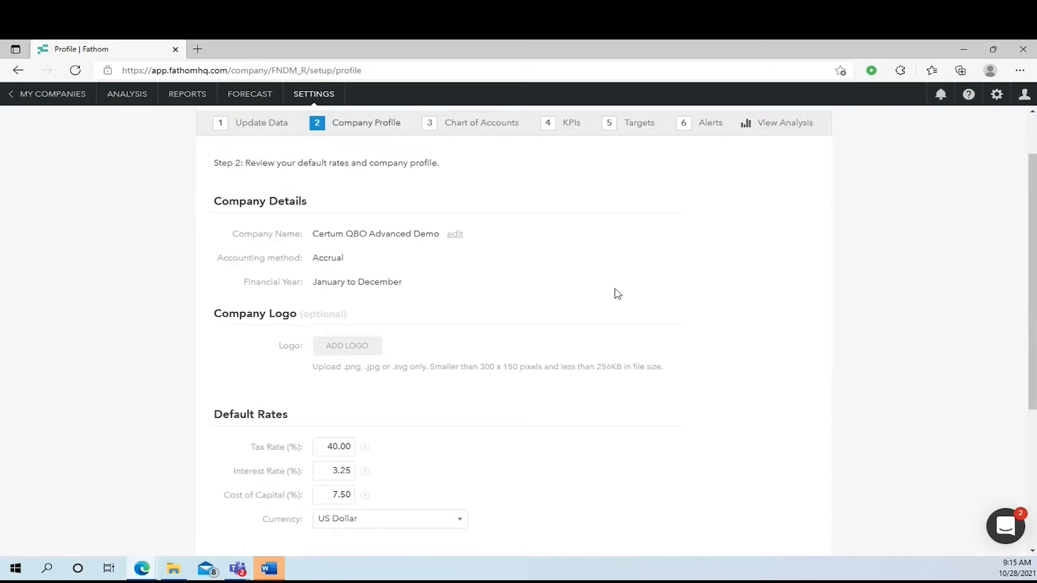
pyautogui.scroll(-3)
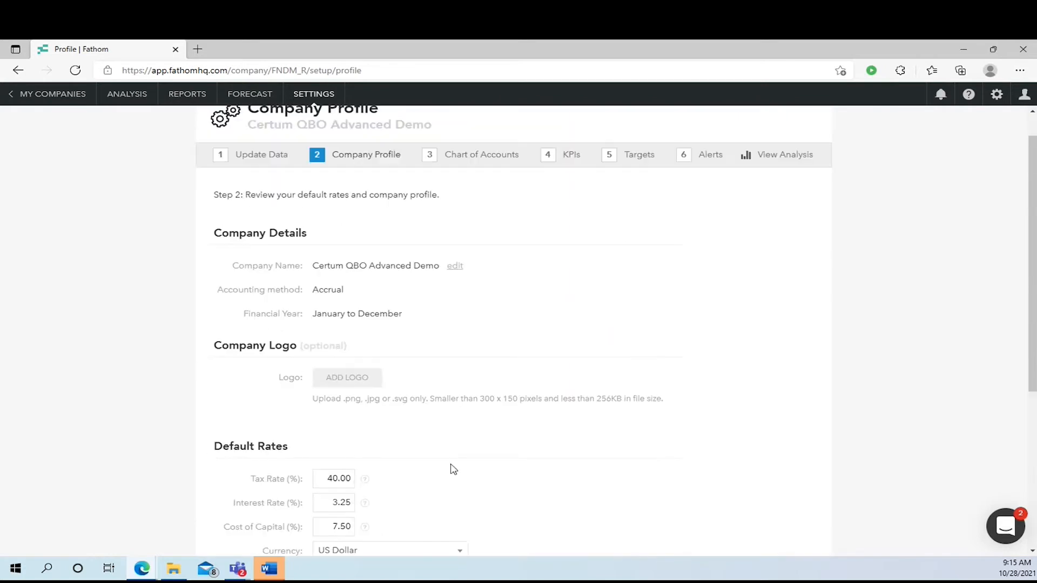
pyautogui.moveTo(420, 175)
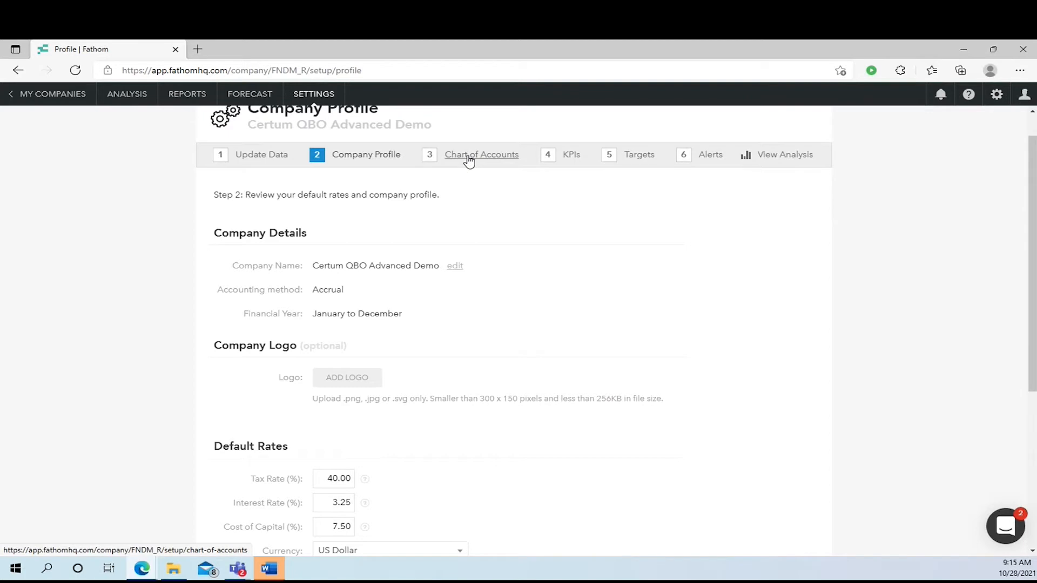
# - Open the Chart of Accounts step and view reclassify options for Construction Income
pyautogui.click(481, 154)
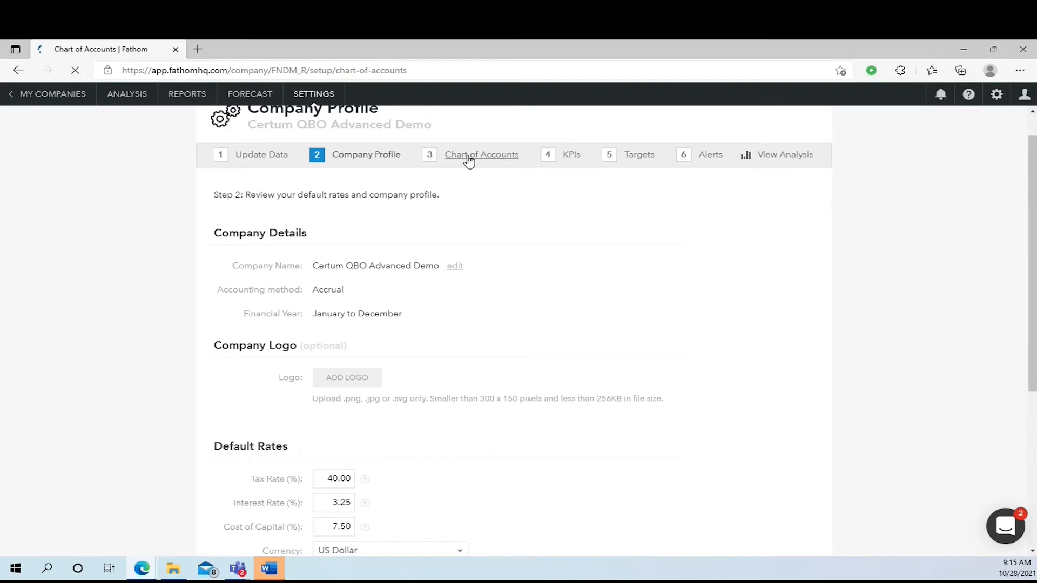
pyautogui.click(480, 154)
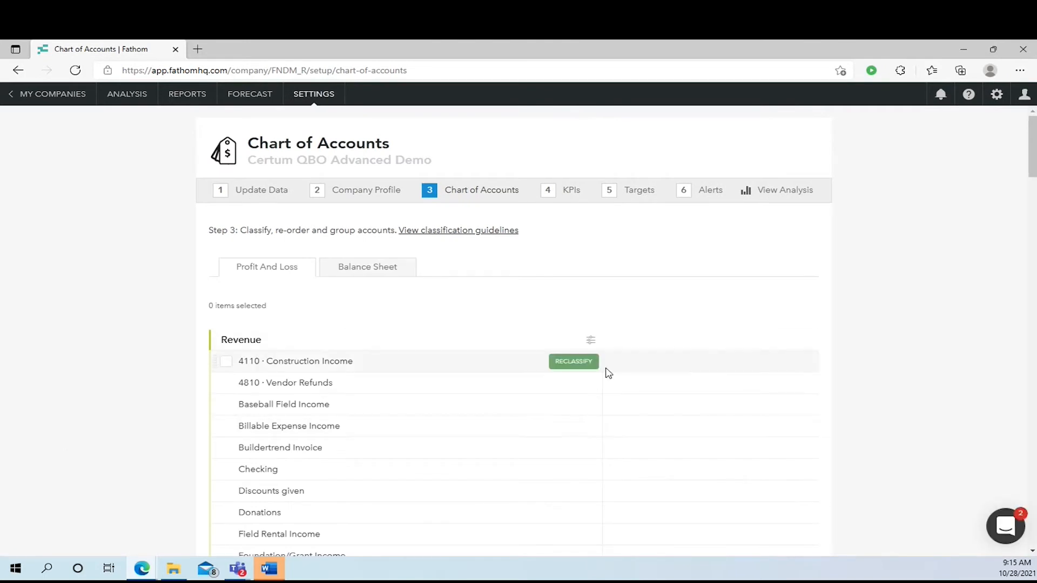
pyautogui.moveTo(602, 416)
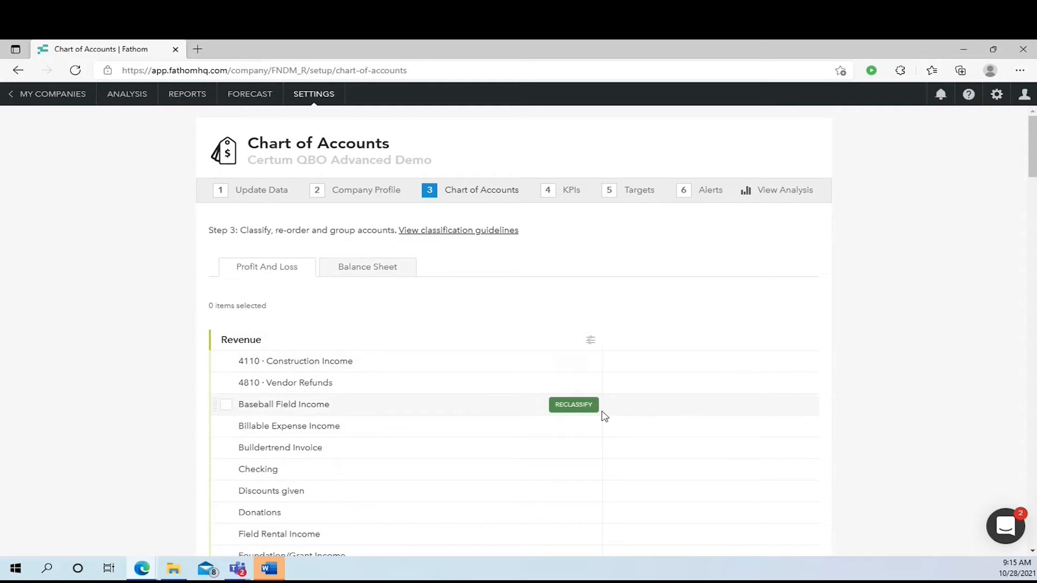
pyautogui.moveTo(625, 434)
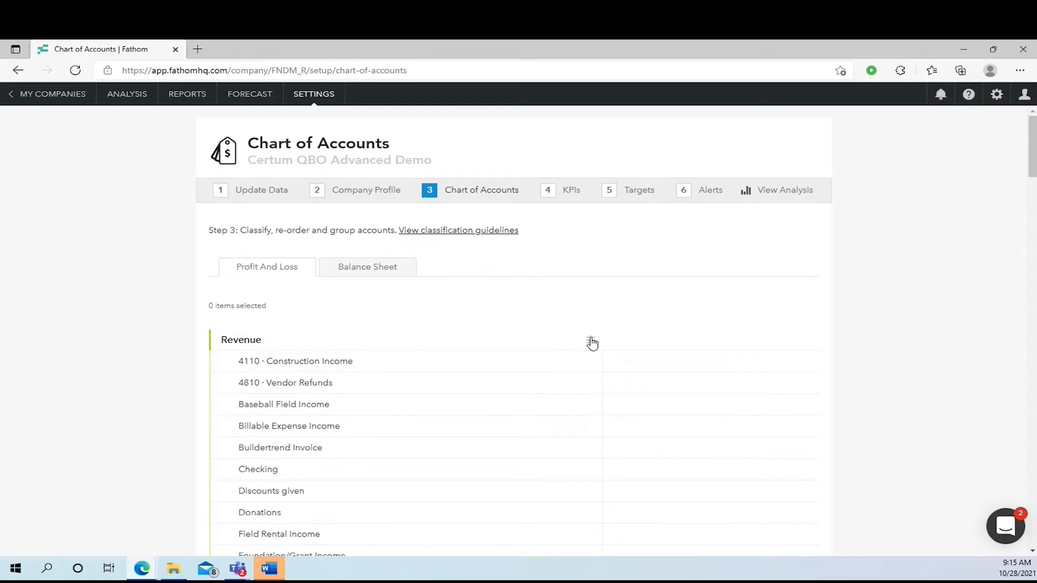
pyautogui.click(590, 339)
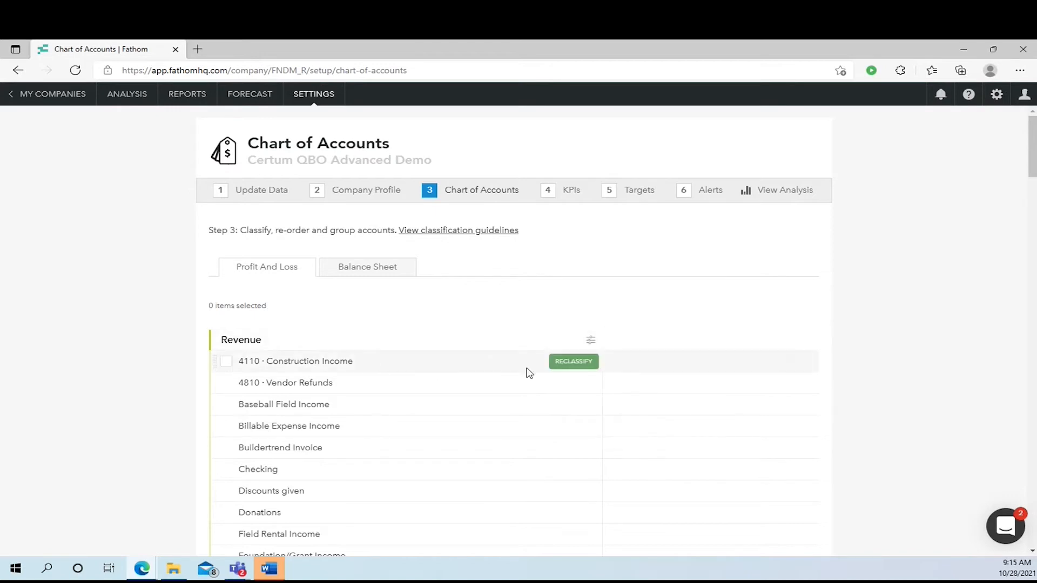
pyautogui.moveTo(516, 371)
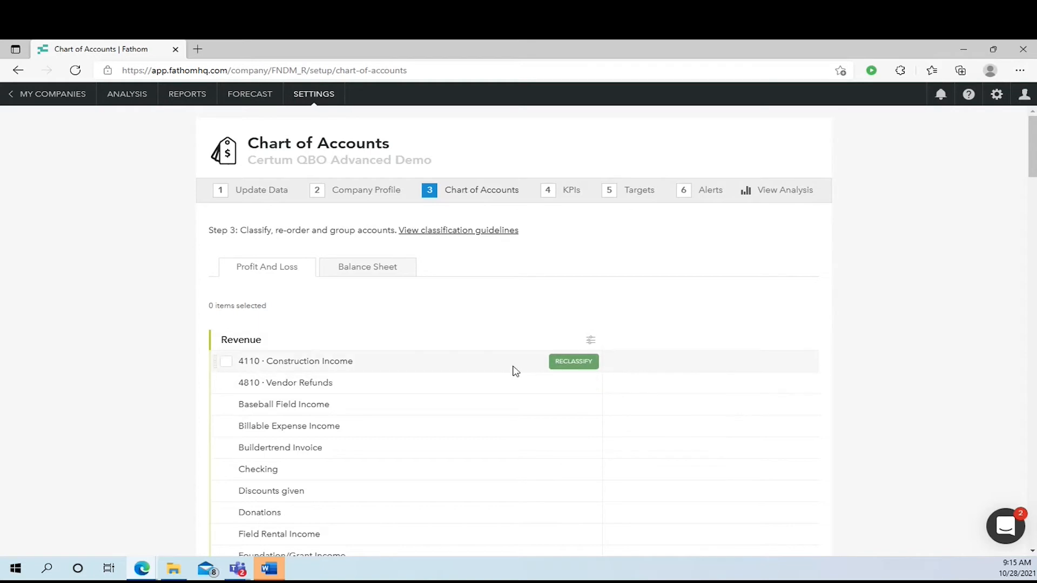
pyautogui.click(573, 362)
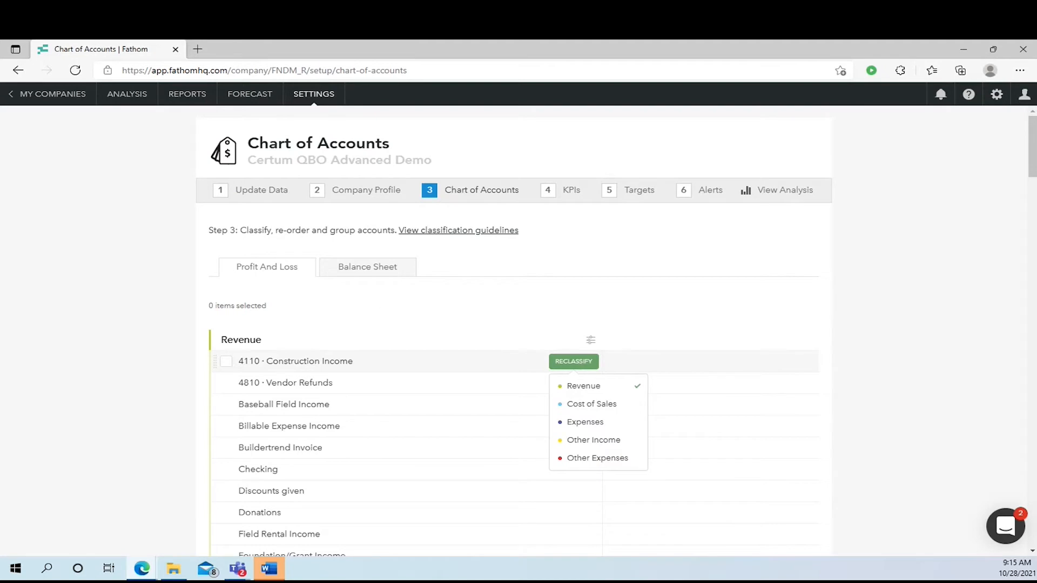
pyautogui.moveTo(423, 271)
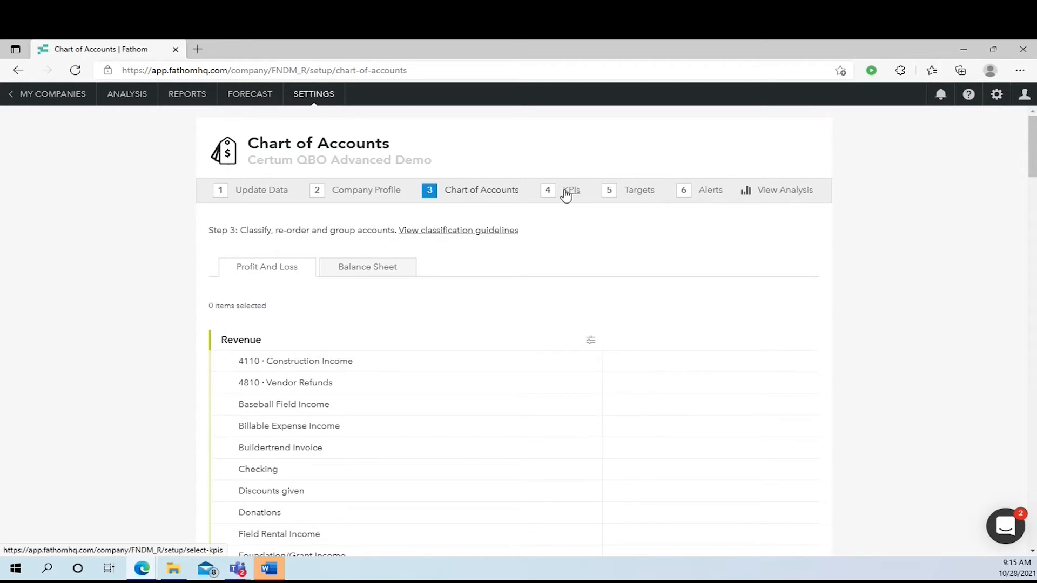
# - Open the KPIs step listing 23 Profitability and Activity KPIs with importance ratings
pyautogui.click(570, 189)
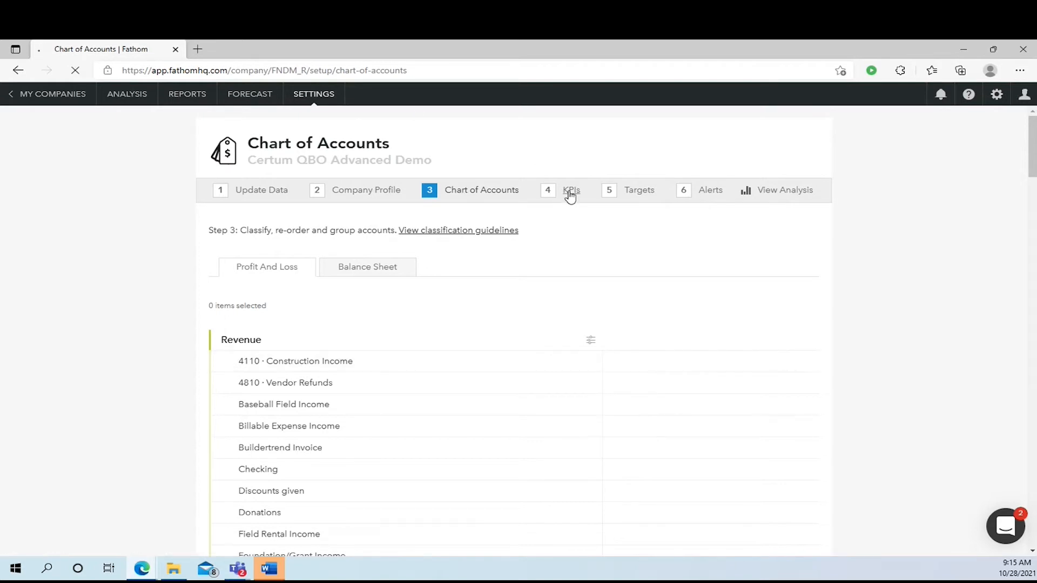
pyautogui.click(571, 189)
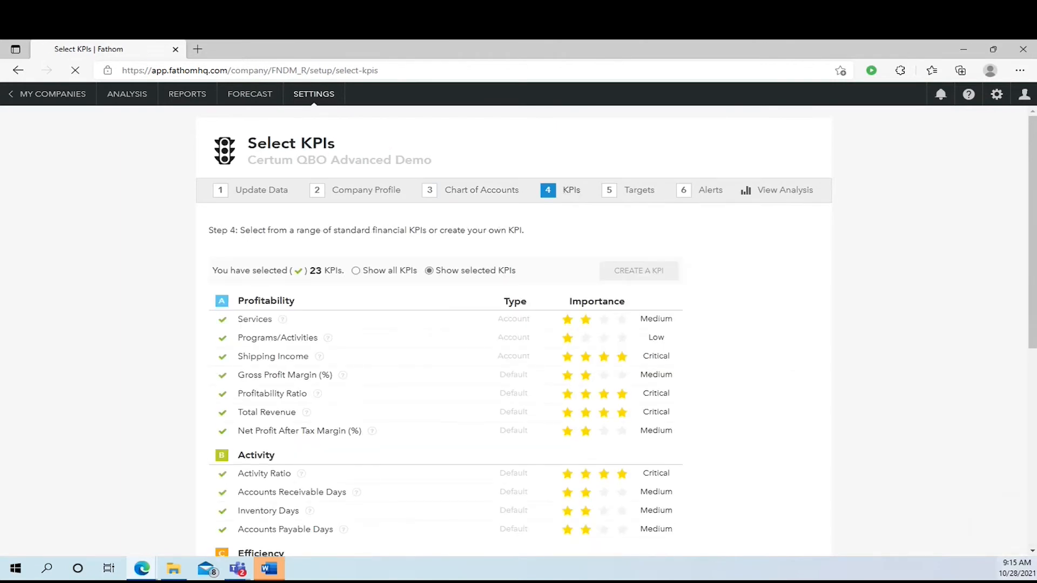
pyautogui.moveTo(334, 483)
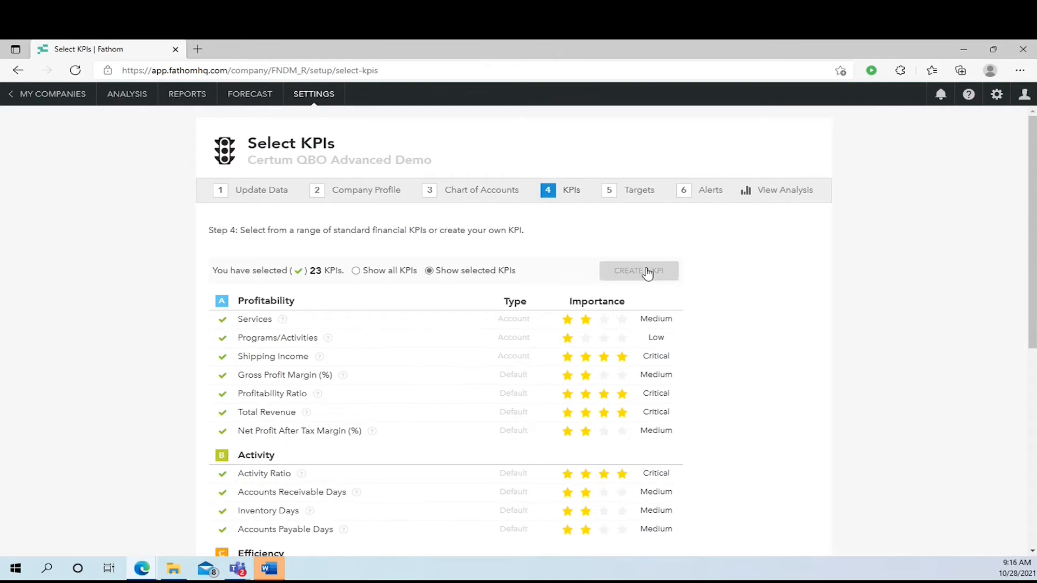
# - Open Create a KPI to see Non-financial, Account Watch, Formula and KPI Library types
pyautogui.click(637, 271)
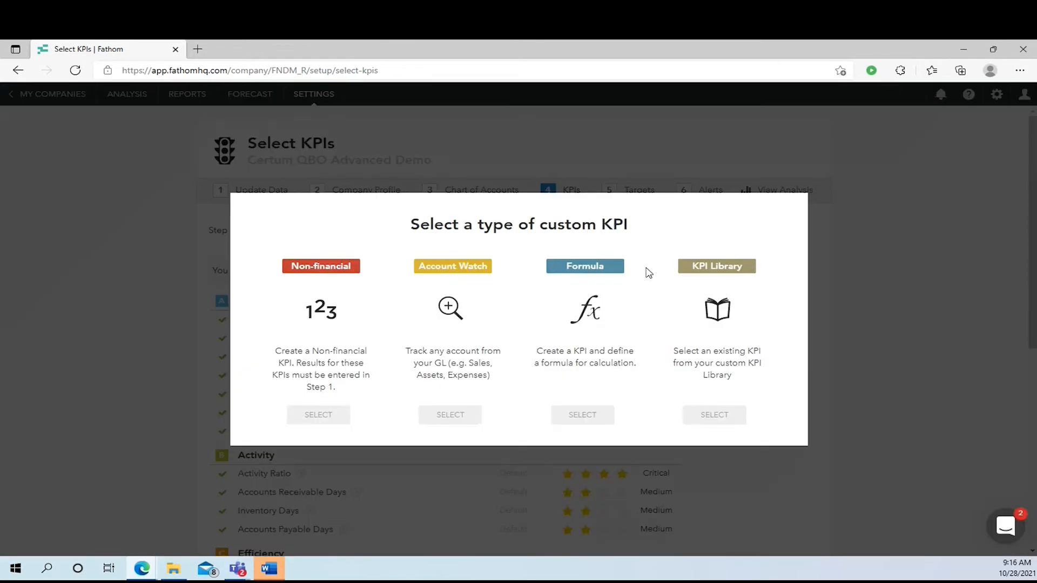
pyautogui.moveTo(301, 220)
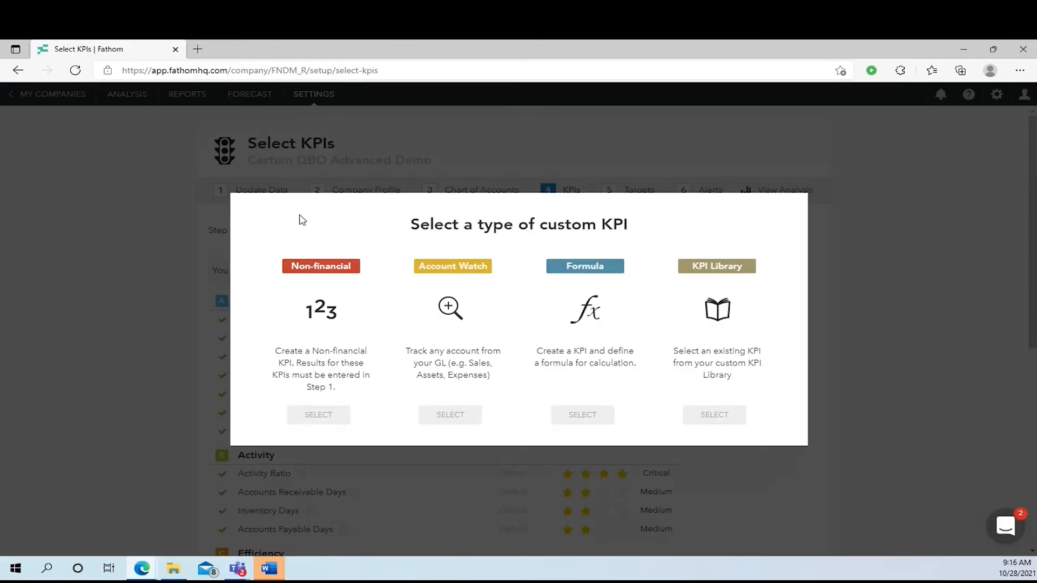
pyautogui.moveTo(316, 379)
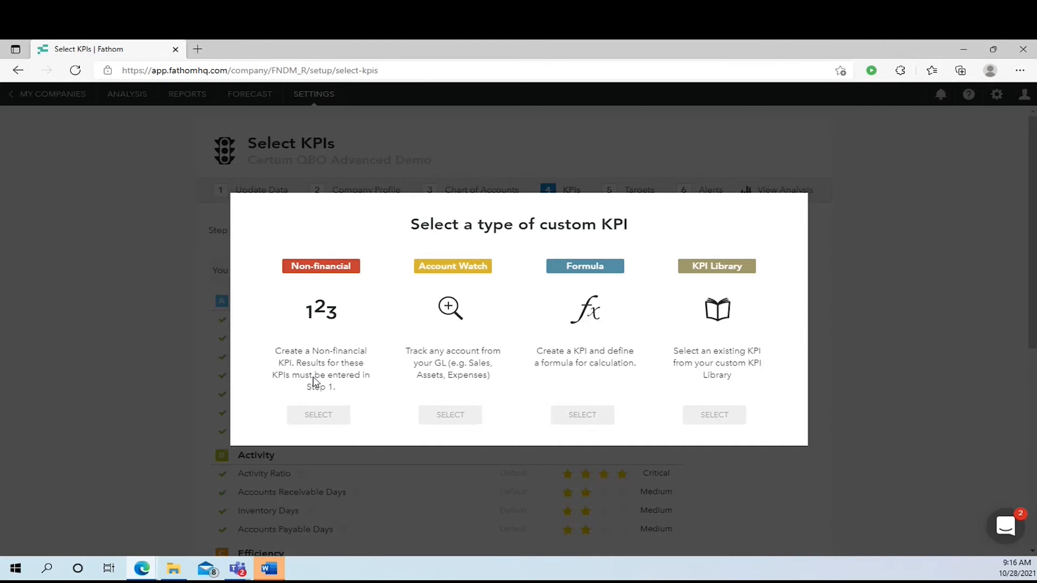
pyautogui.moveTo(472, 299)
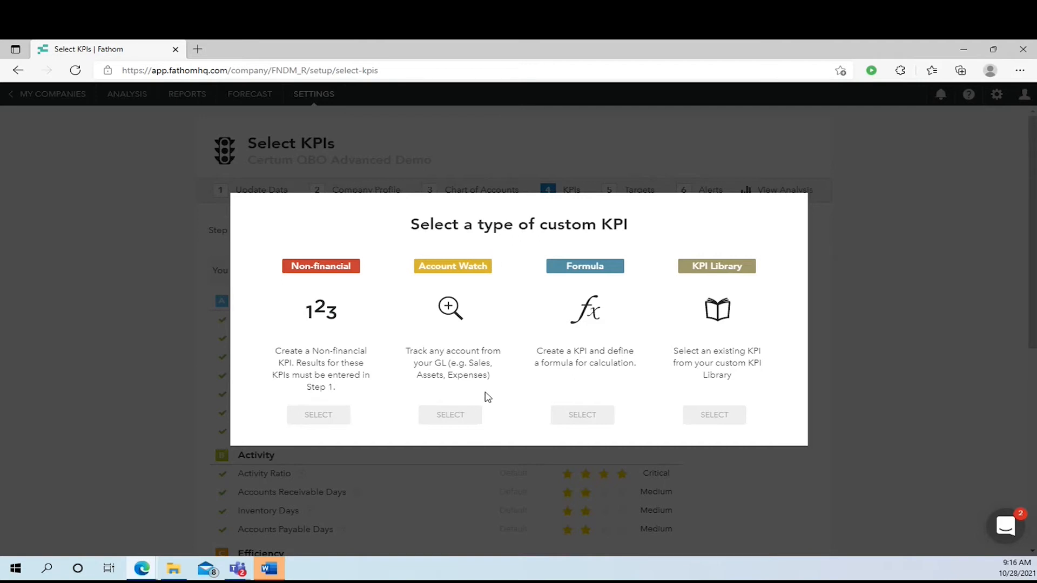
pyautogui.moveTo(486, 302)
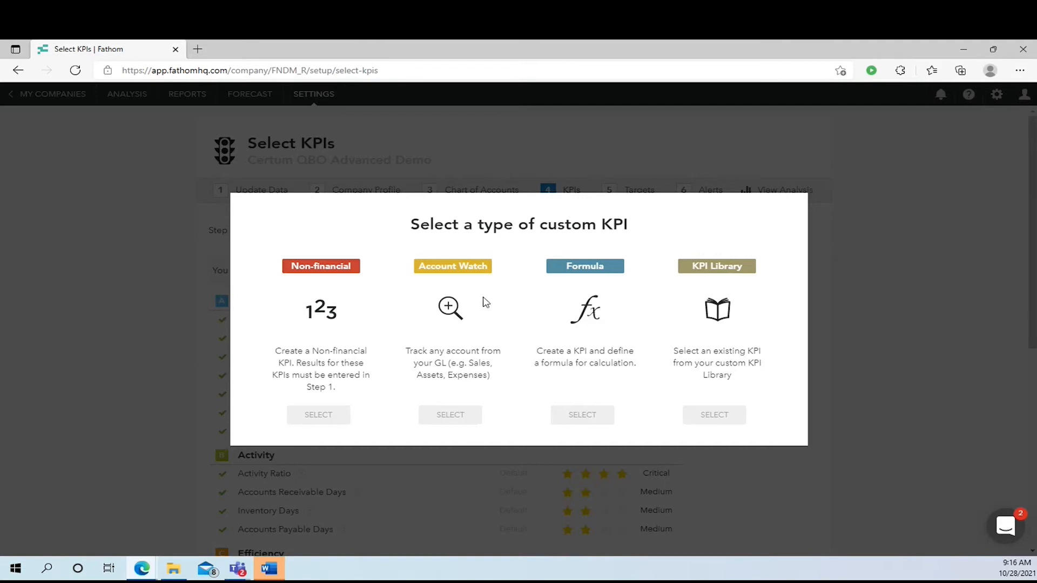
pyautogui.moveTo(551, 297)
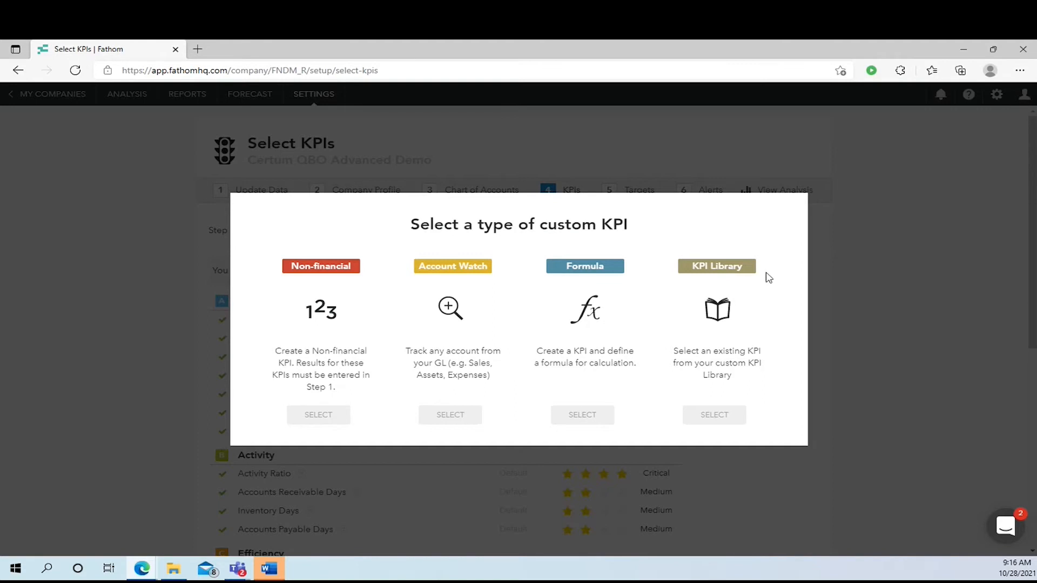
pyautogui.moveTo(709, 362)
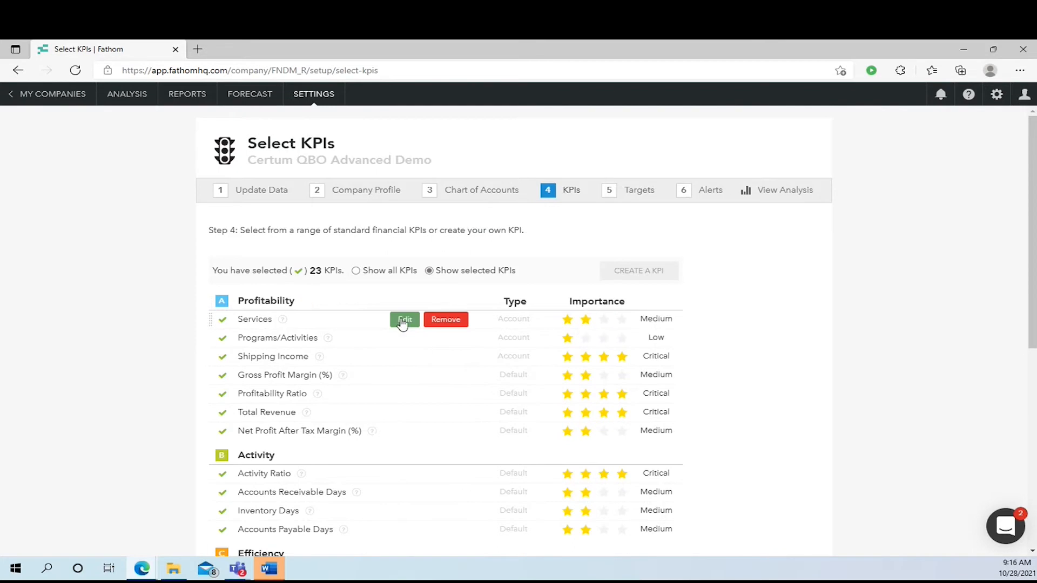
pyautogui.moveTo(580, 331)
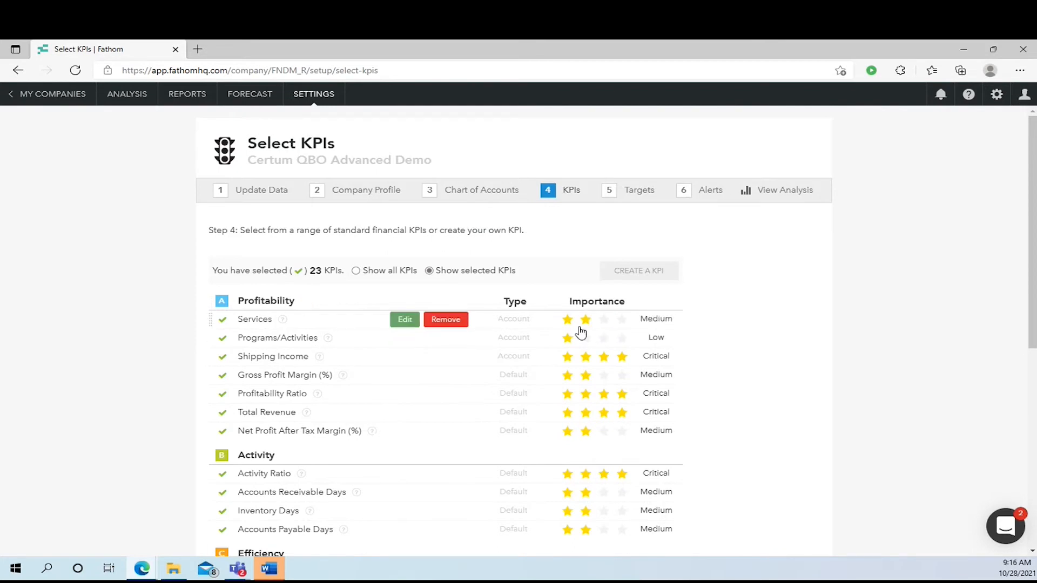
# - Rate Services as Critical, place it below Gross Profit Margin, and save changes
pyautogui.click(621, 319)
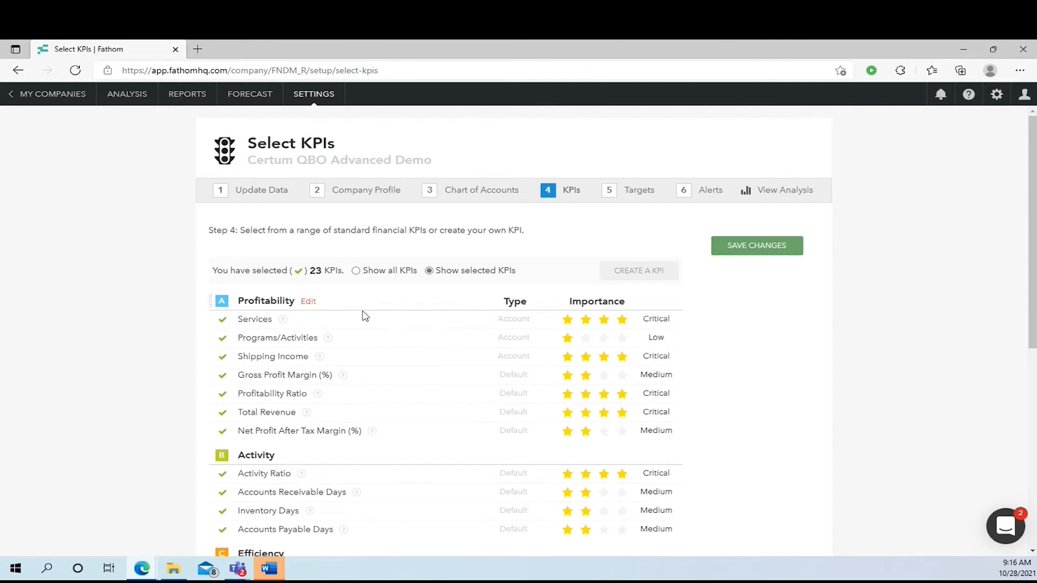
pyautogui.moveTo(364, 319)
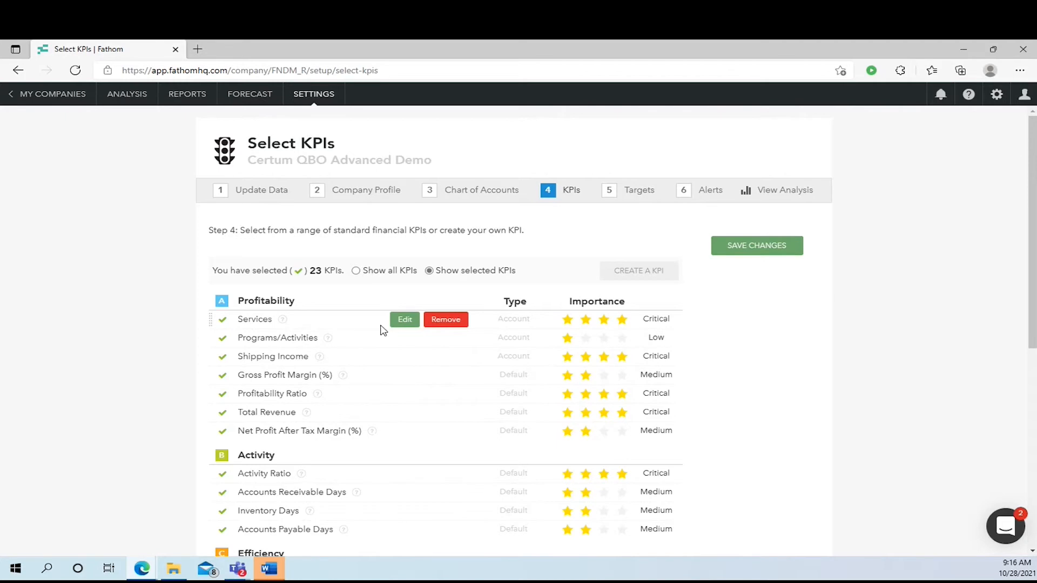
pyautogui.moveTo(376, 322)
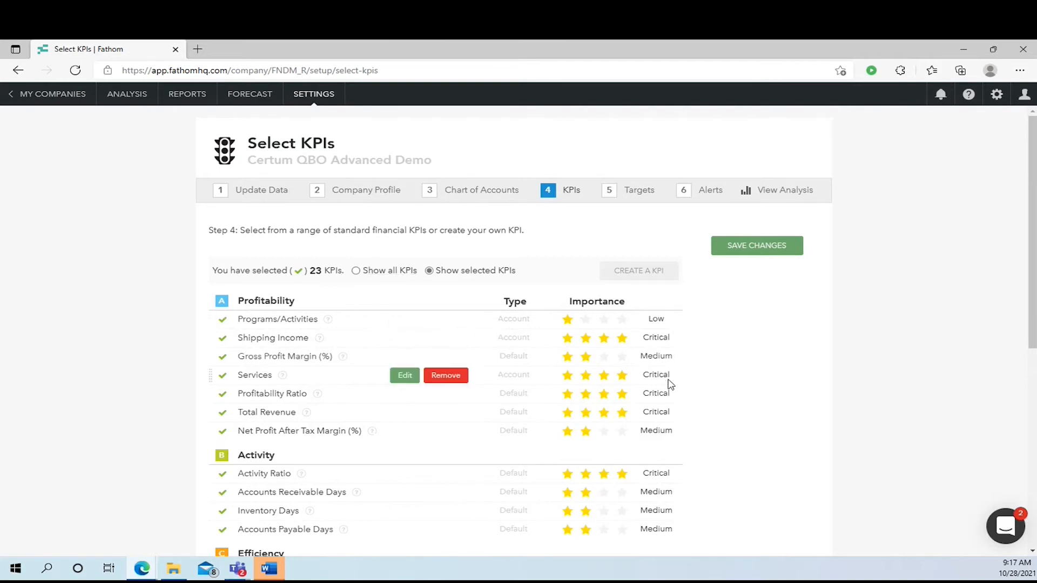
pyautogui.click(756, 245)
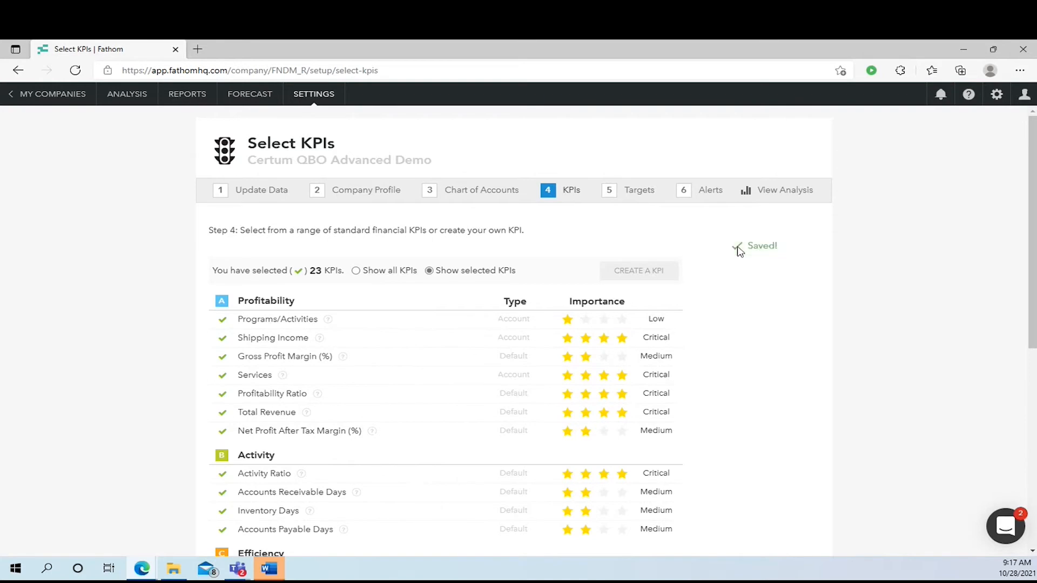
pyautogui.moveTo(639, 189)
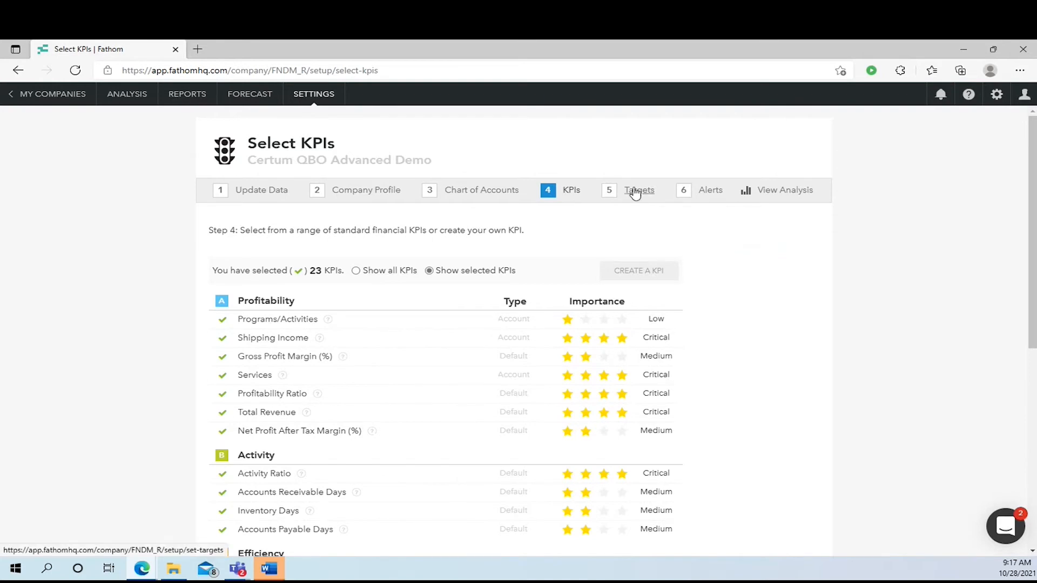
# - Open the Targets step and keep the 'Use the same targets each month' method
pyautogui.click(639, 190)
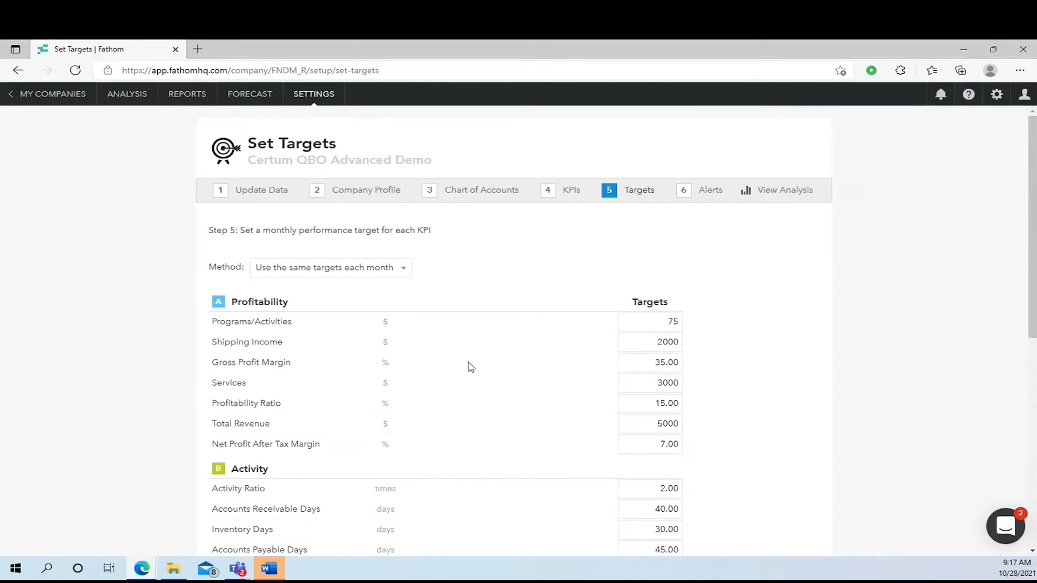
pyautogui.moveTo(763, 322)
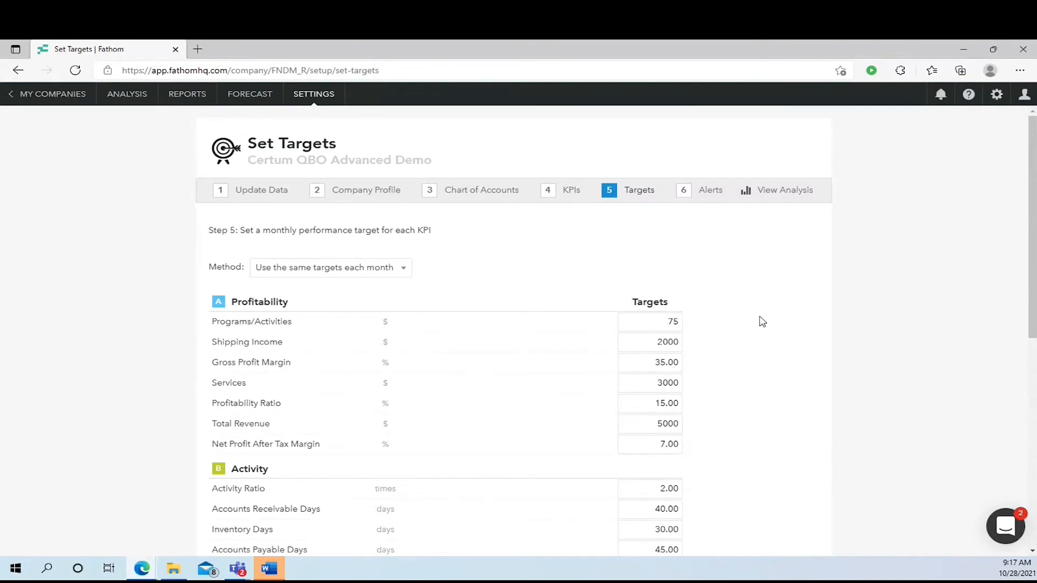
pyautogui.moveTo(410, 273)
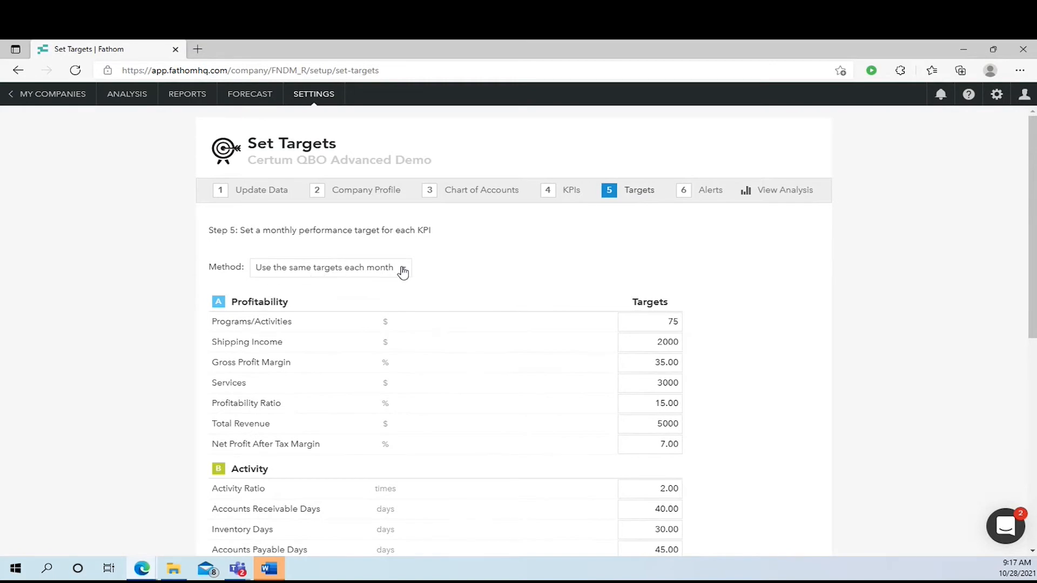
pyautogui.click(329, 267)
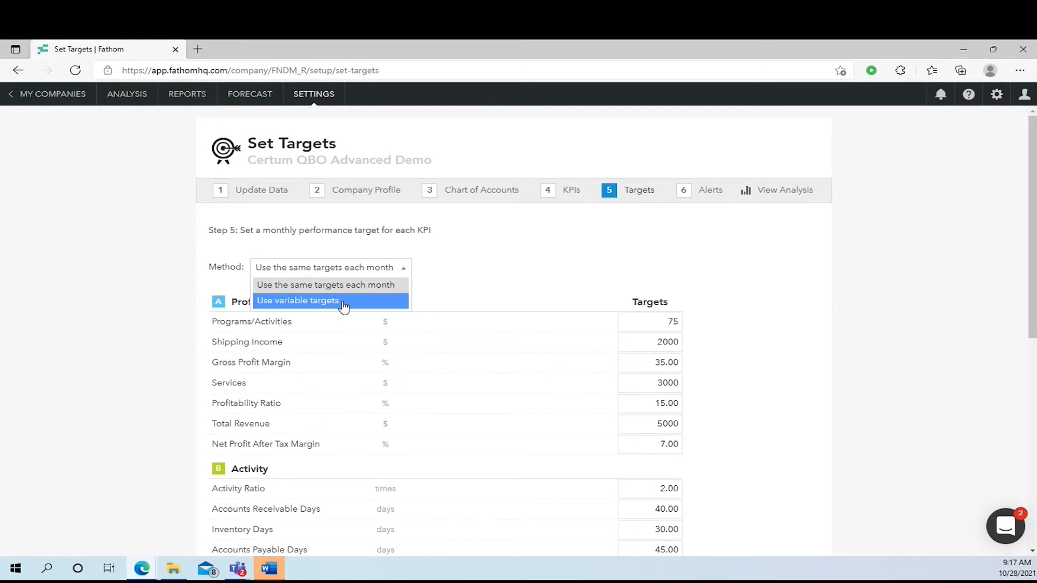
pyautogui.click(325, 284)
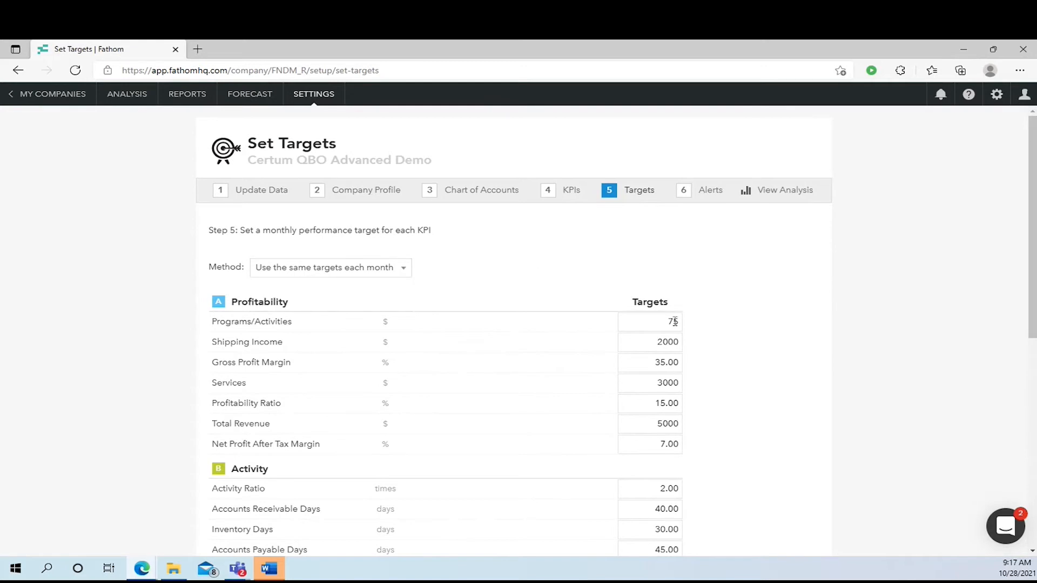
pyautogui.moveTo(614, 418)
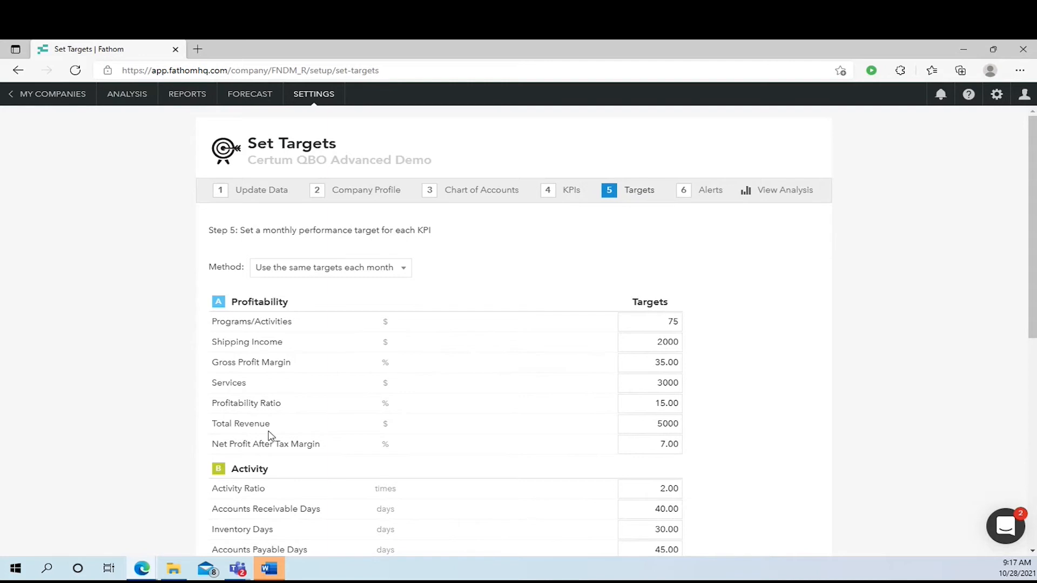
pyautogui.moveTo(574, 306)
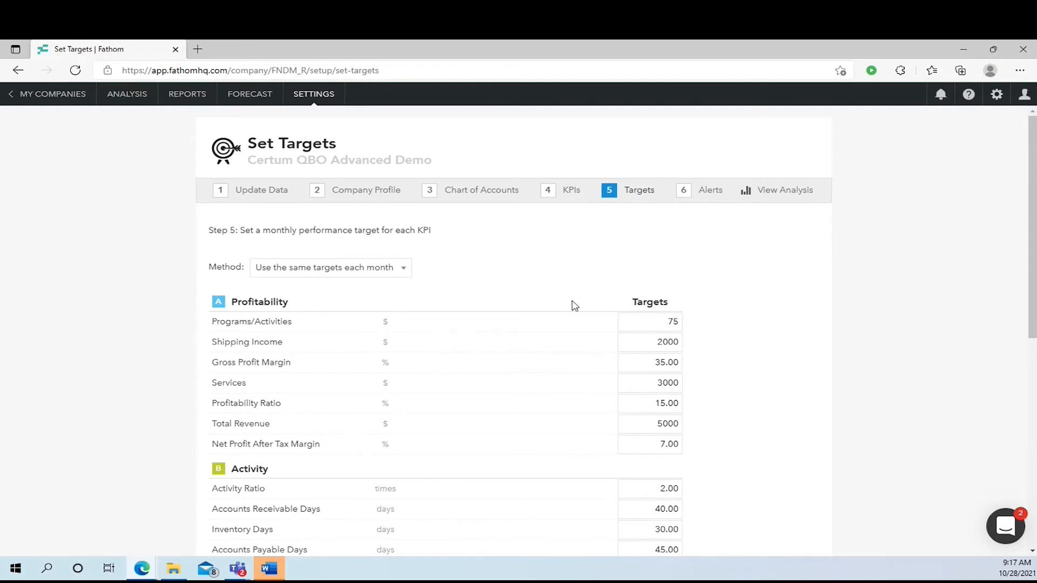
pyautogui.moveTo(582, 300)
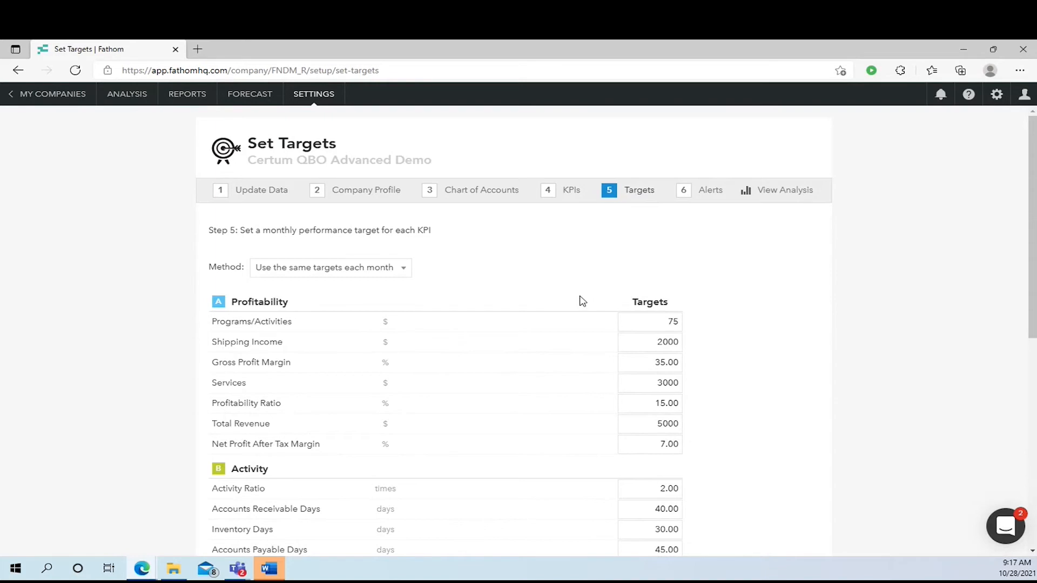
pyautogui.moveTo(561, 301)
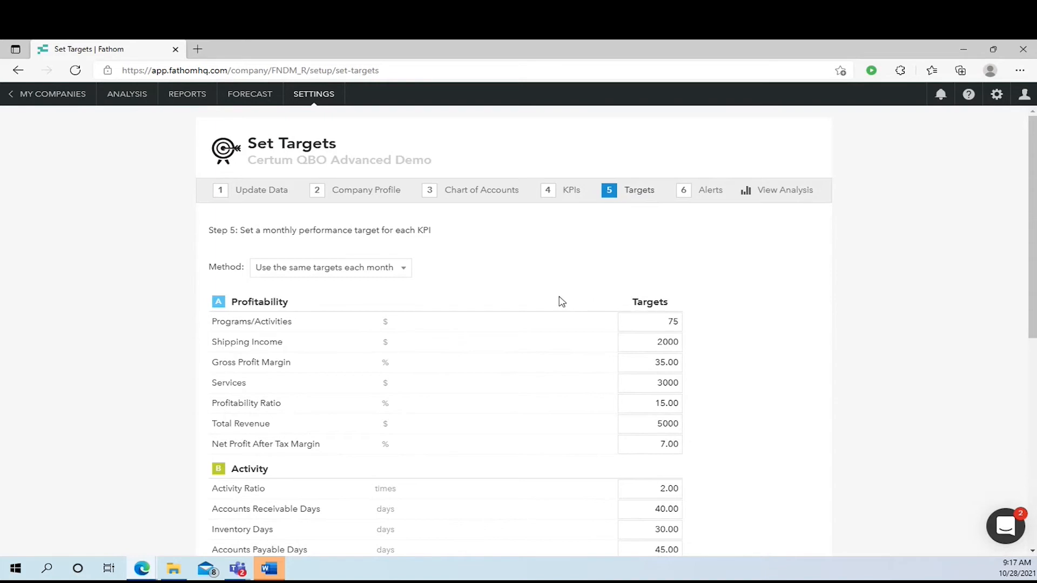
pyautogui.moveTo(104, 153)
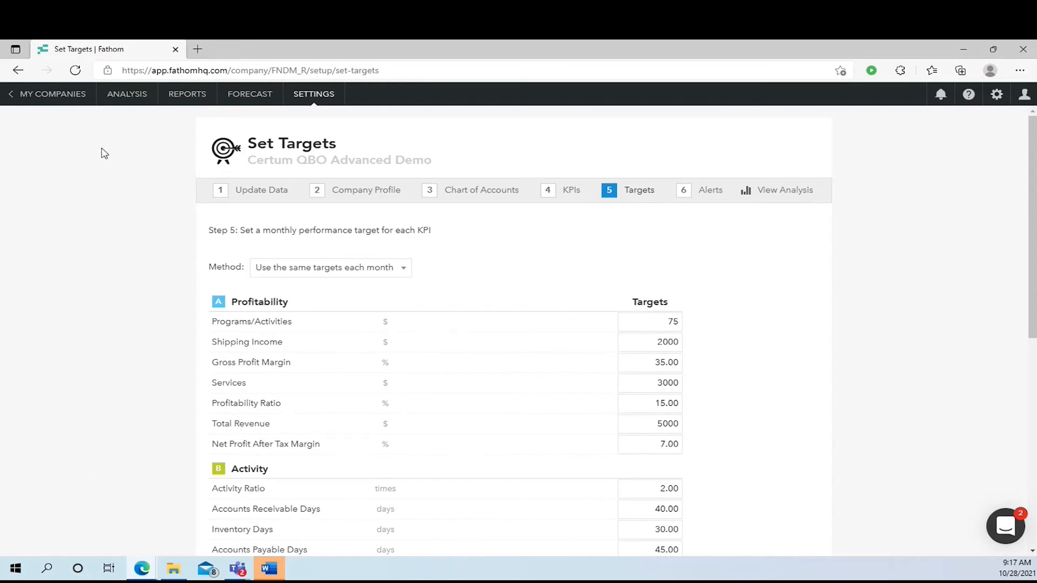
pyautogui.moveTo(582, 306)
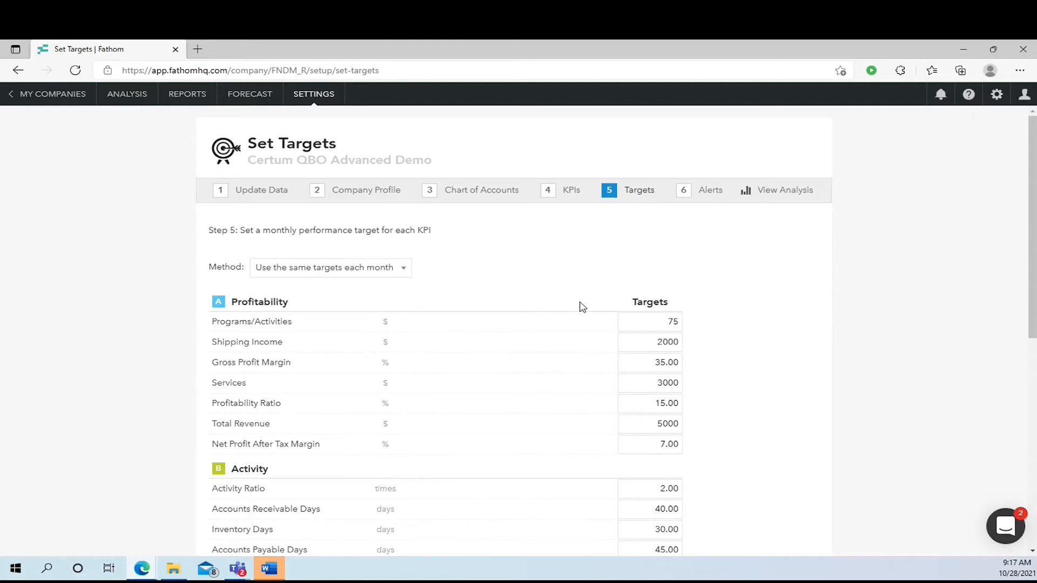
pyautogui.moveTo(553, 303)
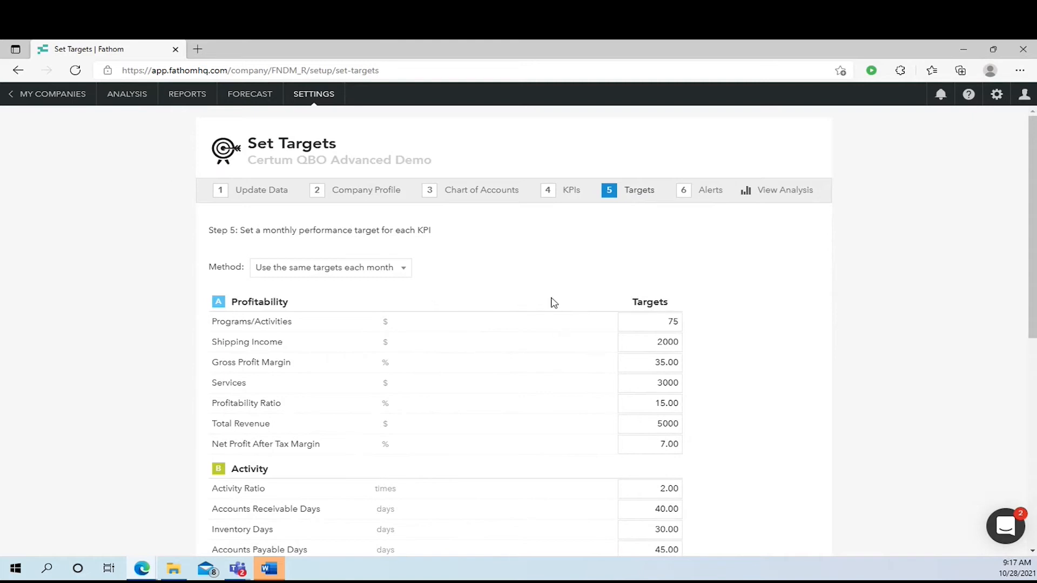
pyautogui.moveTo(559, 312)
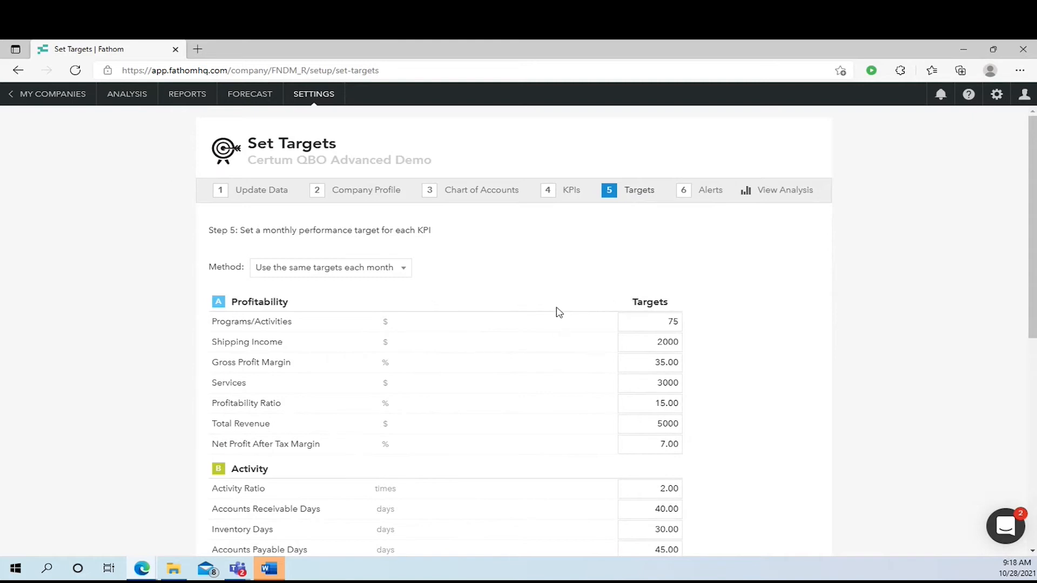
pyautogui.moveTo(554, 387)
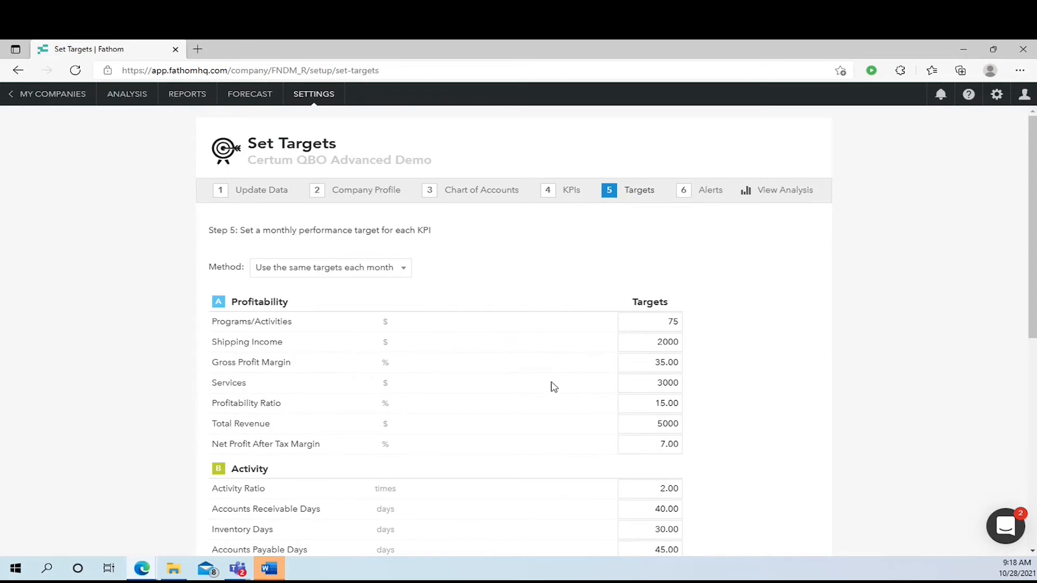
pyautogui.moveTo(576, 344)
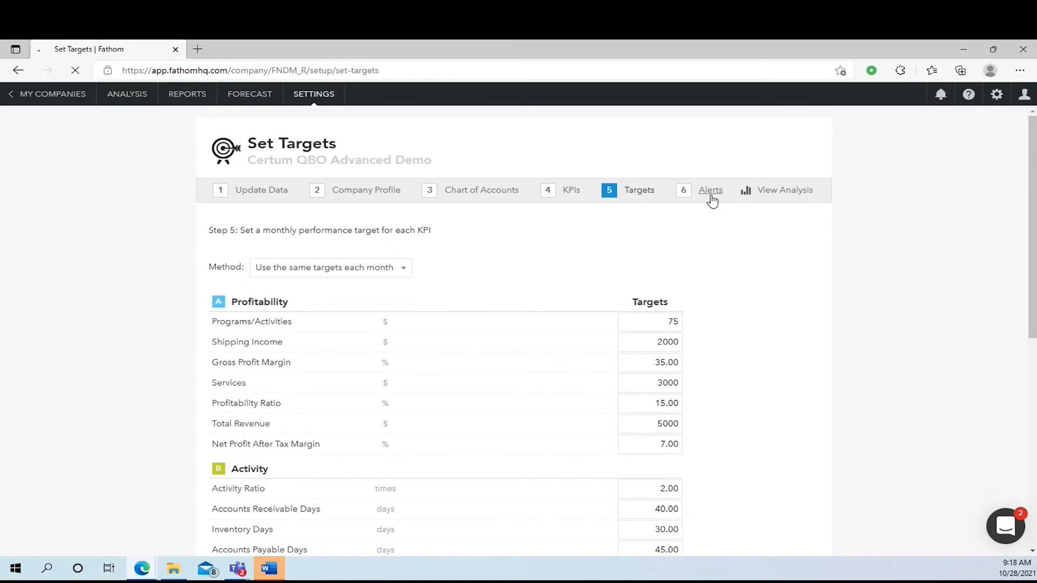
pyautogui.click(710, 190)
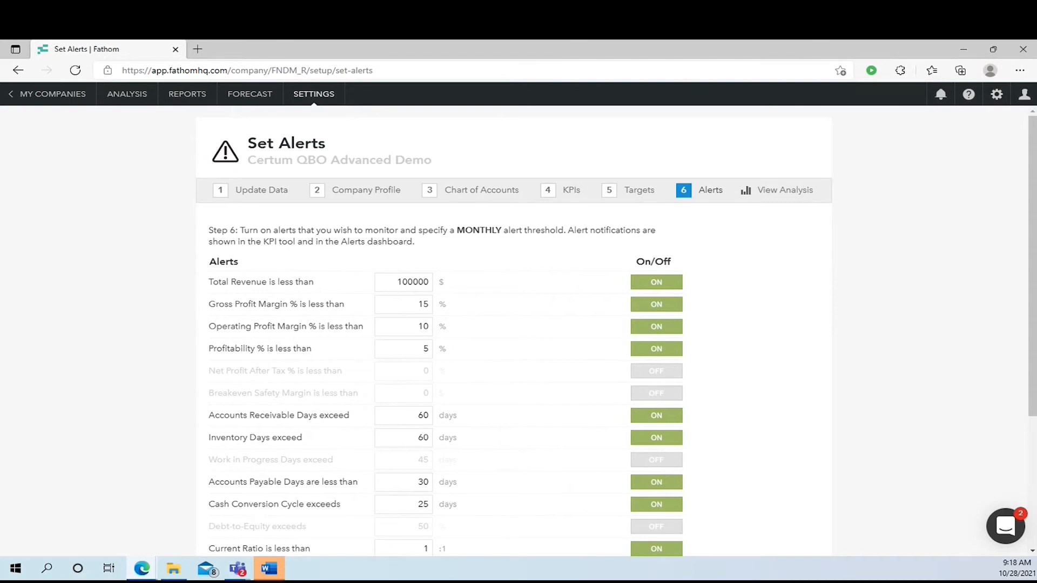
pyautogui.moveTo(368, 271)
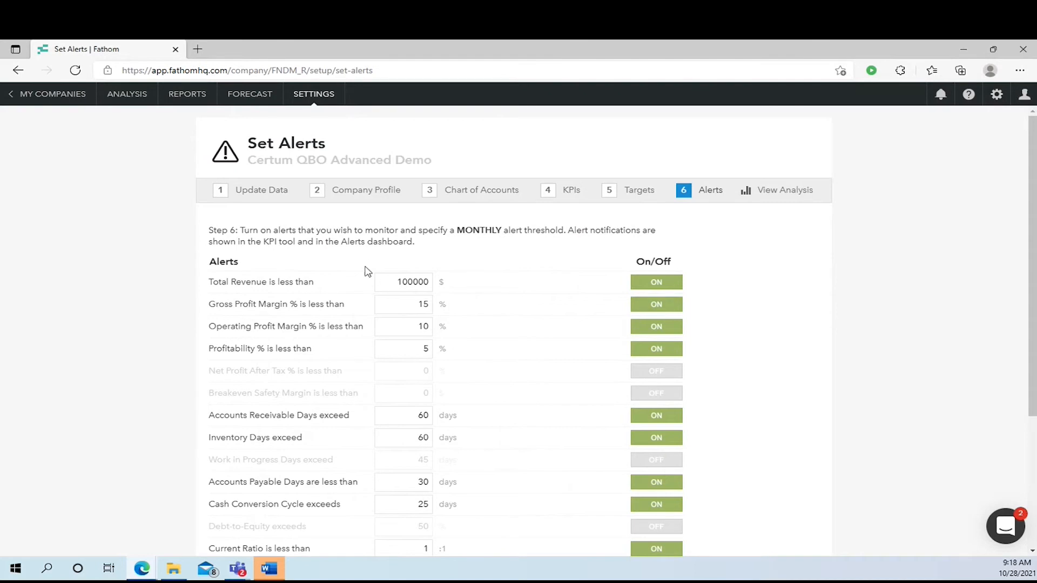
pyautogui.moveTo(340, 240)
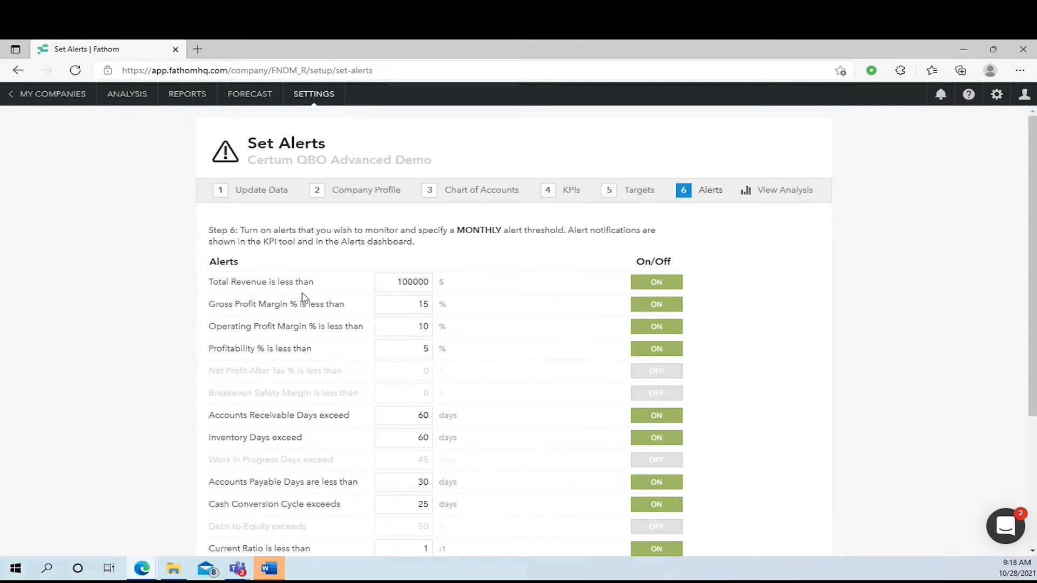
pyautogui.moveTo(343, 315)
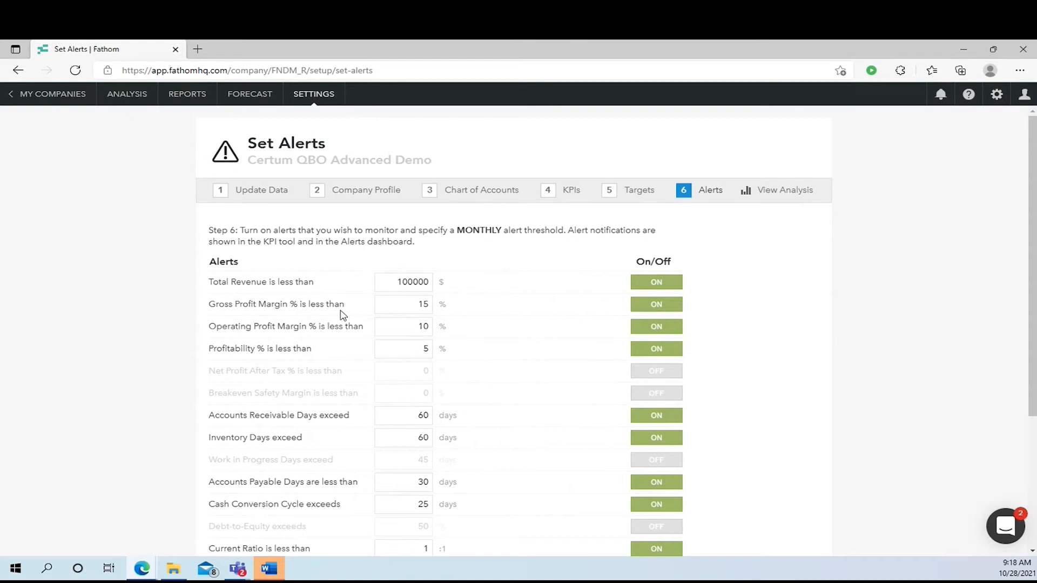
pyautogui.moveTo(466, 309)
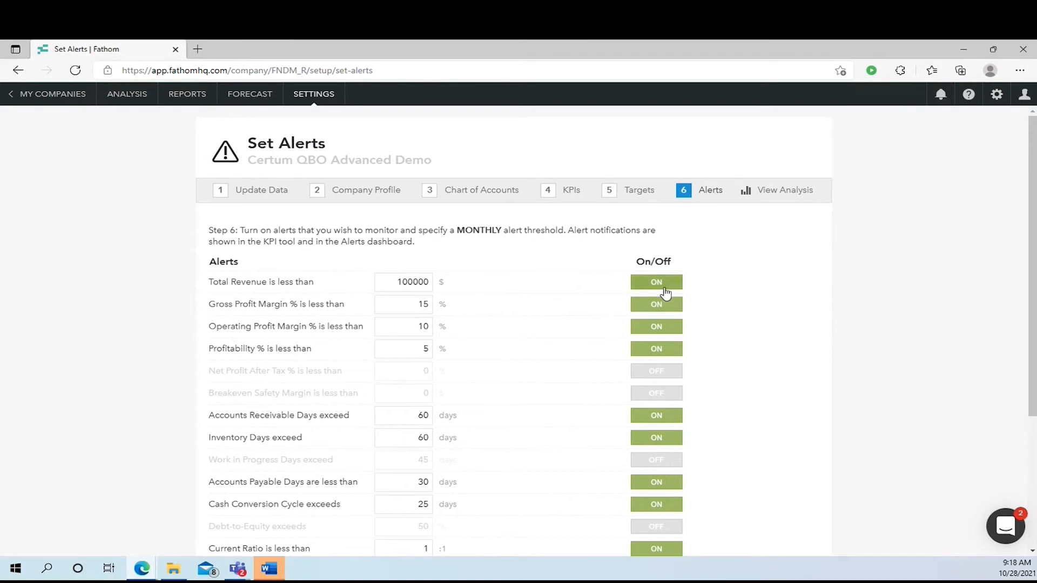
pyautogui.click(654, 281)
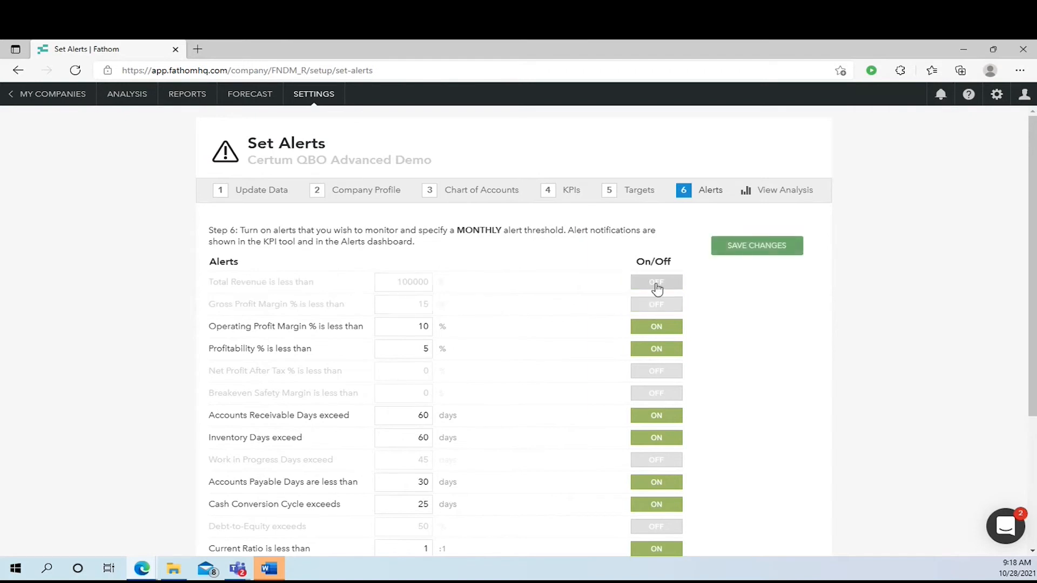
pyautogui.click(655, 281)
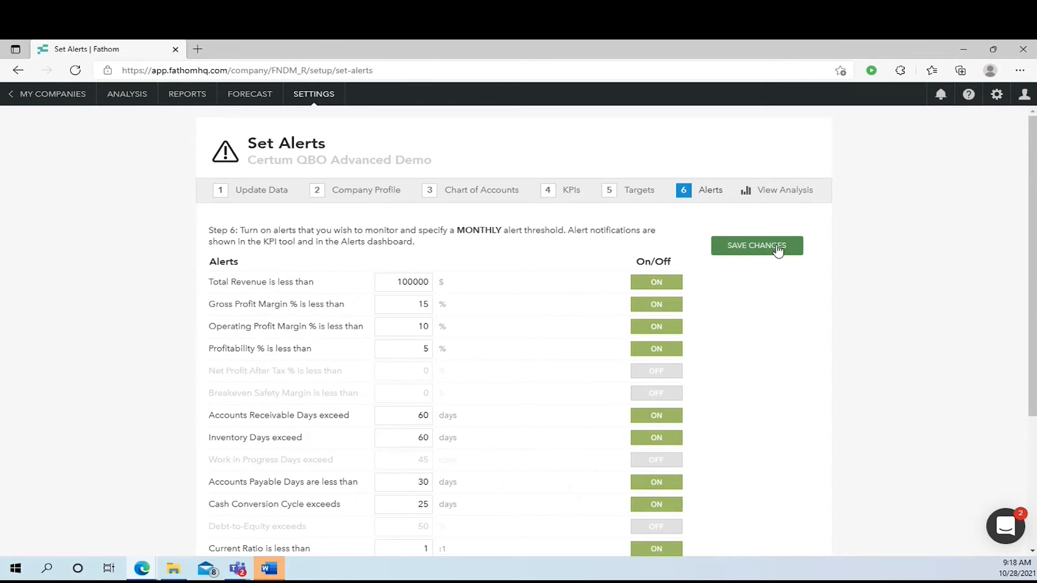
pyautogui.click(756, 245)
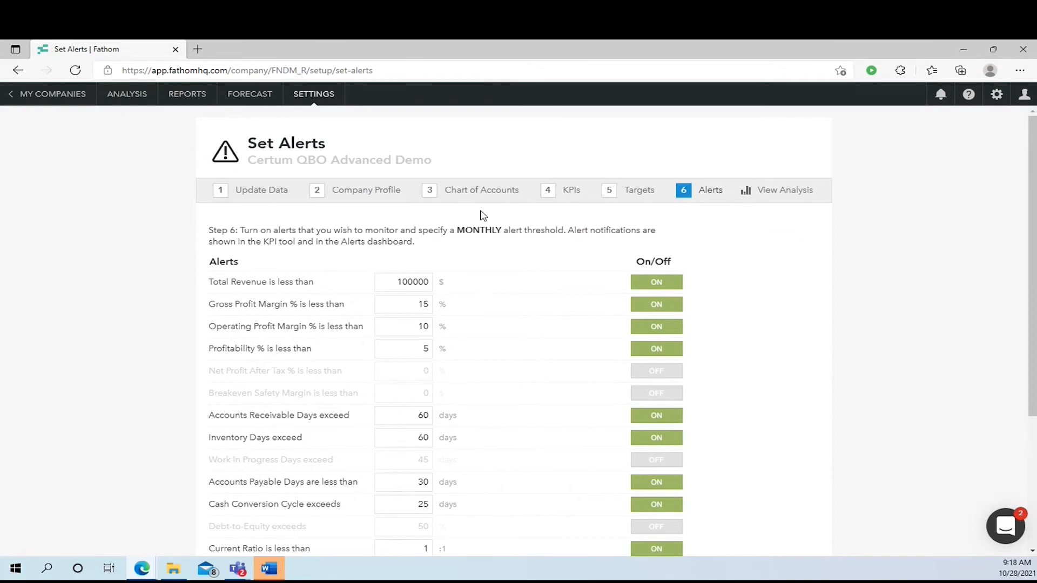
# - View the September 2021 KPI analysis, inspecting the Month picker and All KPIs filter
pyautogui.click(784, 190)
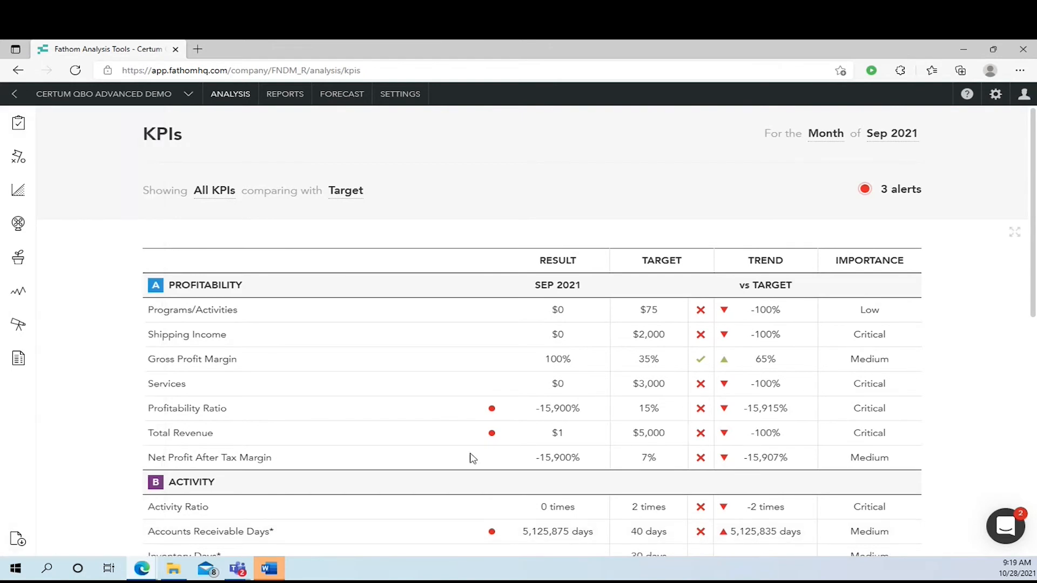
pyautogui.moveTo(825, 133)
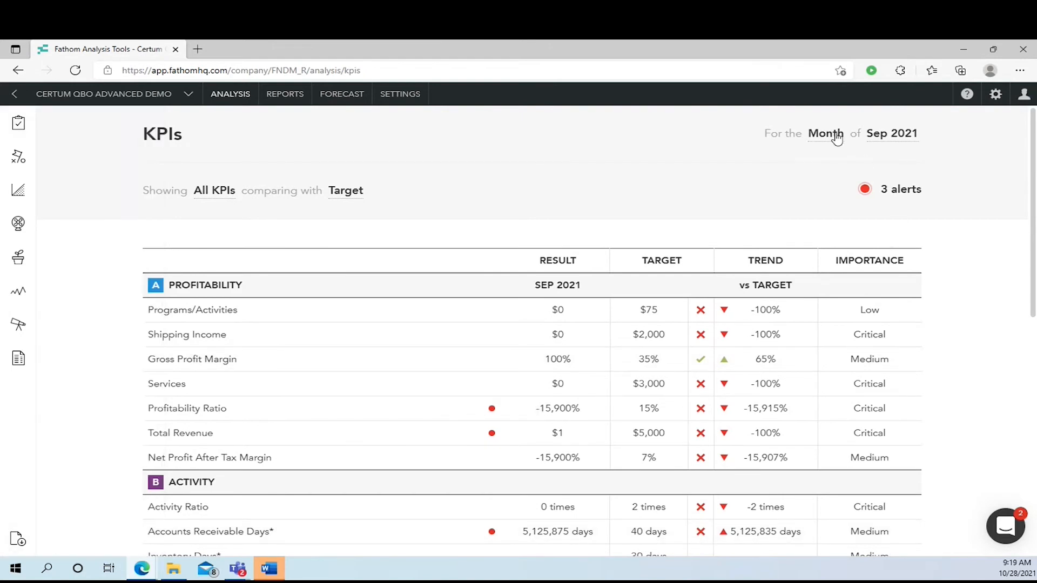
pyautogui.click(824, 133)
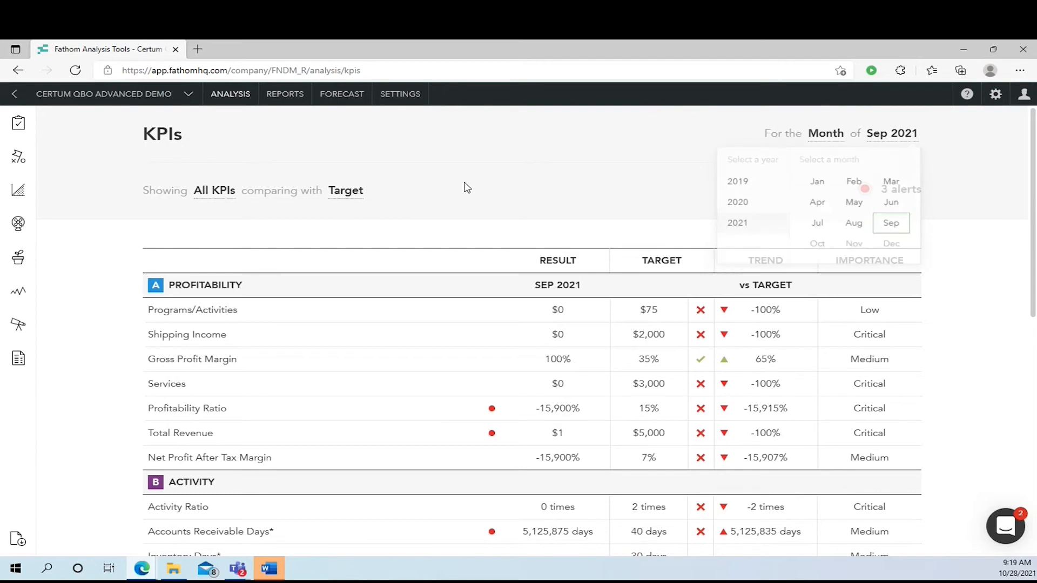
pyautogui.click(214, 191)
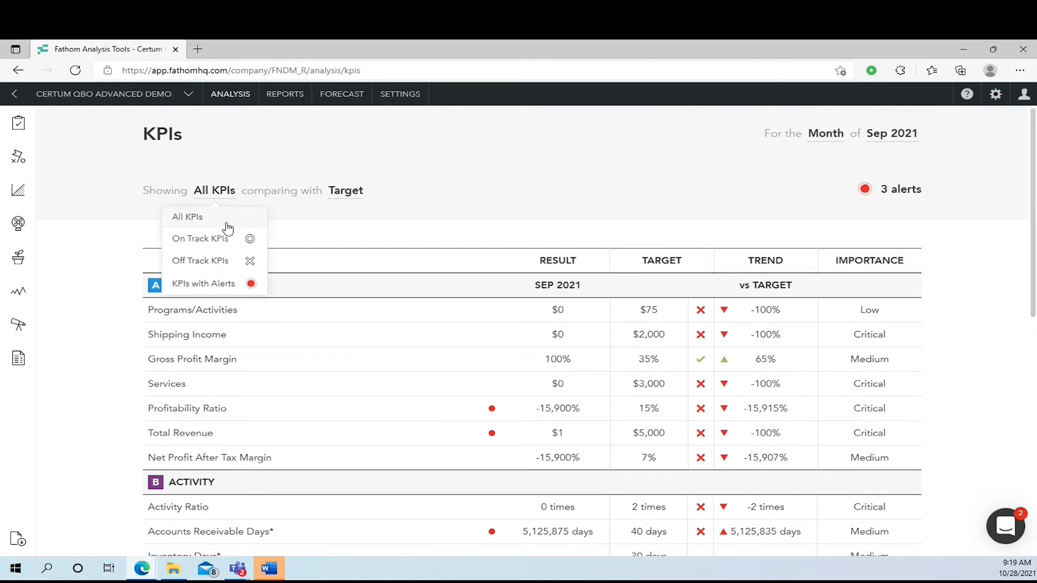
pyautogui.moveTo(255, 274)
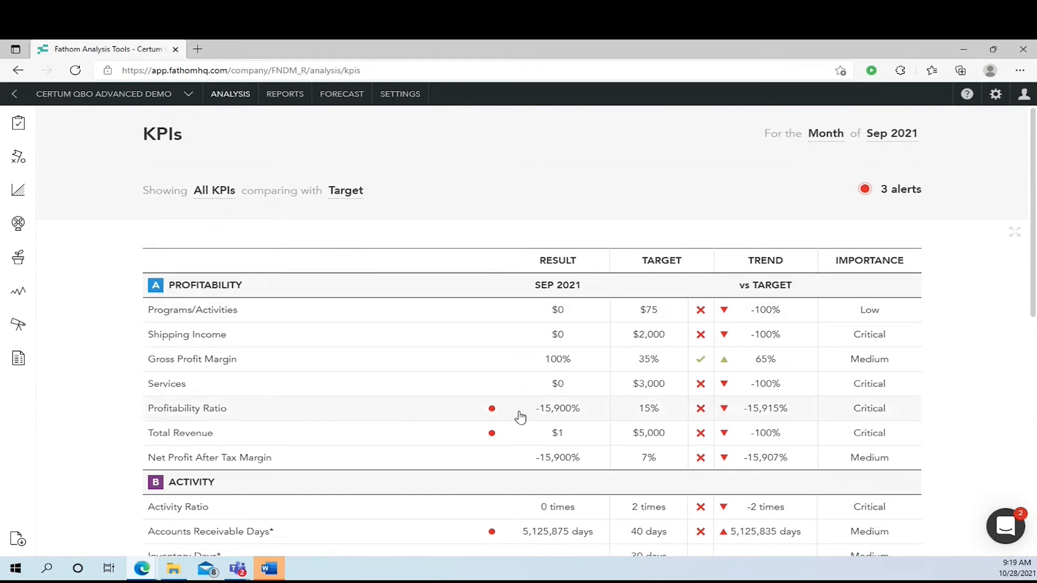
pyautogui.moveTo(170, 311)
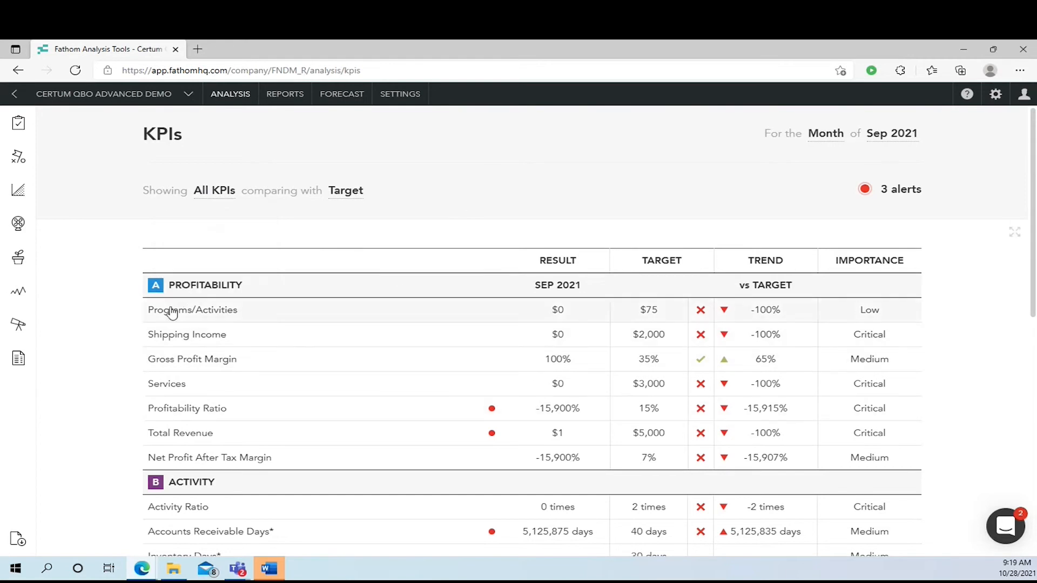
pyautogui.scroll(-3)
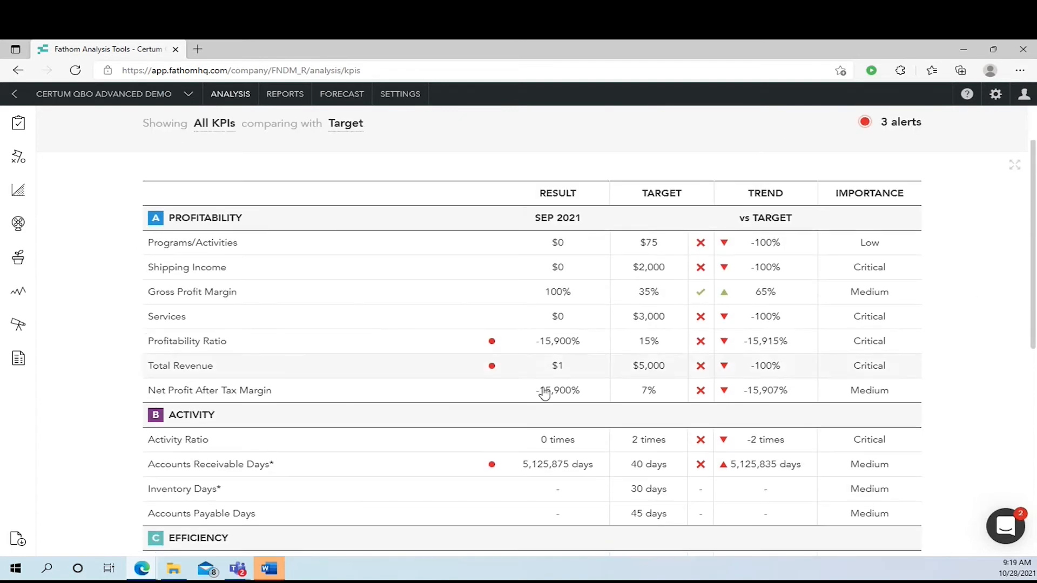
pyautogui.moveTo(491, 341)
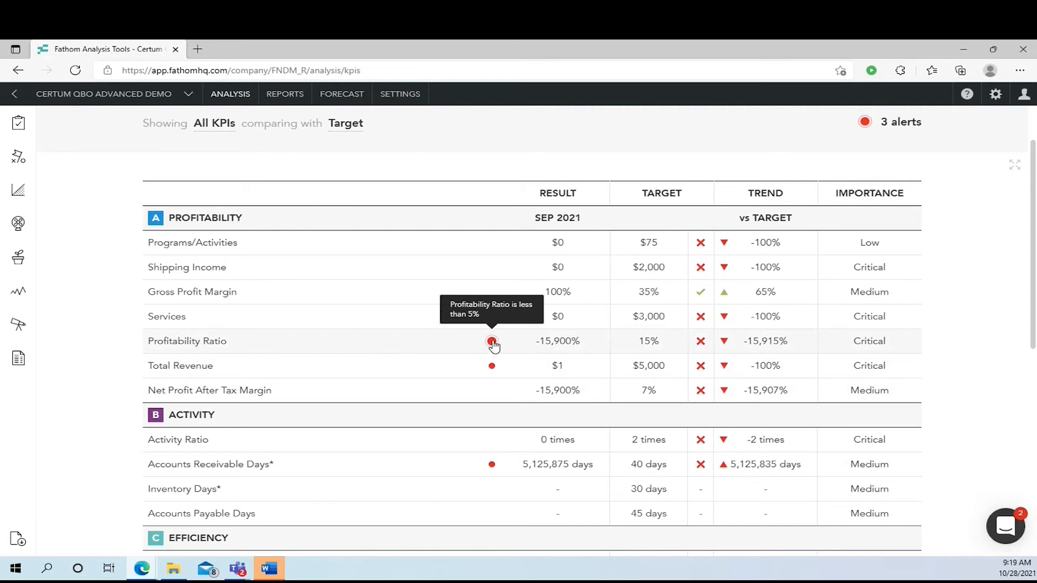
pyautogui.moveTo(491, 465)
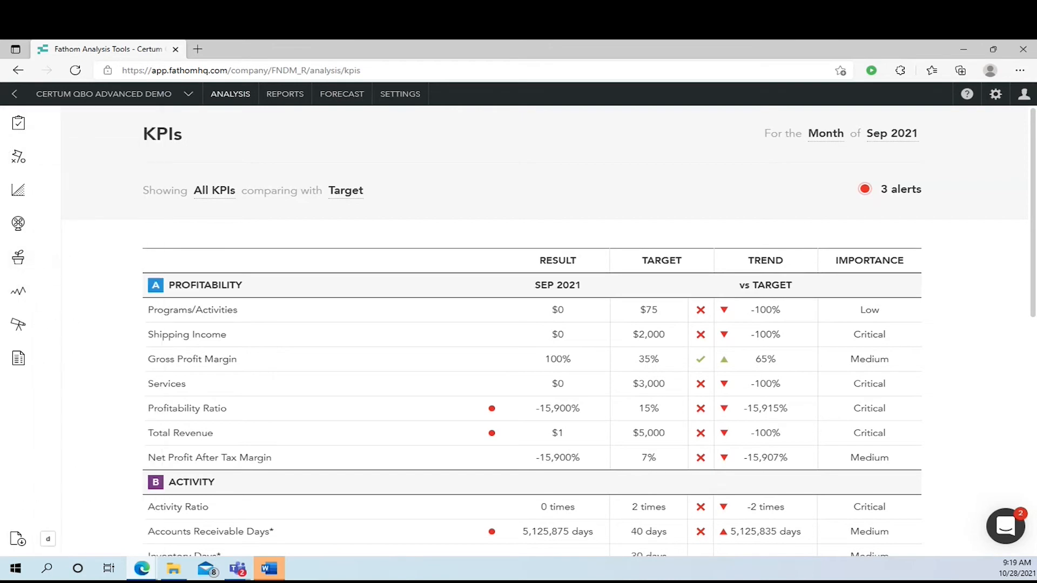
# - Switch to KPI Explorer from the sidebar and view the perspective wheel
pyautogui.click(17, 123)
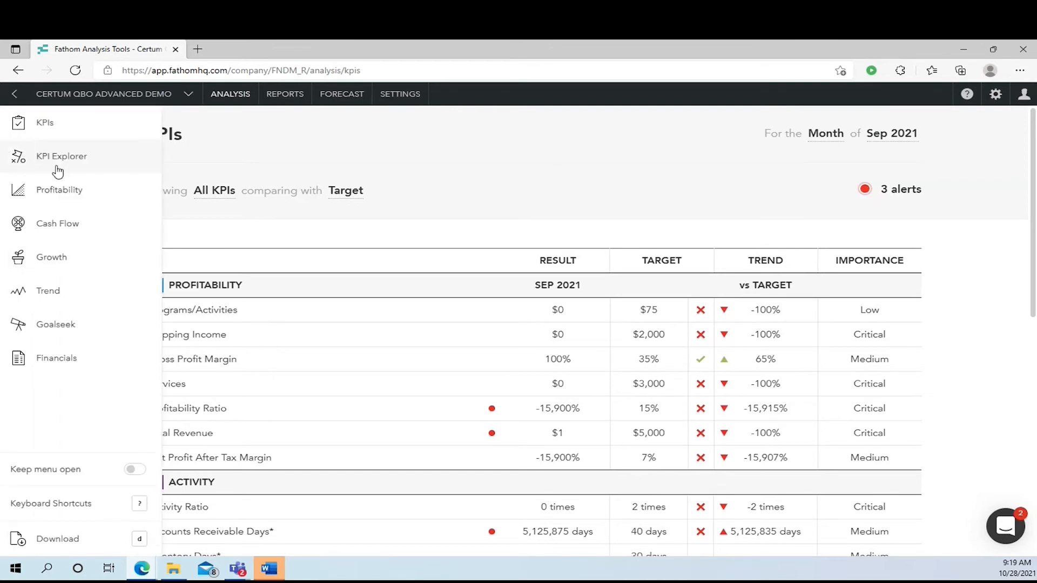
pyautogui.click(61, 156)
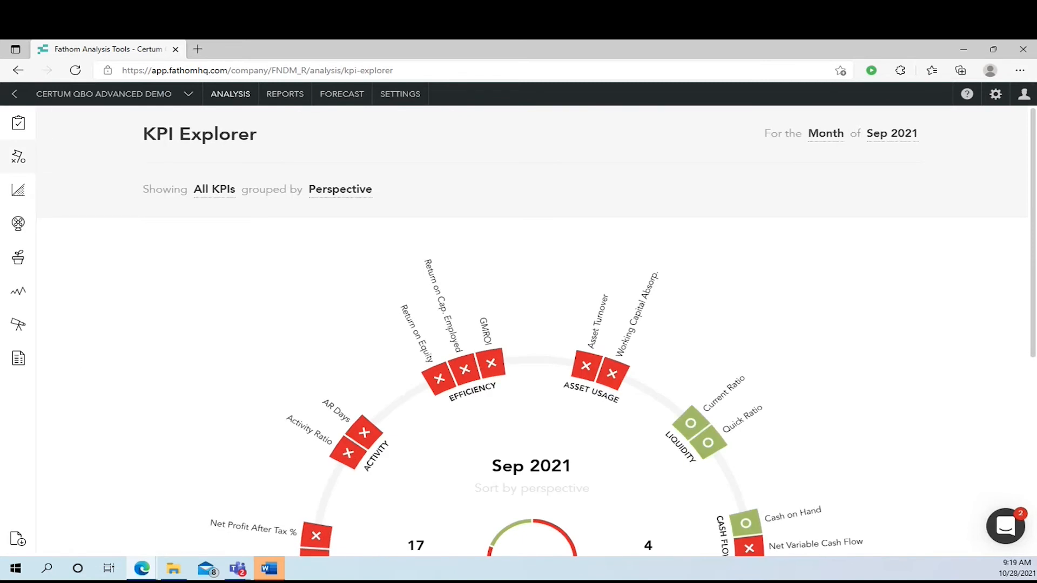
pyautogui.scroll(-3)
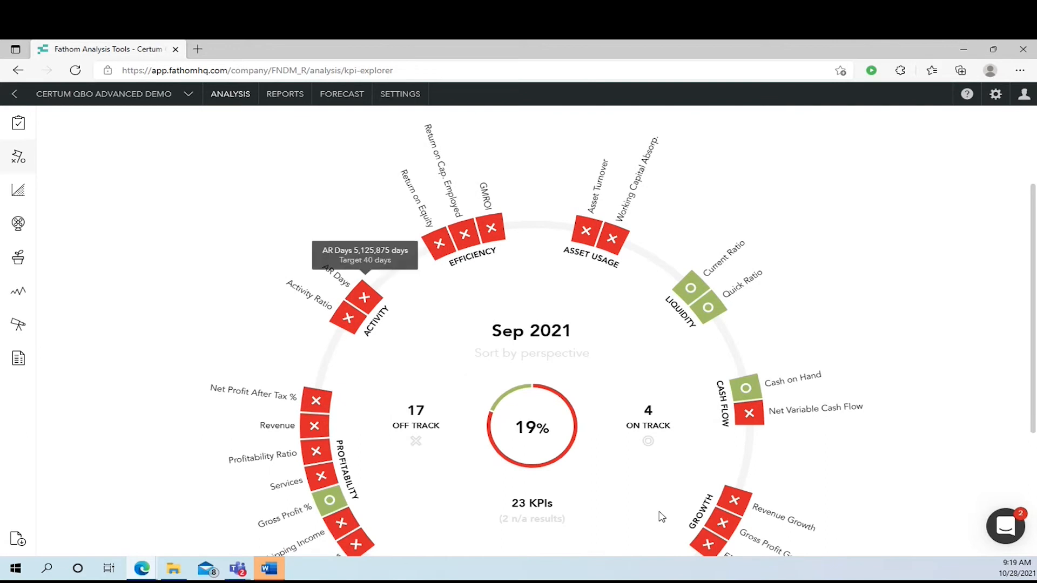
pyautogui.moveTo(438, 236)
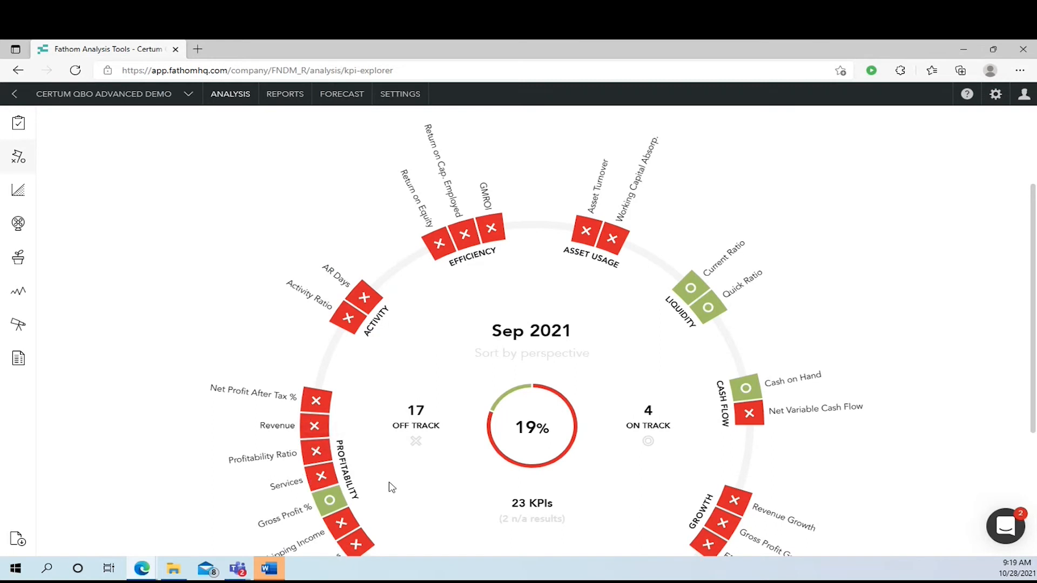
pyautogui.moveTo(783, 513)
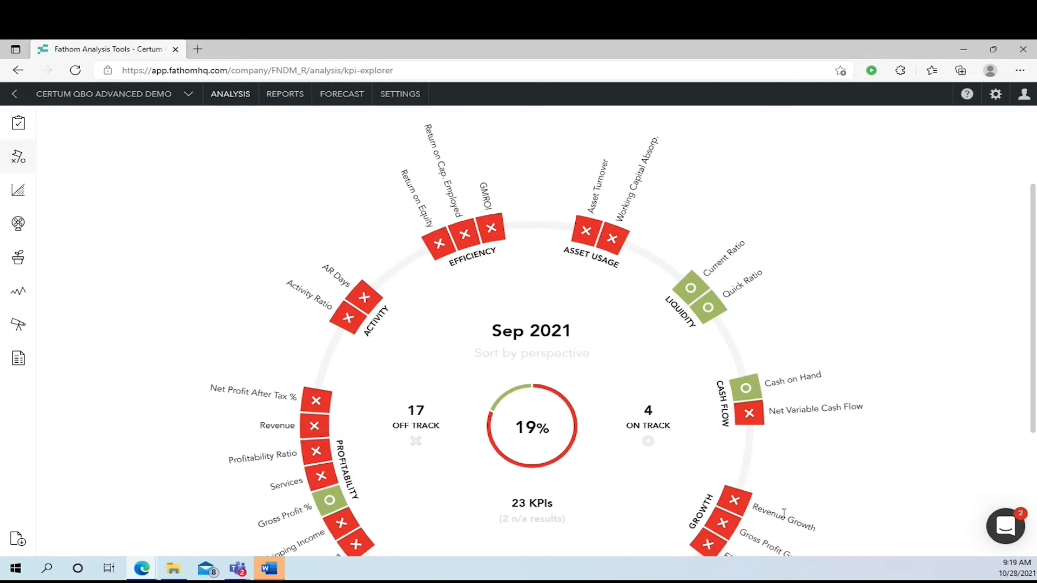
pyautogui.scroll(-3)
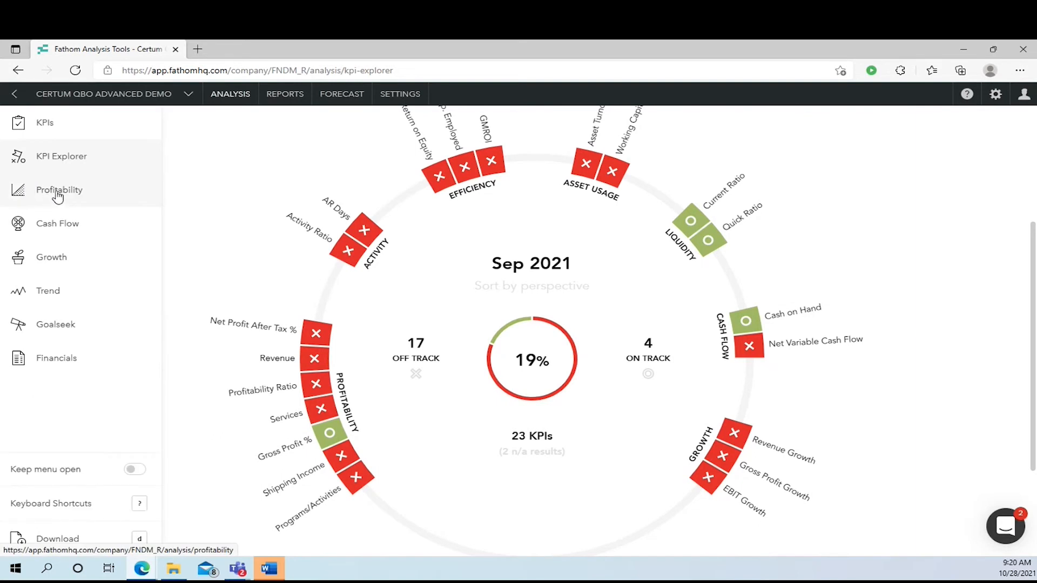
# - Open Profitability and read revenue, costs and operating profit along the breakeven chart
pyautogui.click(59, 189)
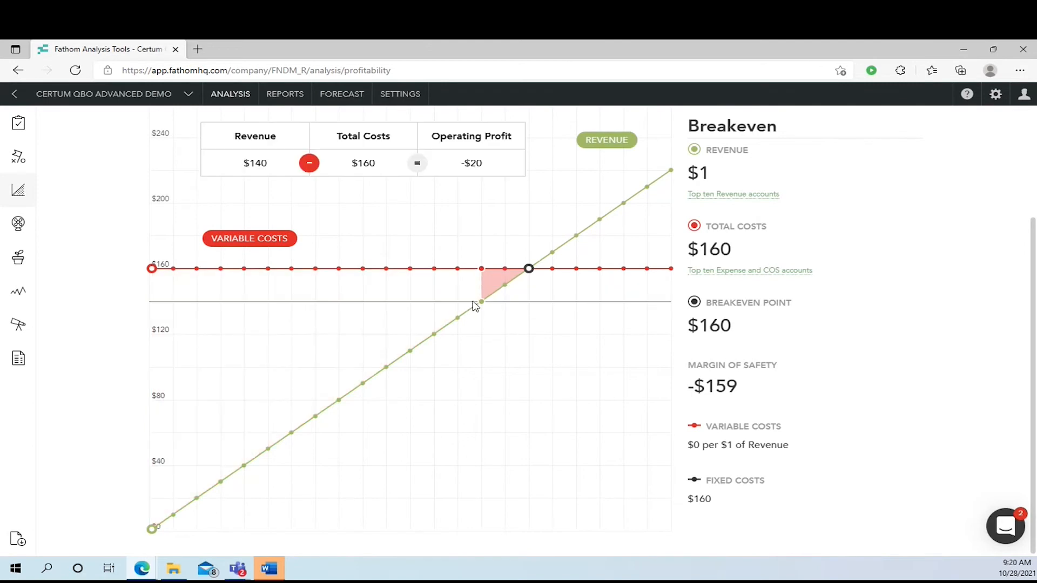
pyautogui.moveTo(480, 302); pyautogui.dragTo(221, 481)
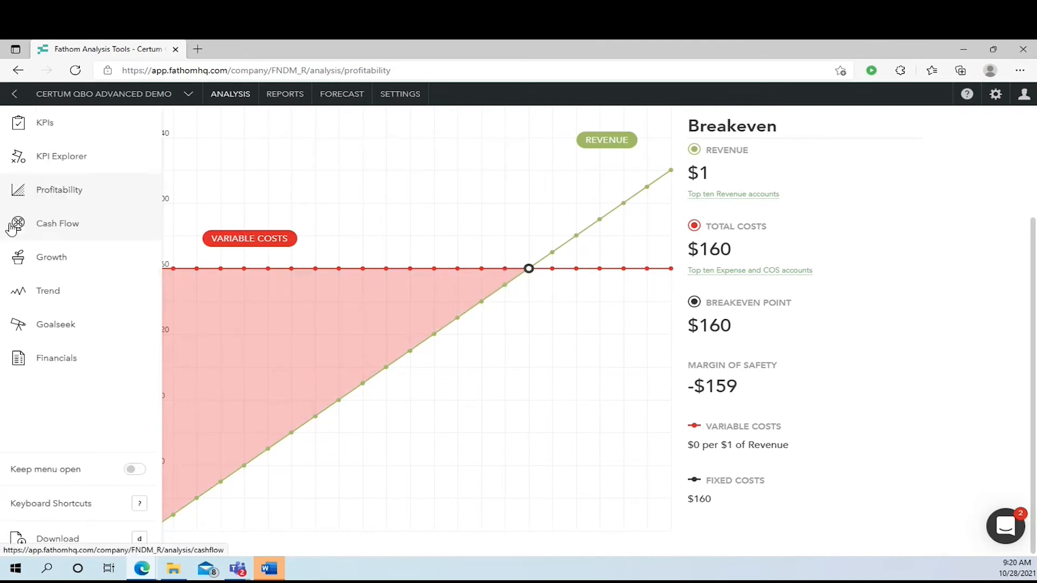
pyautogui.click(58, 223)
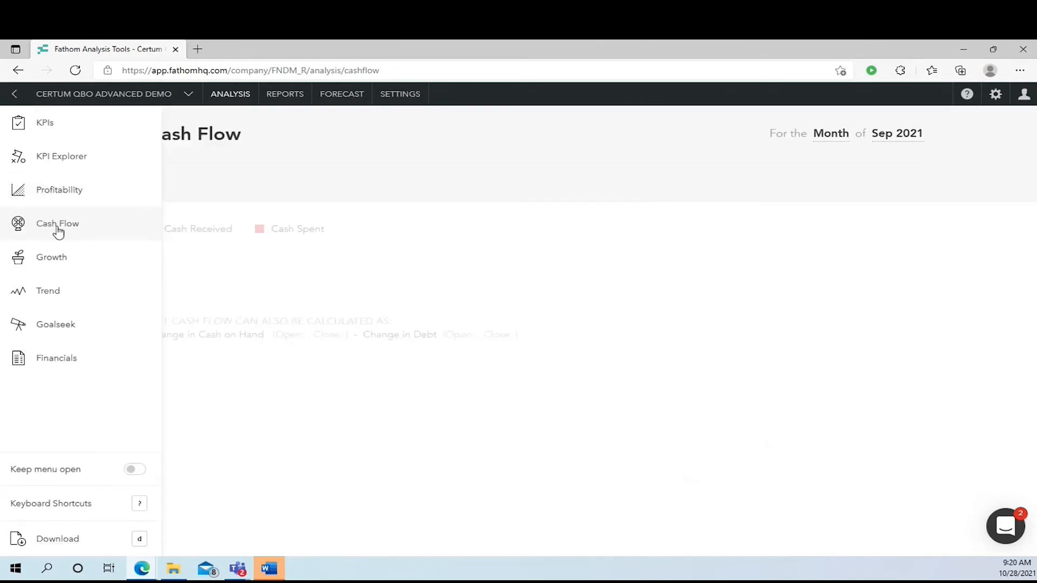
pyautogui.click(57, 224)
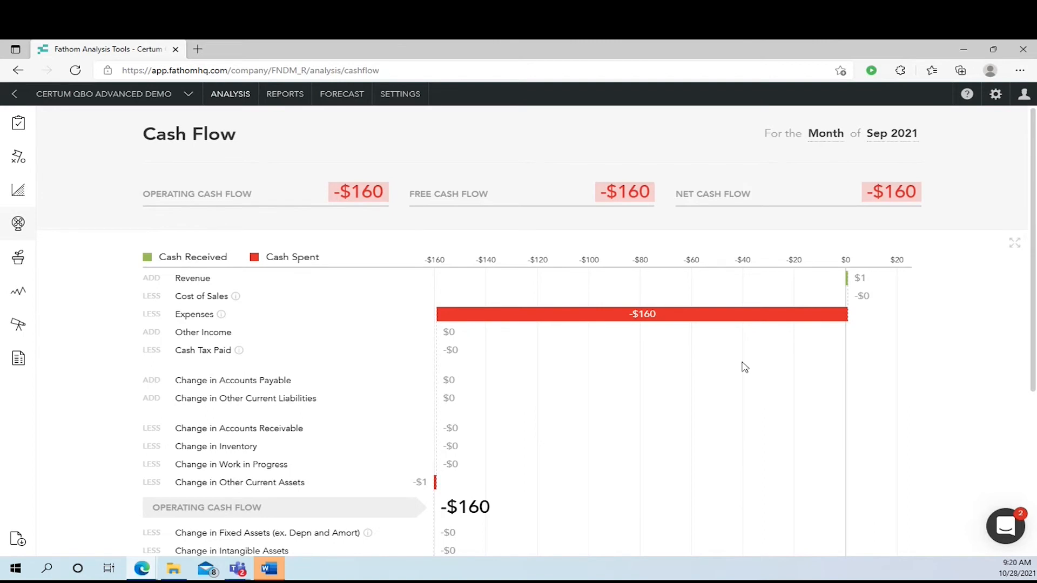
pyautogui.moveTo(851, 279)
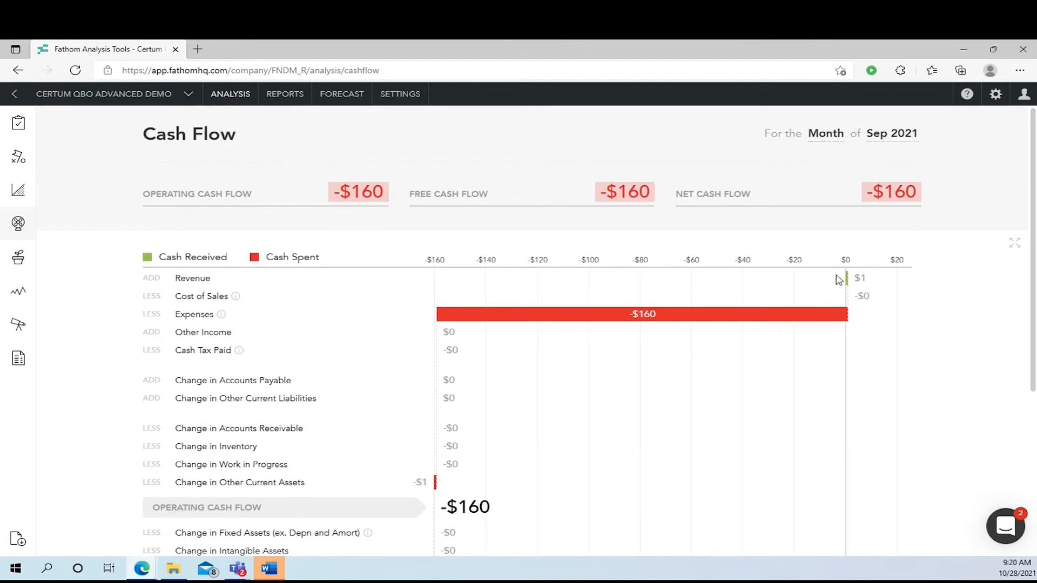
pyautogui.moveTo(745, 466)
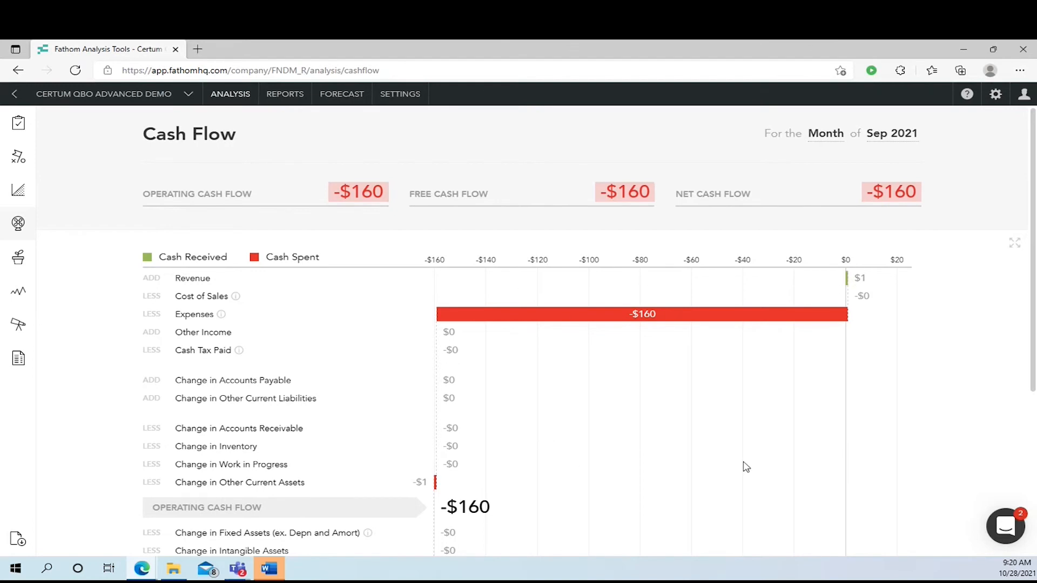
pyautogui.scroll(-3)
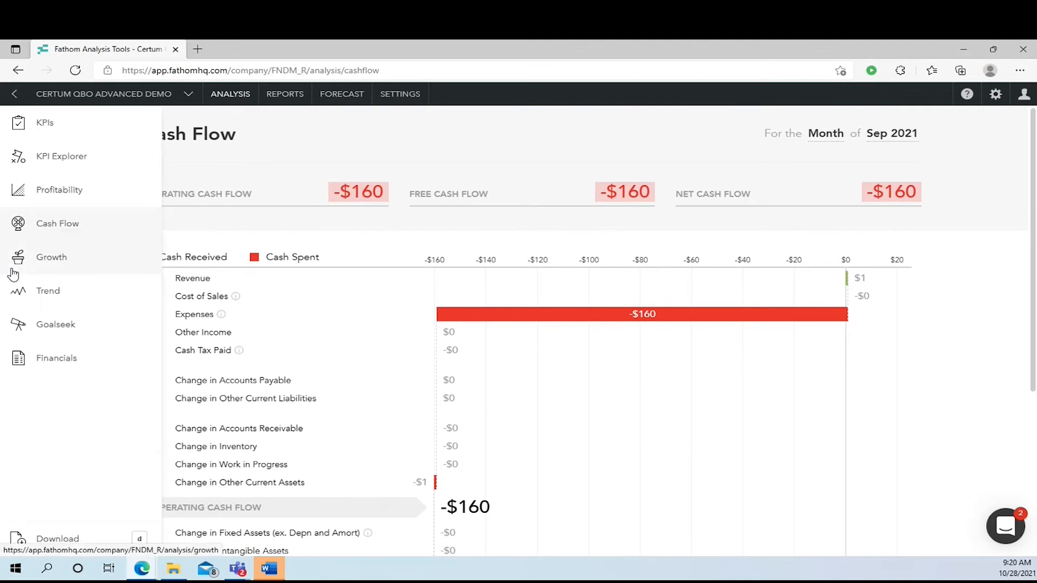
# - Switch to the Growth analysis of EBIT versus Total Operating Investment
pyautogui.click(51, 256)
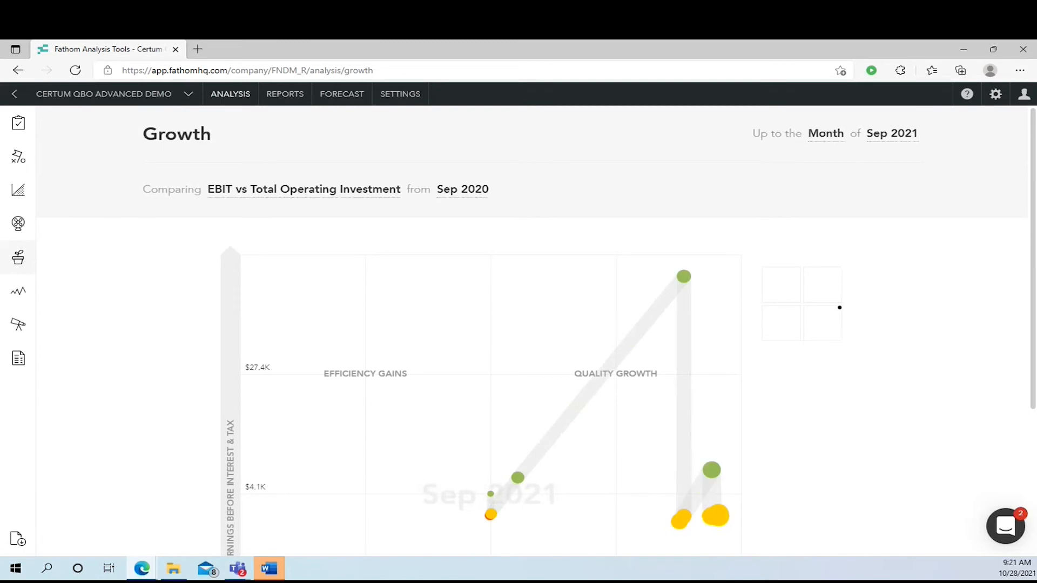
pyautogui.moveTo(857, 416)
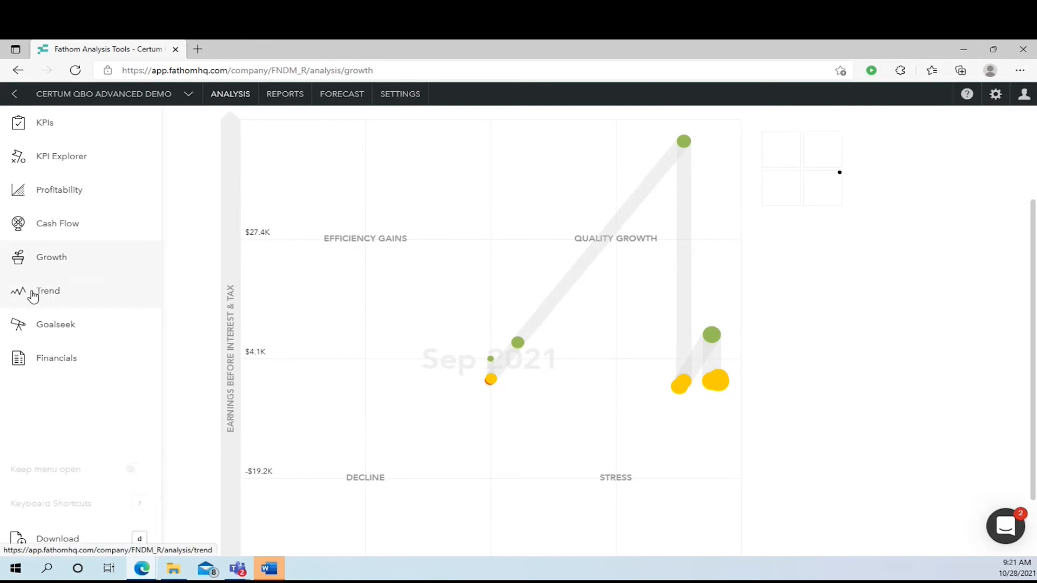
# - Switch to the Trend analysis charting monthly Revenue from mid-2020 through July 2021
pyautogui.click(47, 291)
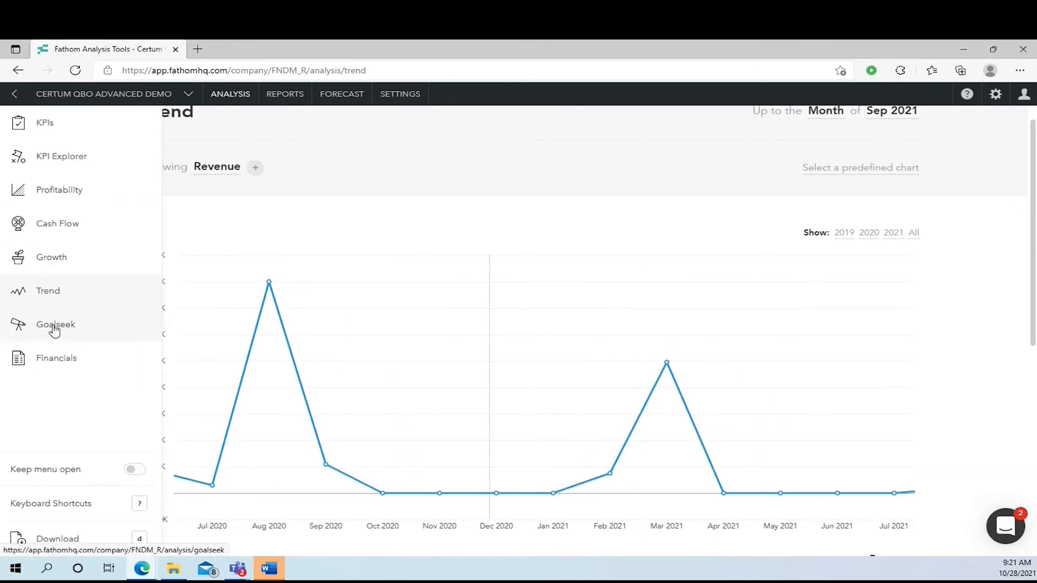
# - Open Goalseek for September 2021 and slide Fixed Expenses to an 86.46% increase
pyautogui.click(55, 324)
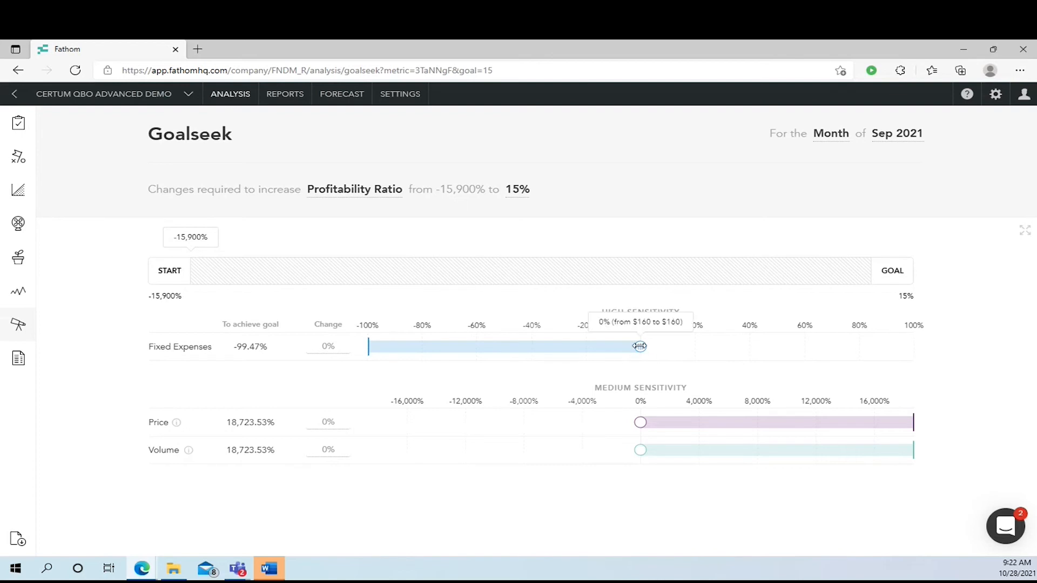
pyautogui.moveTo(638, 346); pyautogui.dragTo(854, 346)
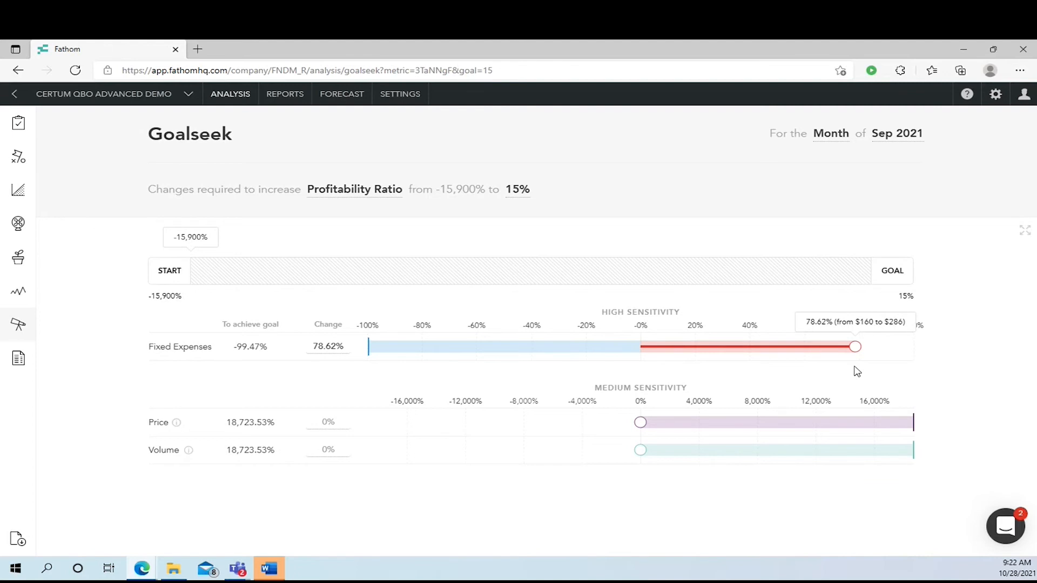
pyautogui.moveTo(855, 347); pyautogui.dragTo(752, 347)
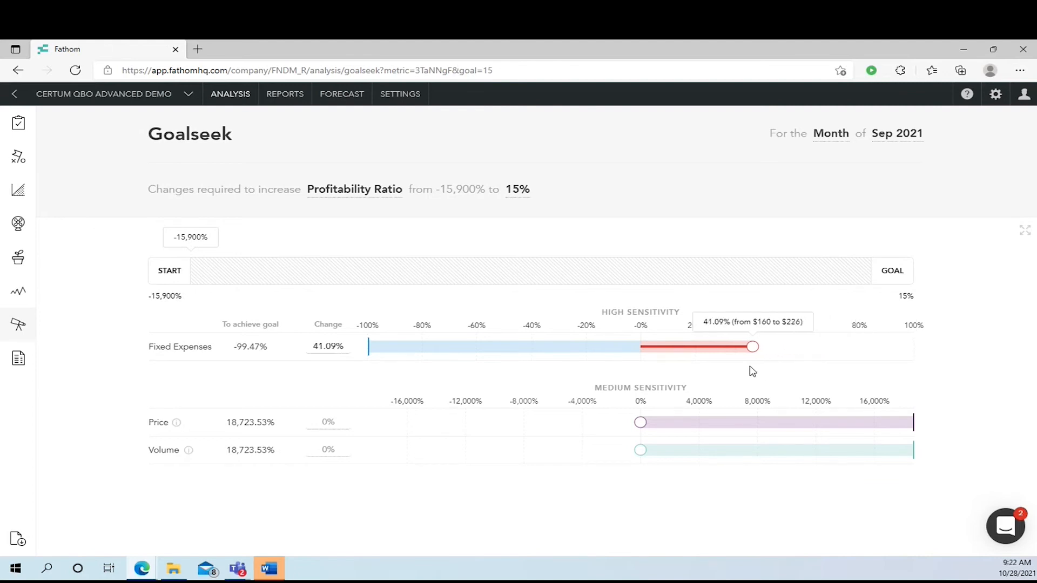
pyautogui.moveTo(751, 347); pyautogui.dragTo(695, 347)
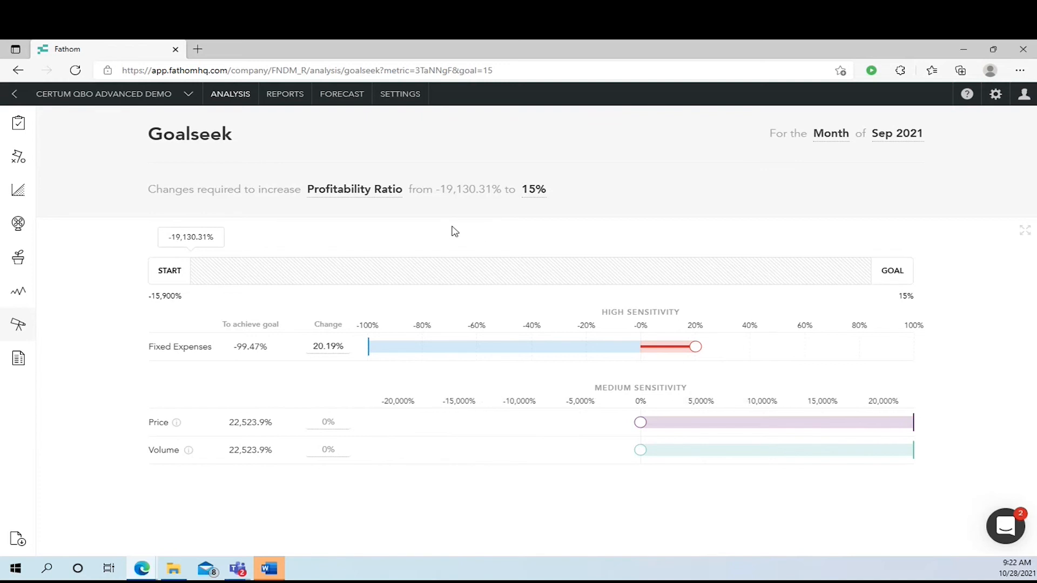
pyautogui.moveTo(576, 515)
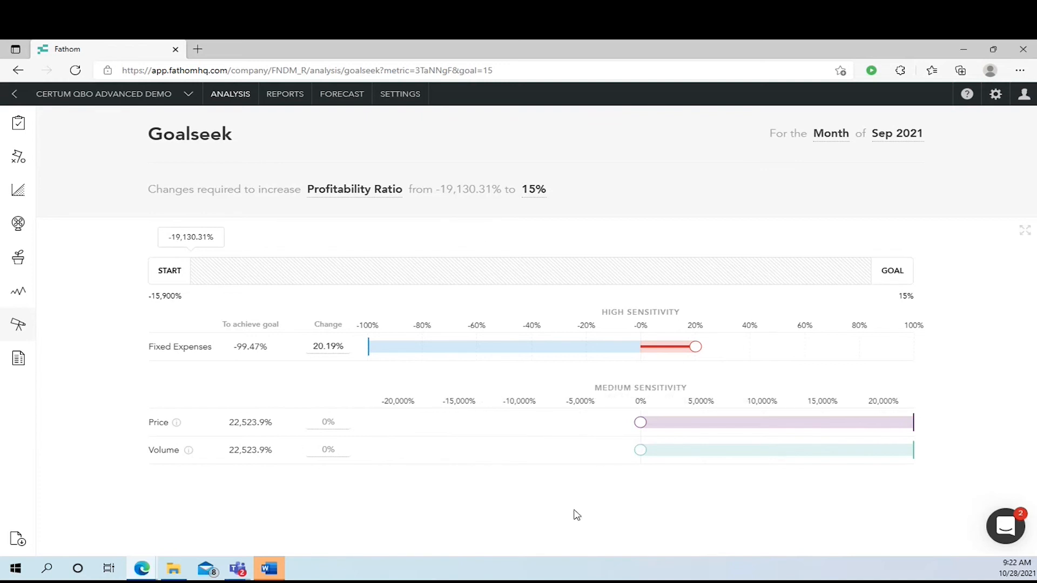
pyautogui.moveTo(639, 422)
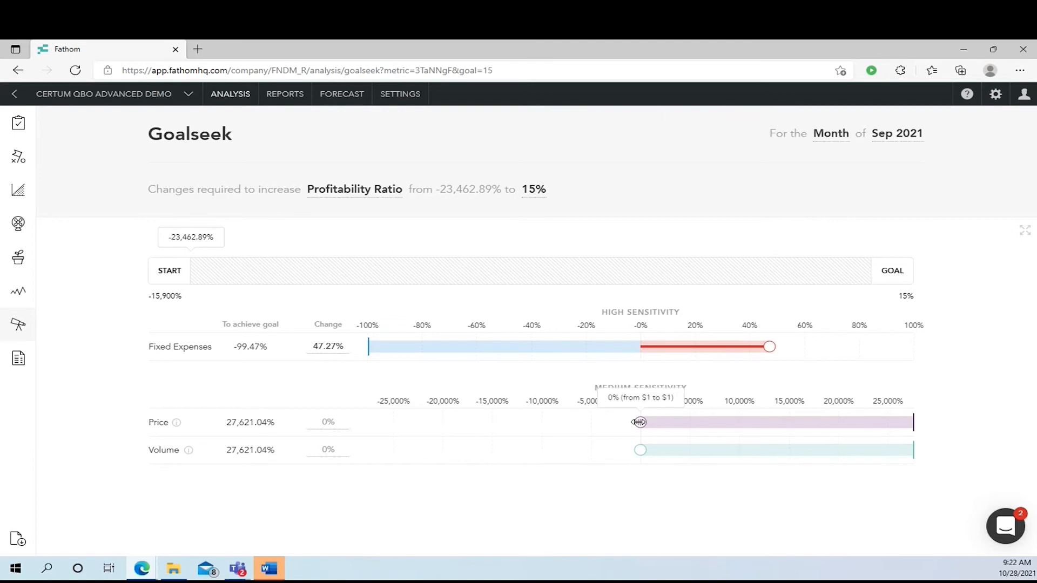
pyautogui.moveTo(612, 412)
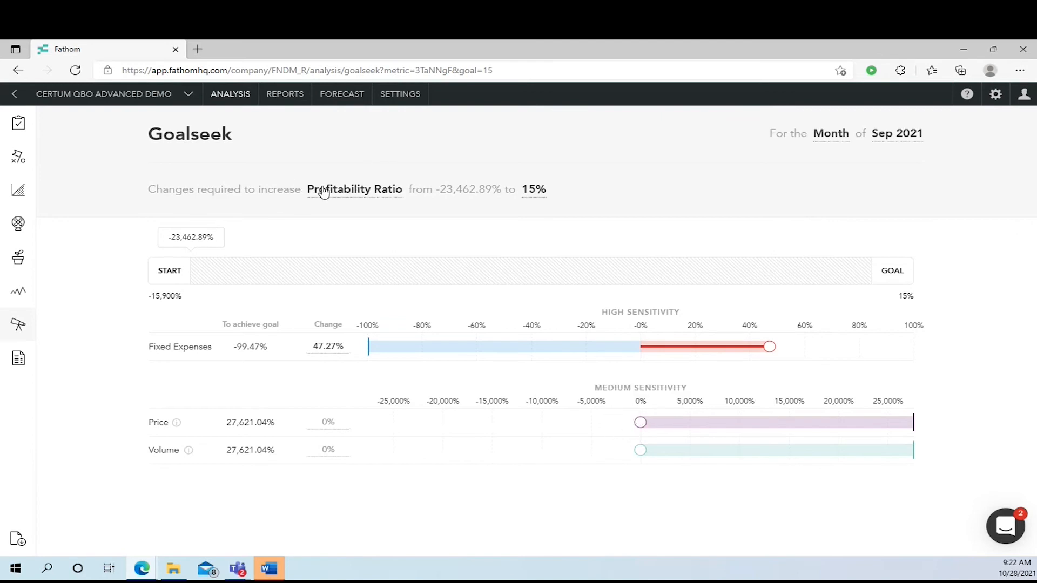
pyautogui.moveTo(769, 346)
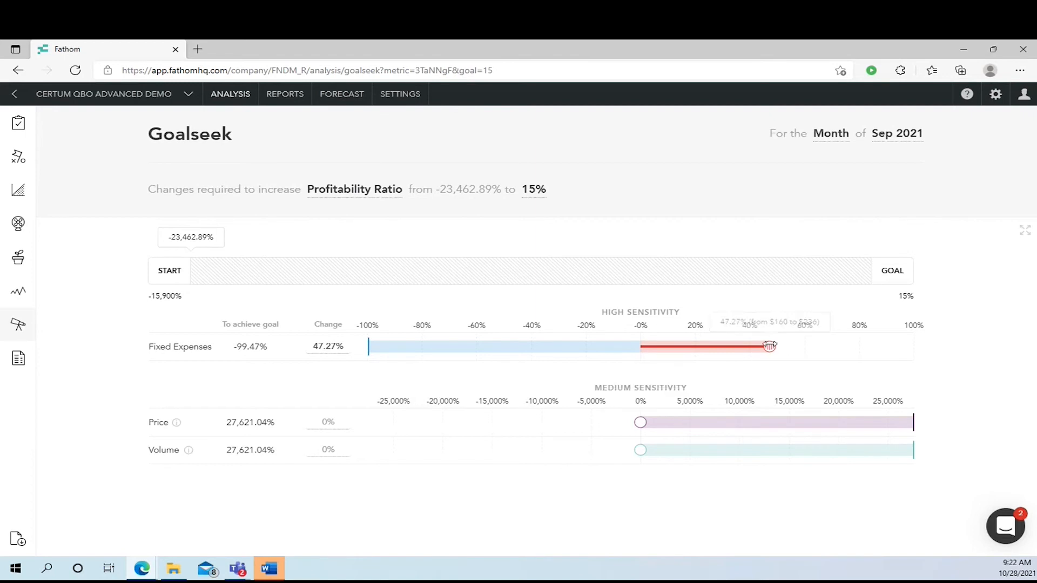
pyautogui.moveTo(769, 345); pyautogui.dragTo(839, 347)
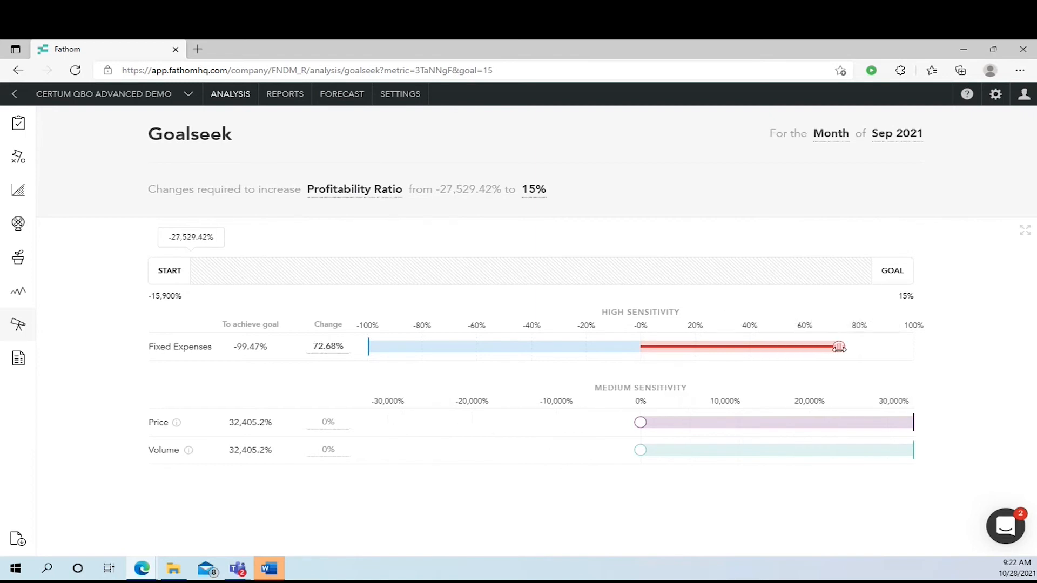
pyautogui.moveTo(838, 347); pyautogui.dragTo(876, 347)
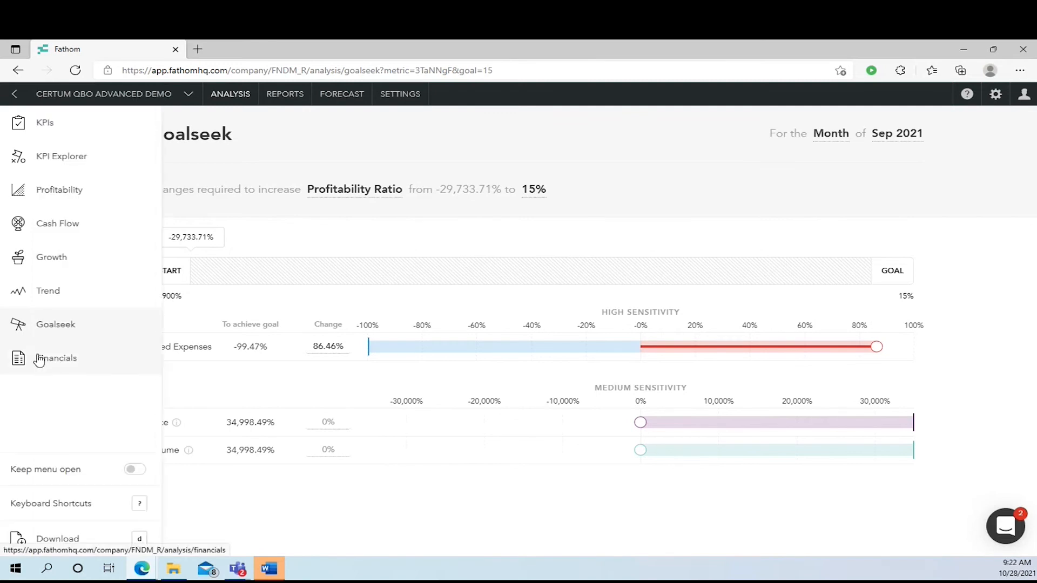
# - Open Financials to see September 2021 Profit & Loss versus last month, net income -$159
pyautogui.click(64, 357)
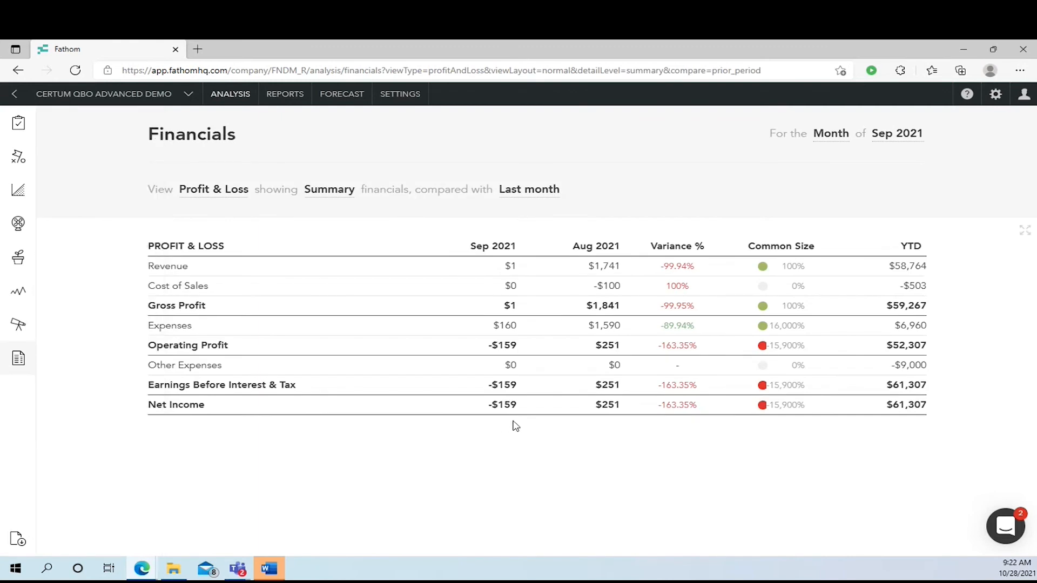
pyautogui.moveTo(659, 378)
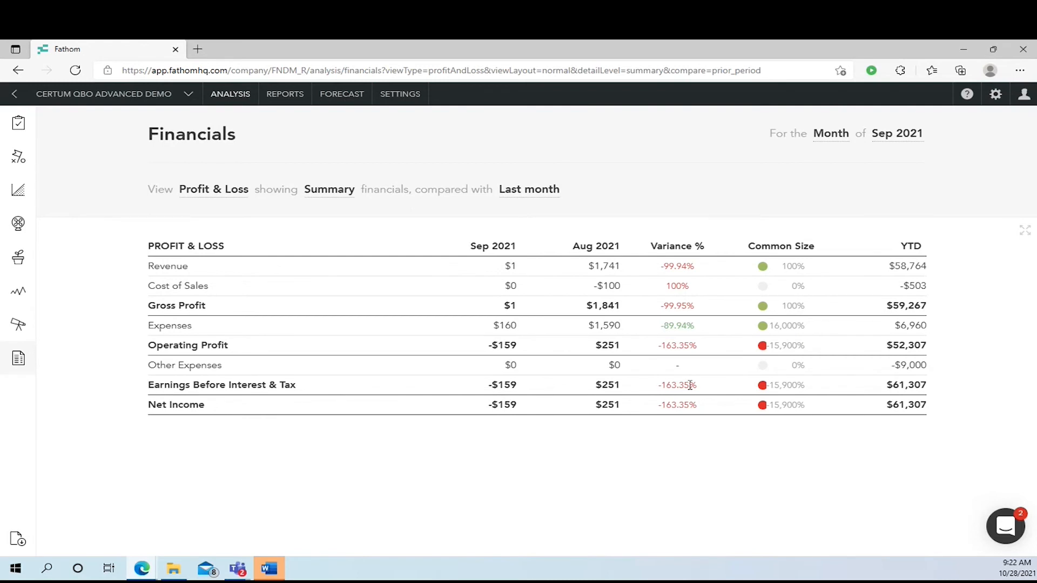
pyautogui.moveTo(683, 243)
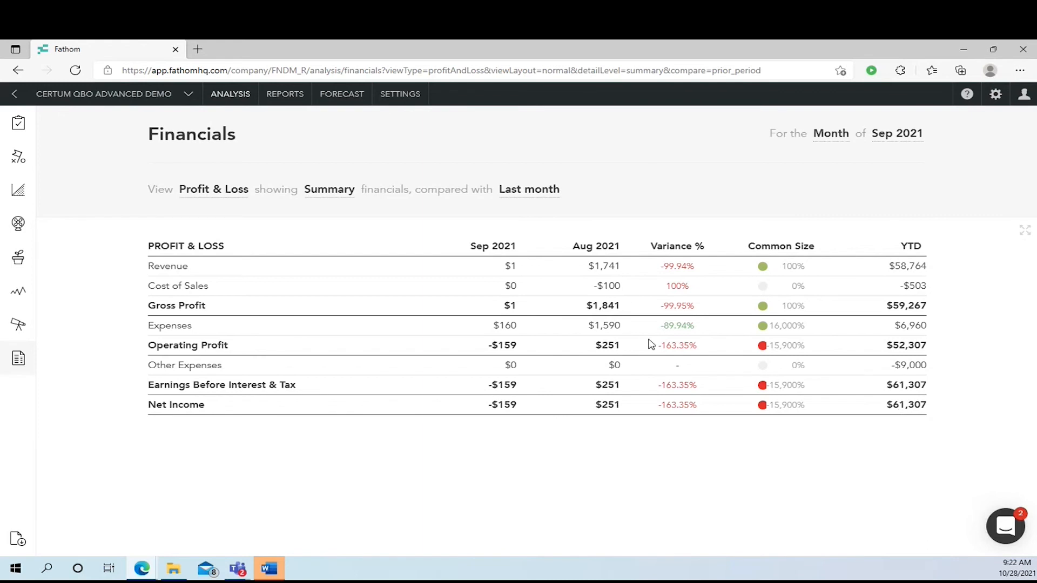
pyautogui.moveTo(189, 303)
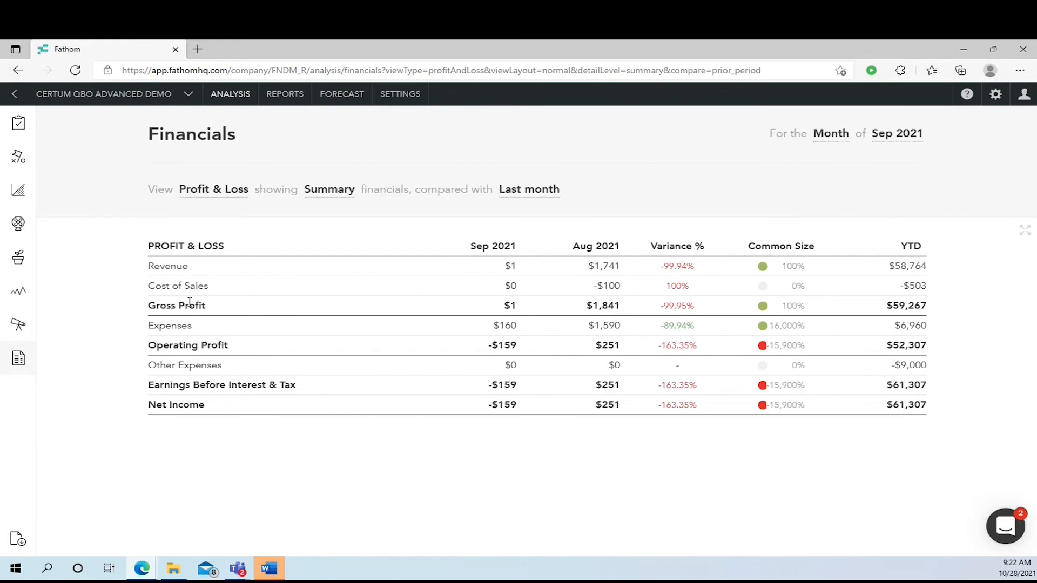
pyautogui.moveTo(542, 227)
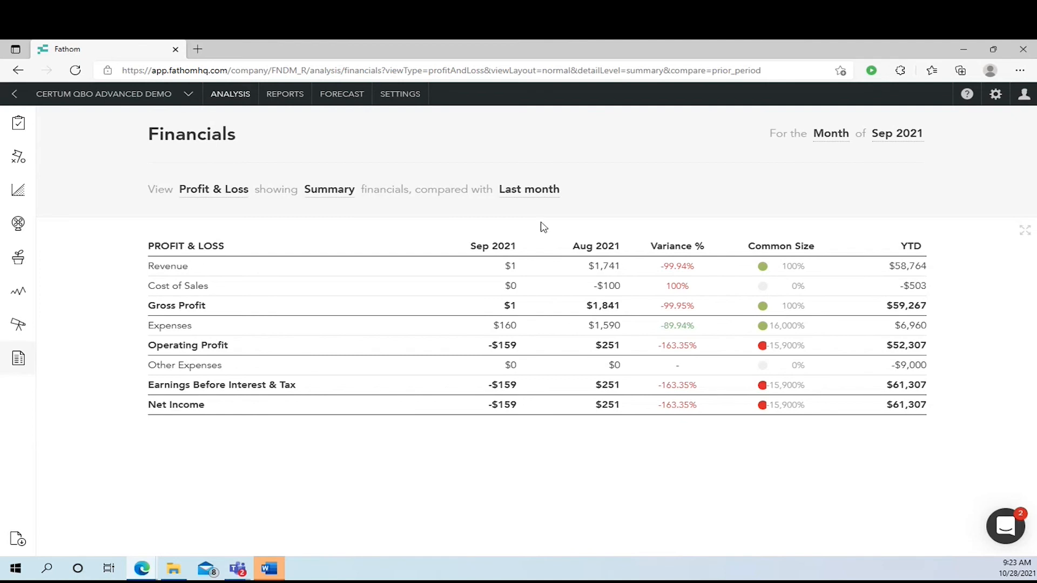
pyautogui.moveTo(419, 338)
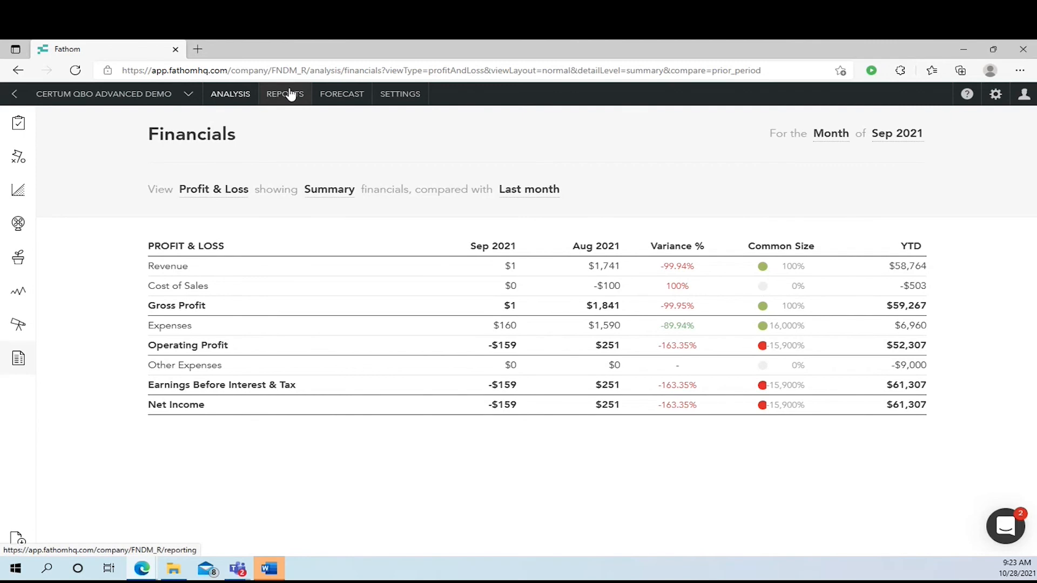
# - Create a templated Monthly Performance Report for Sep 2021 in the report centre
pyautogui.click(285, 93)
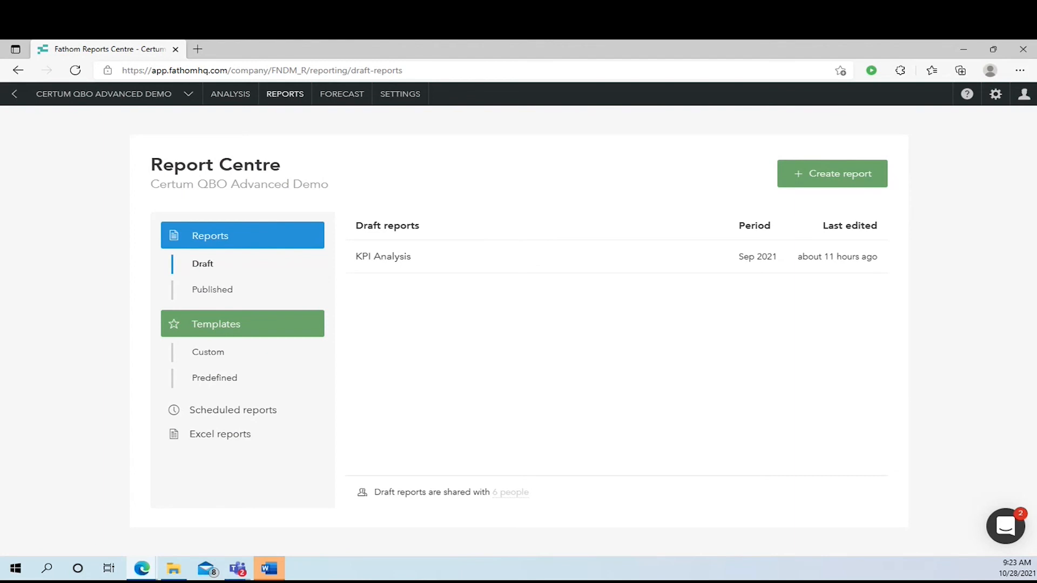
pyautogui.moveTo(836, 186)
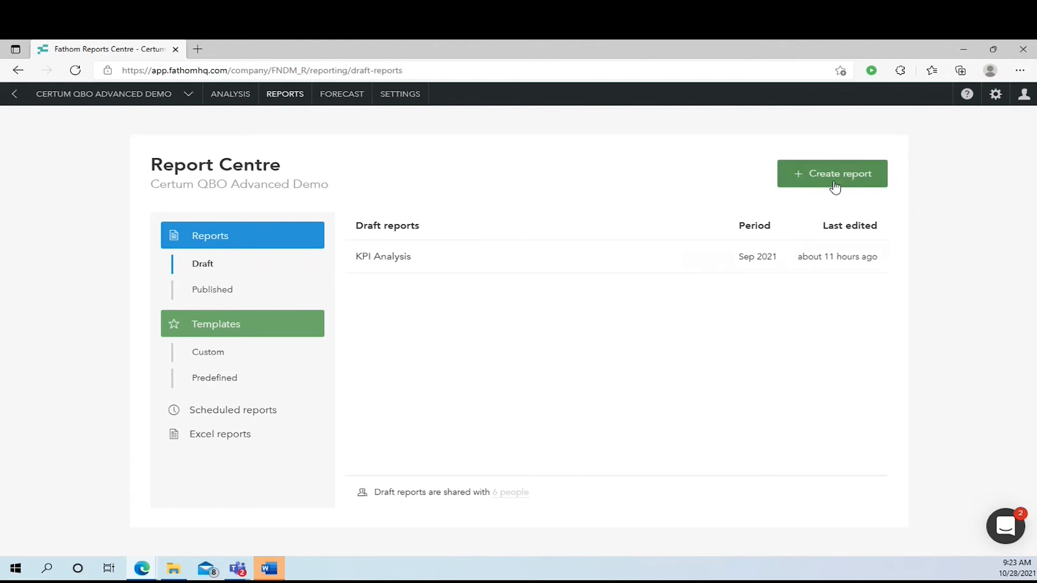
pyautogui.click(831, 173)
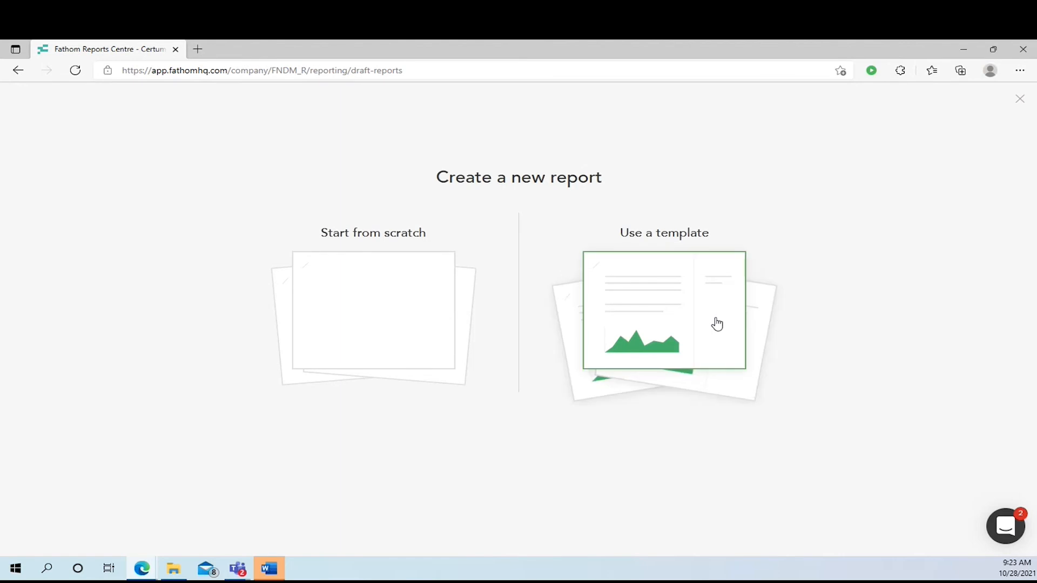
pyautogui.moveTo(685, 323)
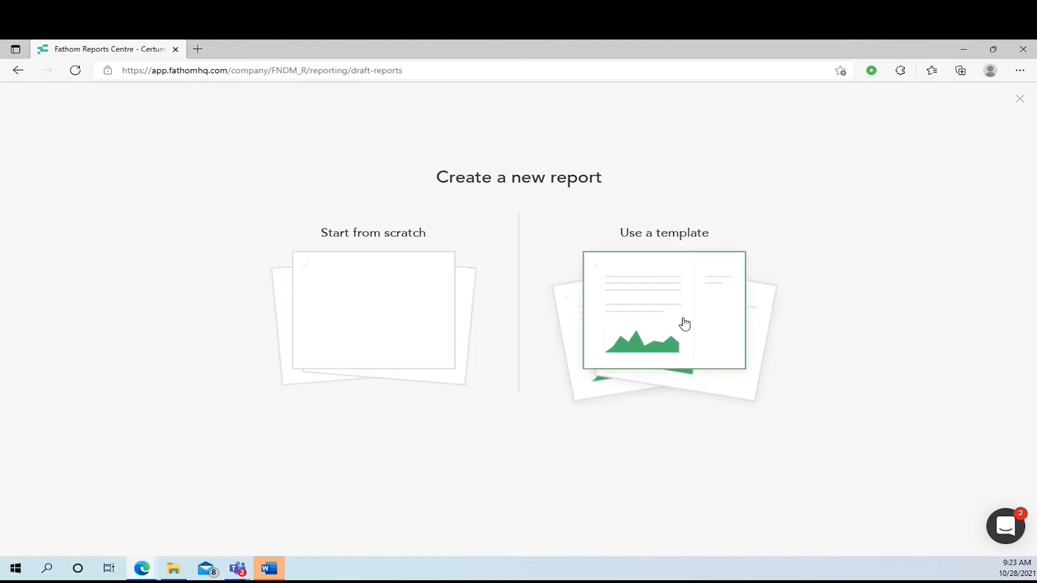
pyautogui.click(663, 312)
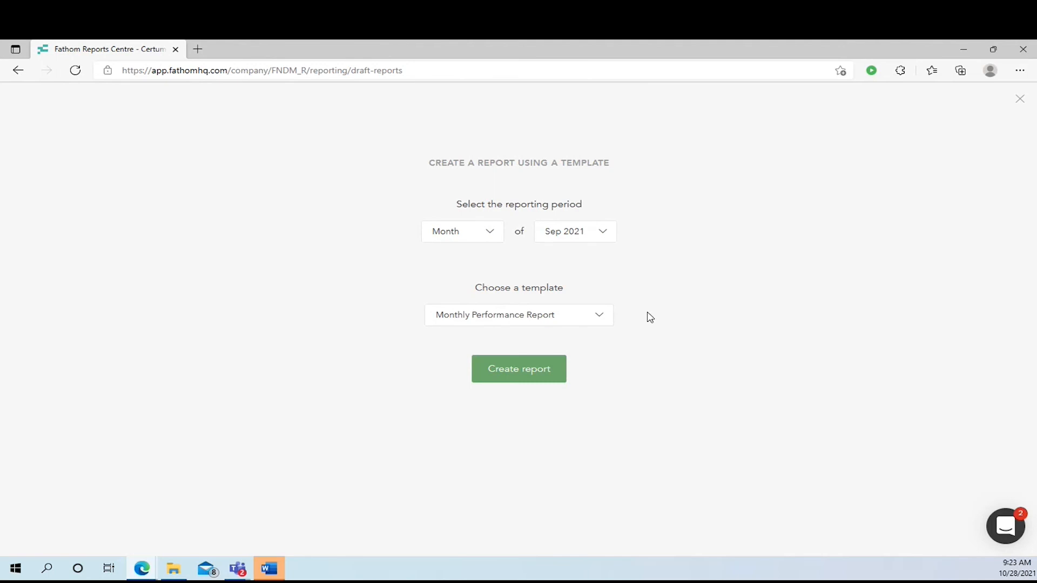
pyautogui.moveTo(560, 215)
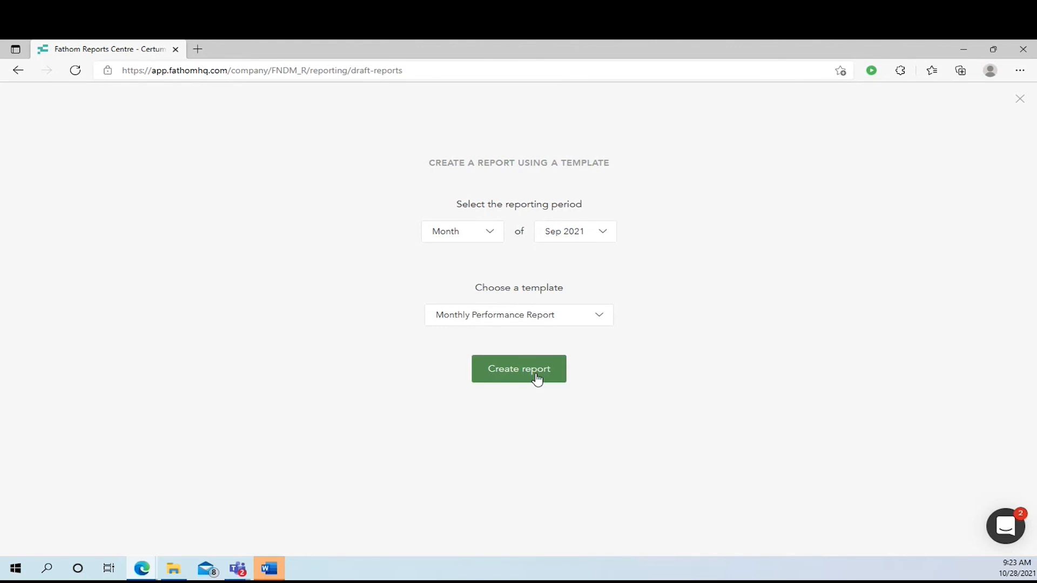
pyautogui.click(518, 368)
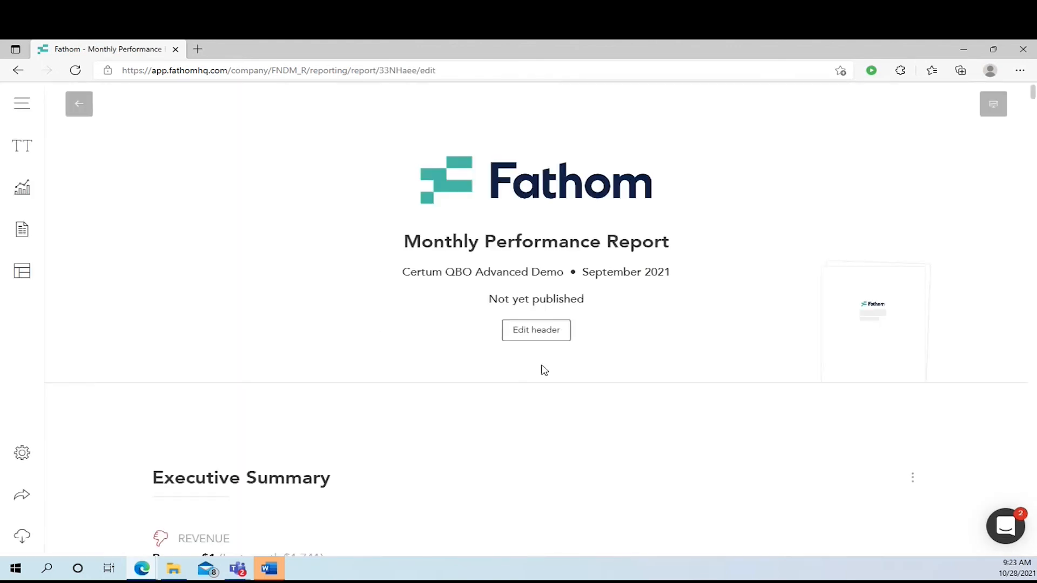
# - Scroll through the Revenue Analysis and Profitability sections, then go back to reports
pyautogui.scroll(-3)
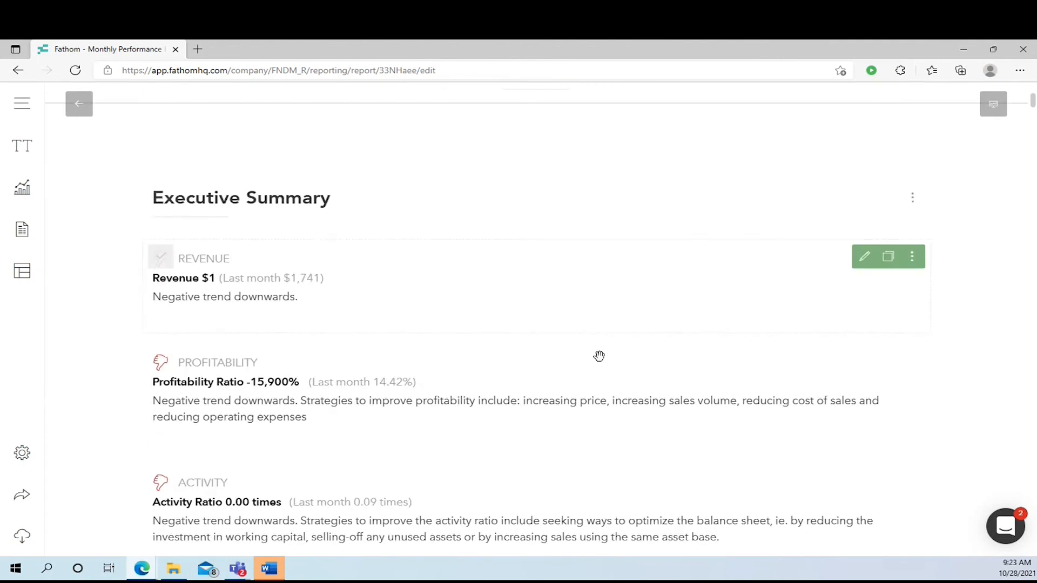
pyautogui.scroll(-3)
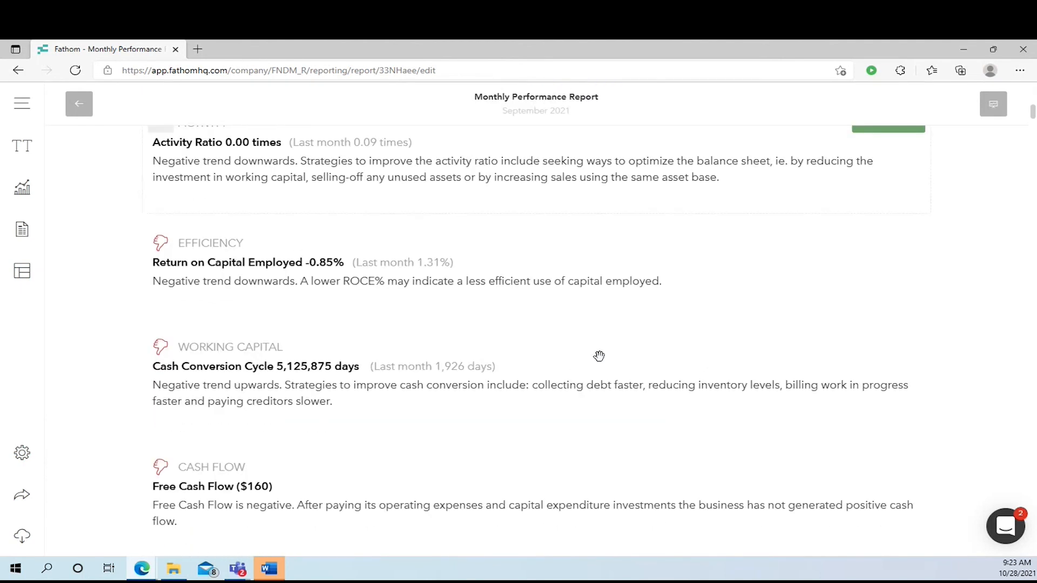
pyautogui.scroll(-3)
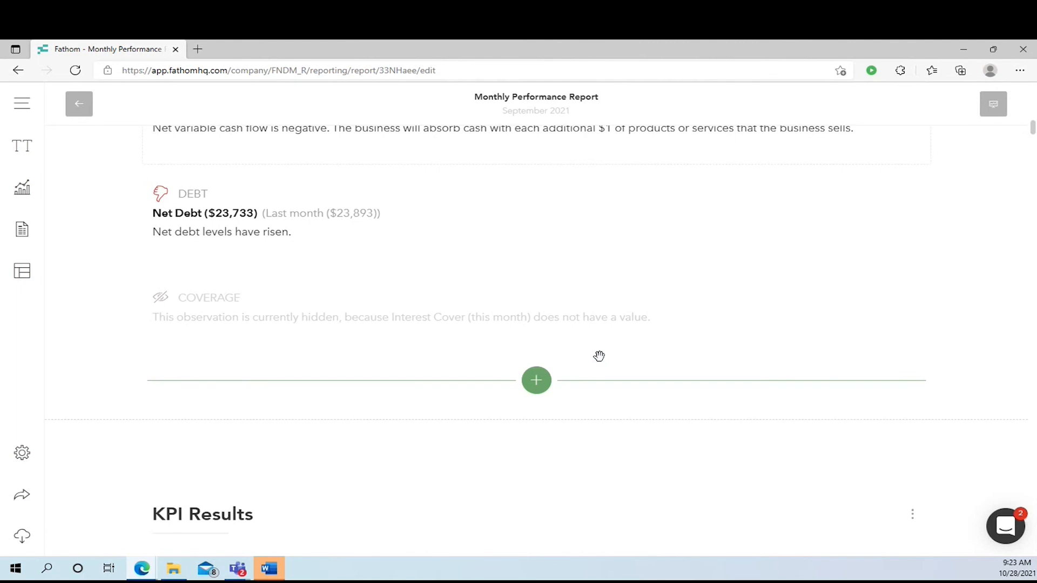
pyautogui.scroll(-3)
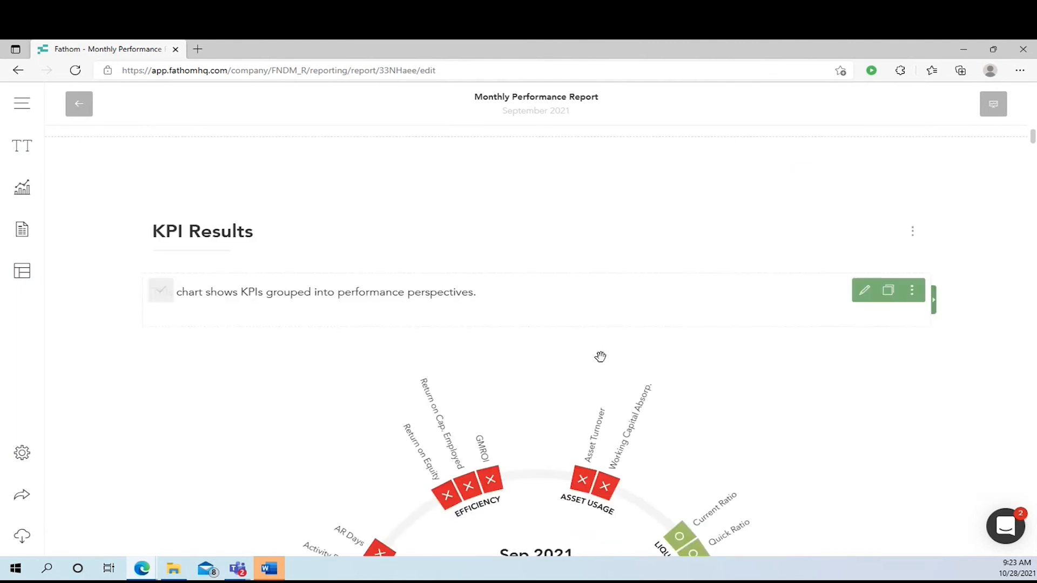
pyautogui.scroll(-3)
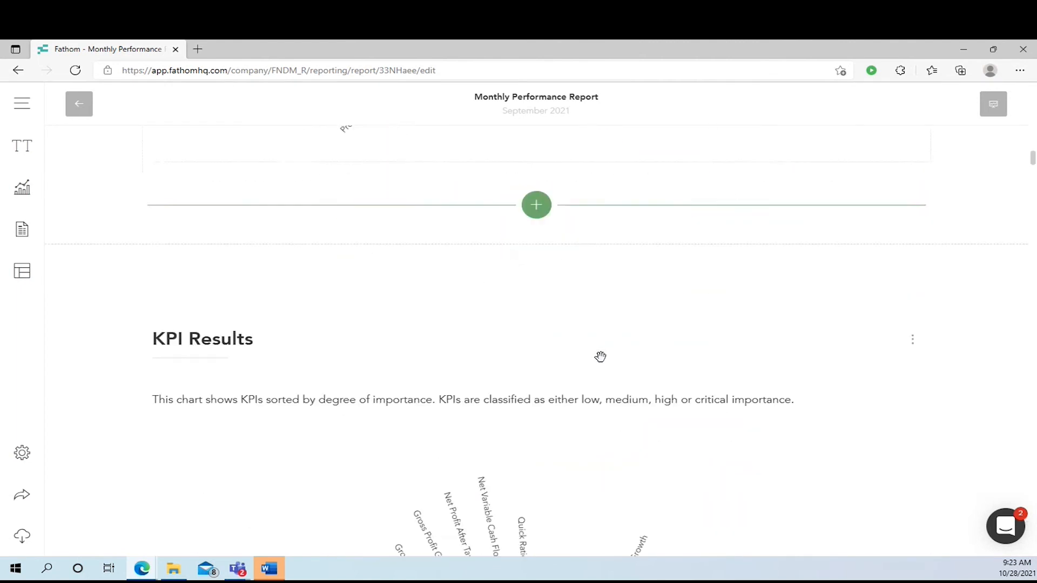
pyautogui.scroll(-3)
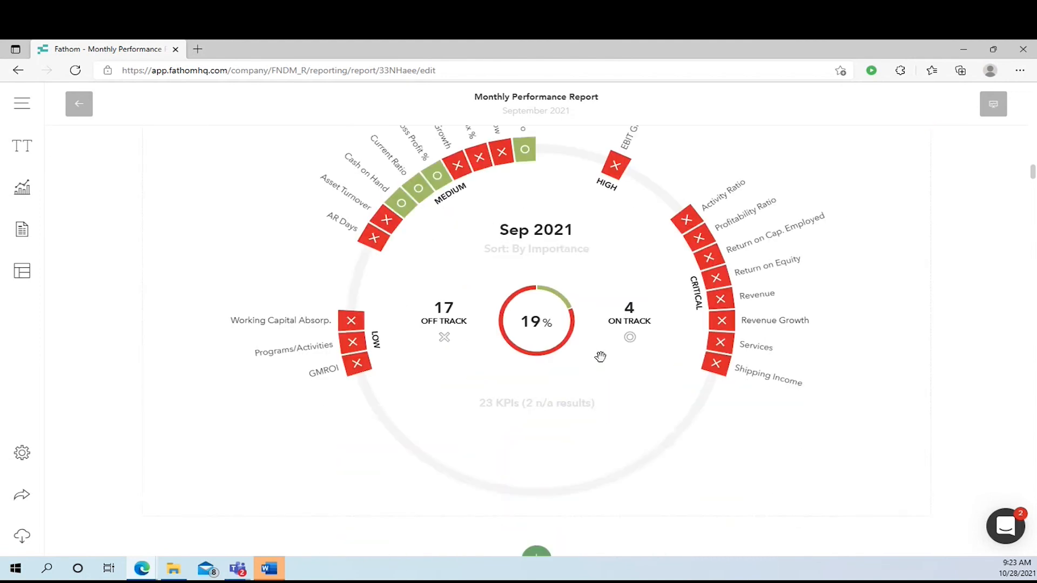
pyautogui.scroll(-3)
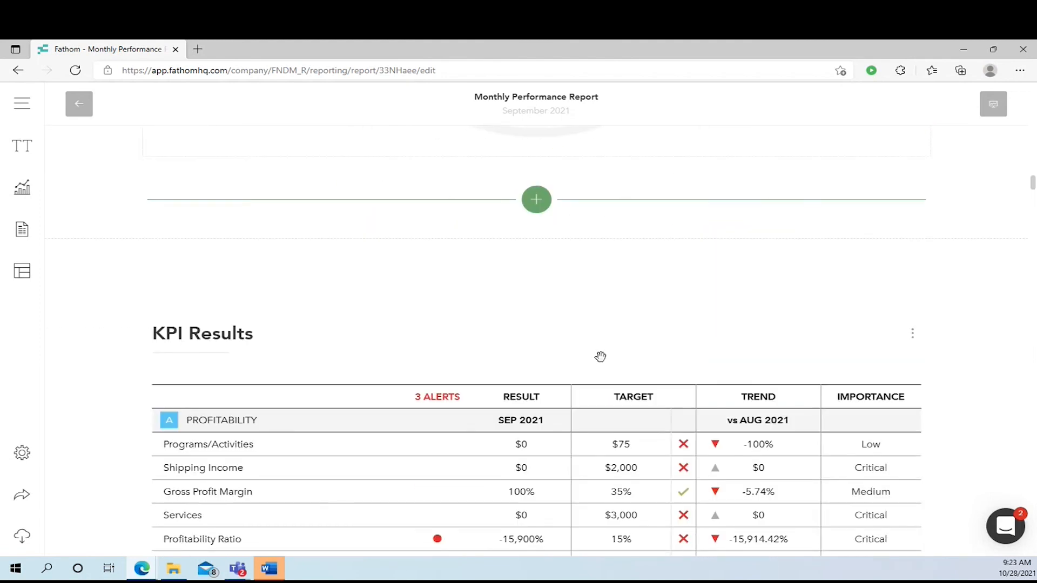
pyautogui.scroll(-3)
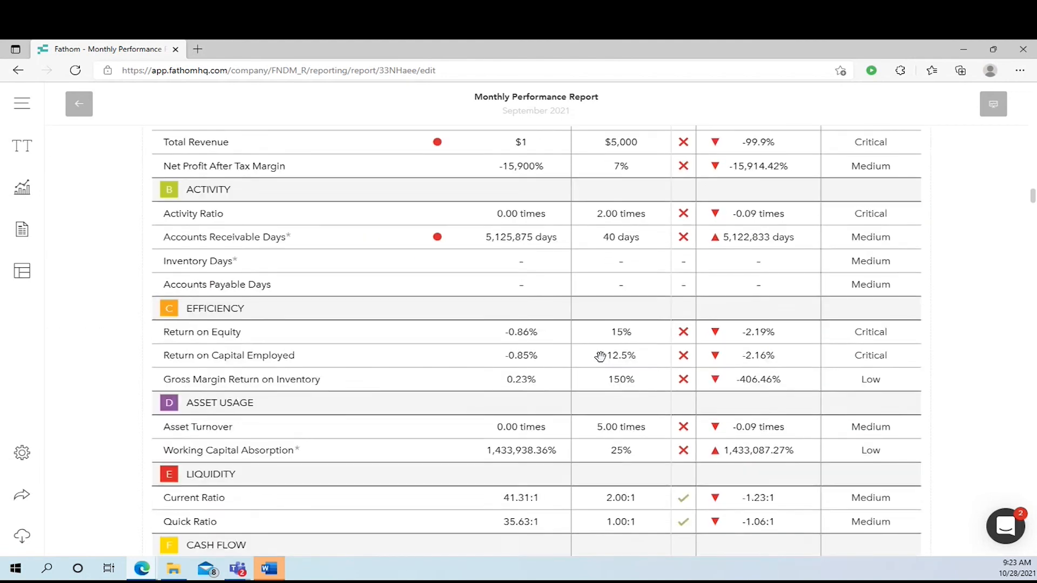
pyautogui.scroll(-3)
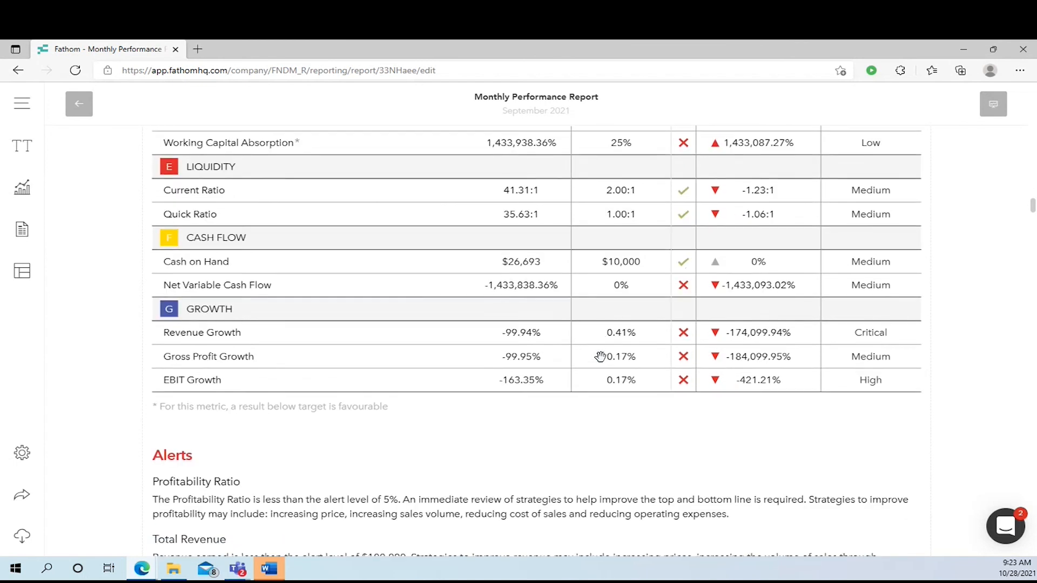
pyautogui.scroll(-3)
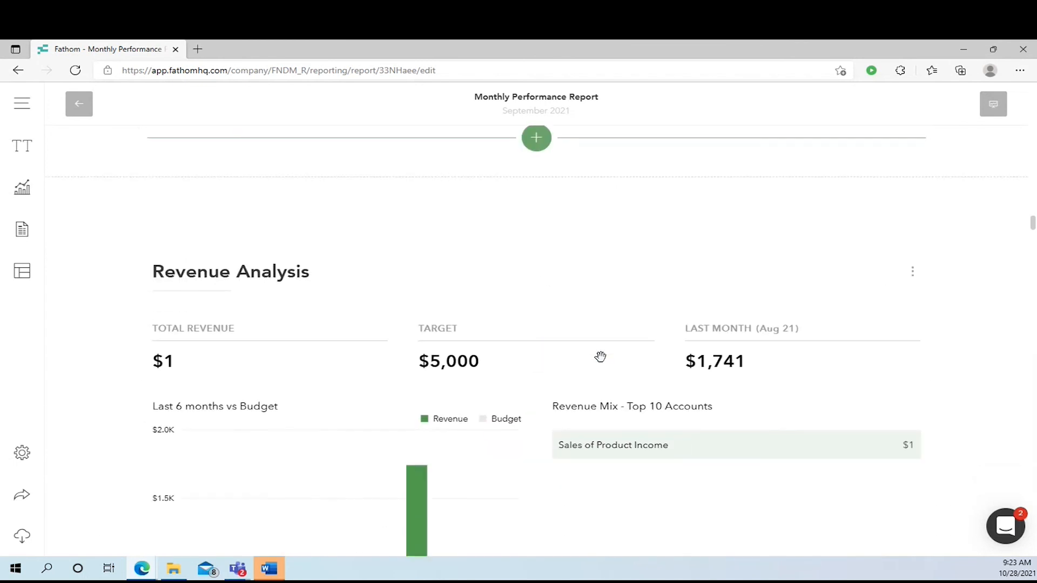
pyautogui.scroll(-3)
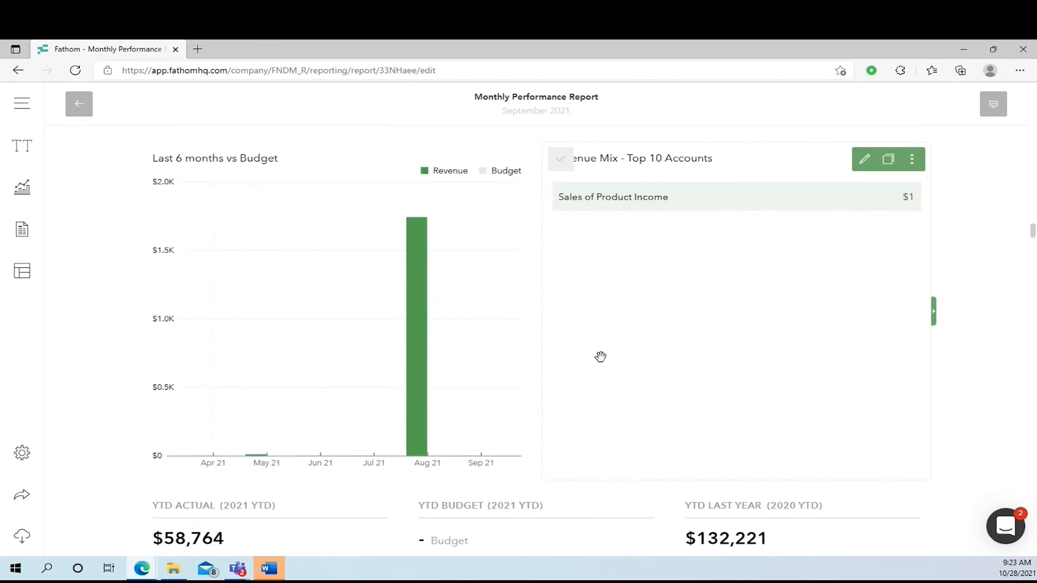
pyautogui.scroll(-3)
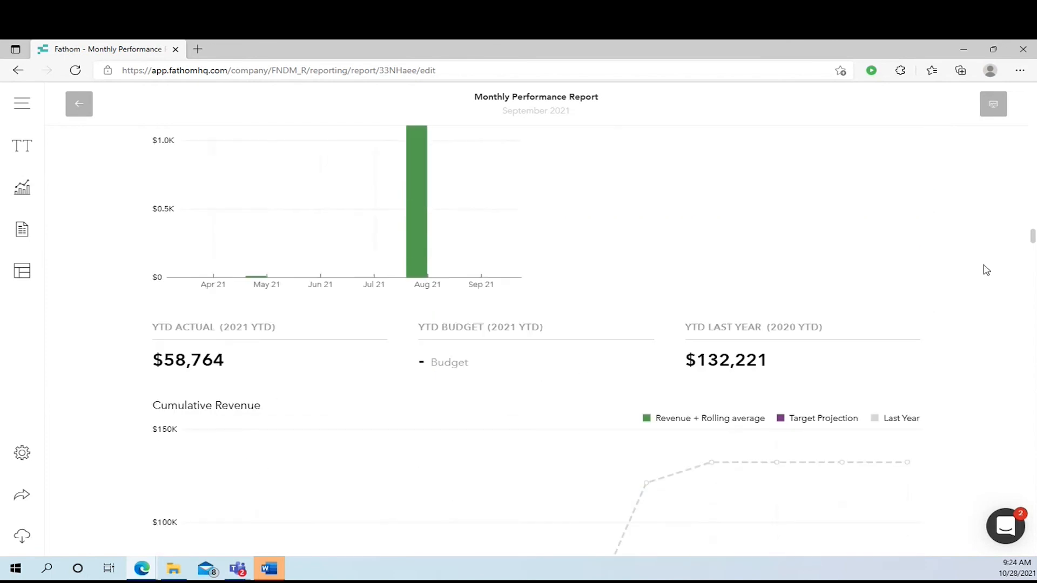
pyautogui.scroll(-3)
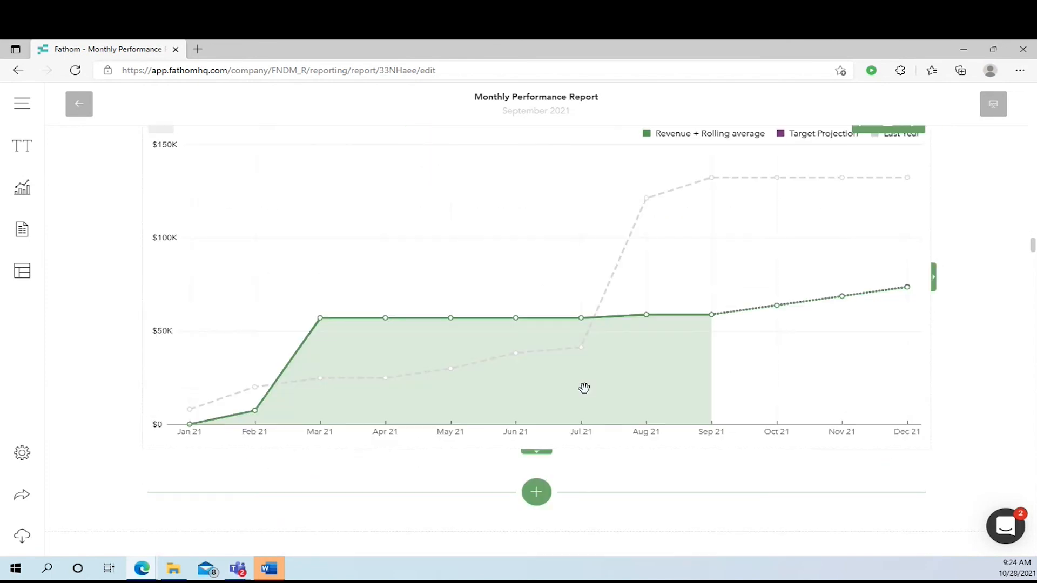
pyautogui.scroll(-3)
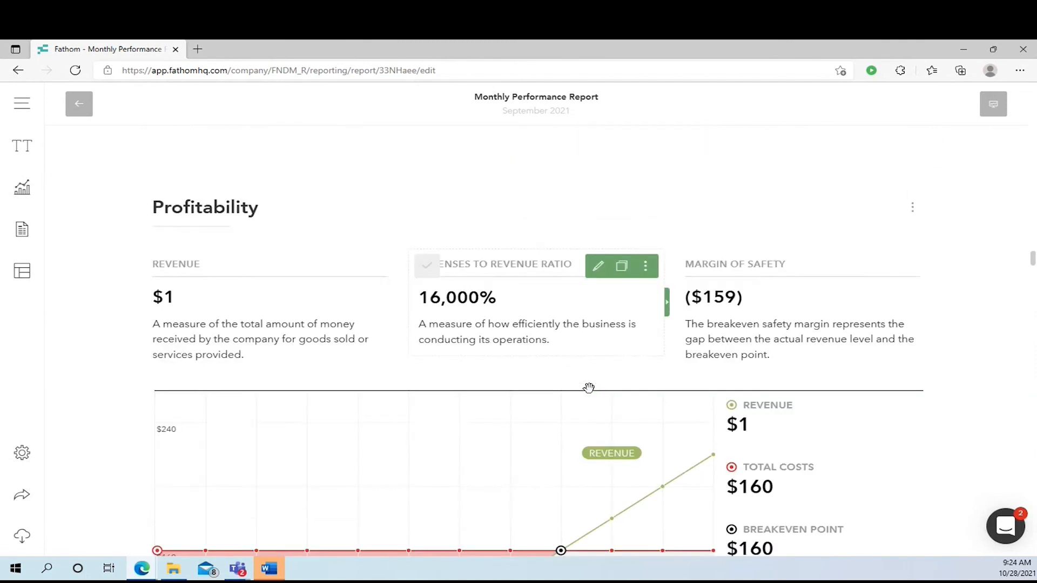
pyautogui.scroll(-3)
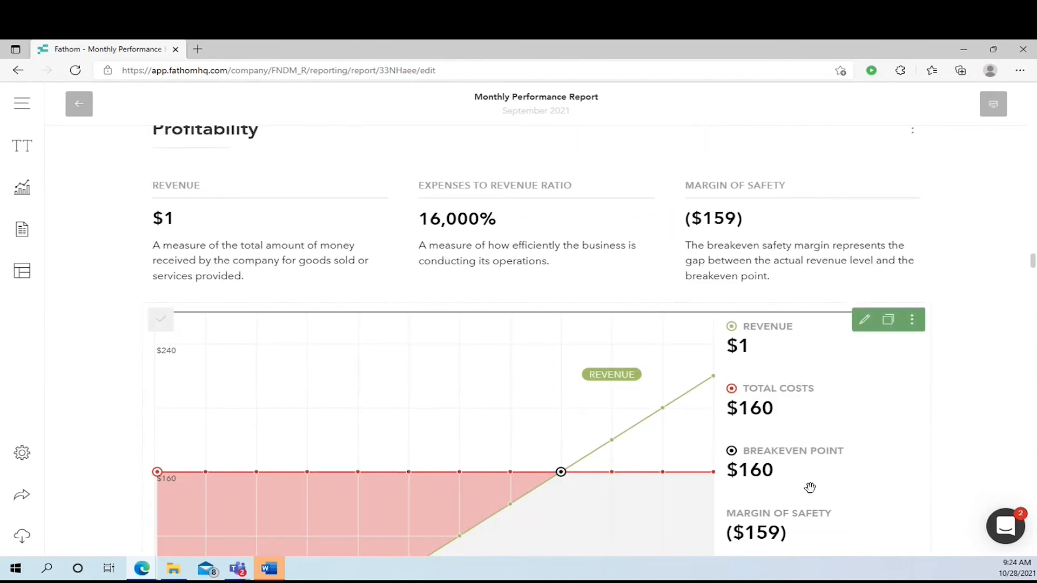
pyautogui.scroll(-3)
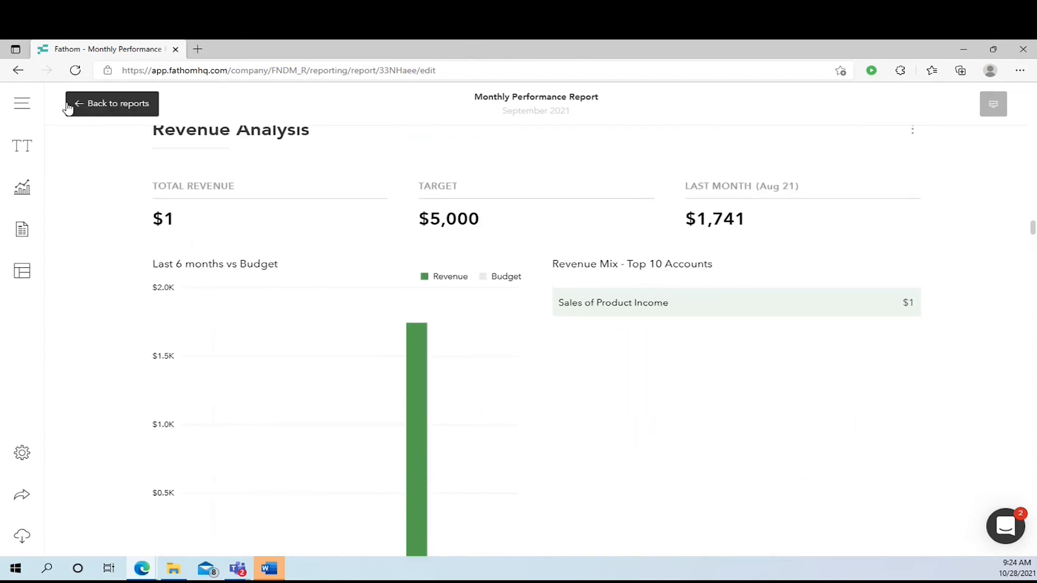
pyautogui.click(111, 103)
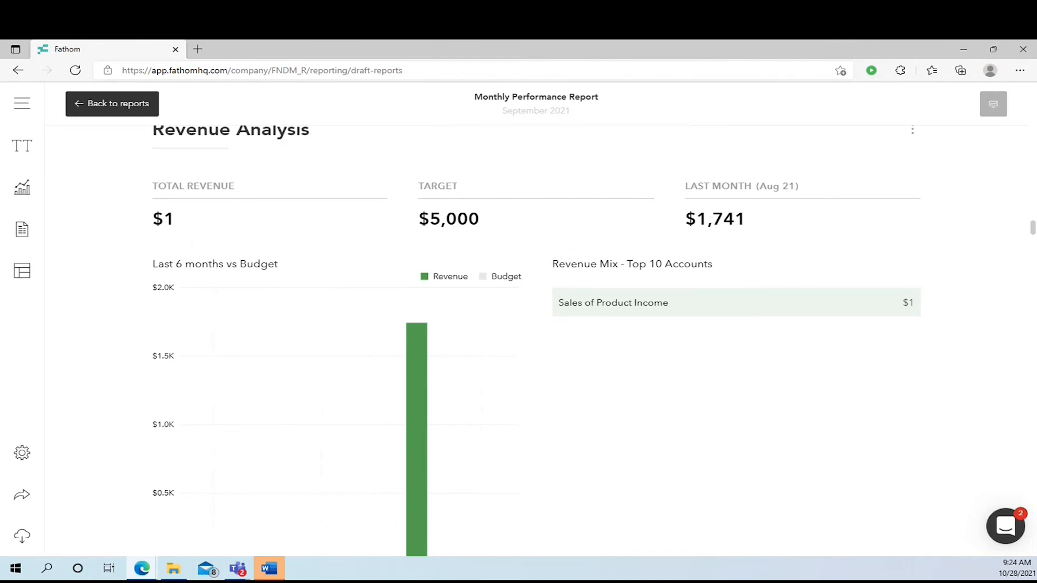
# - Return to the draft reports list and open the Forecast page starting September 2021
pyautogui.click(112, 103)
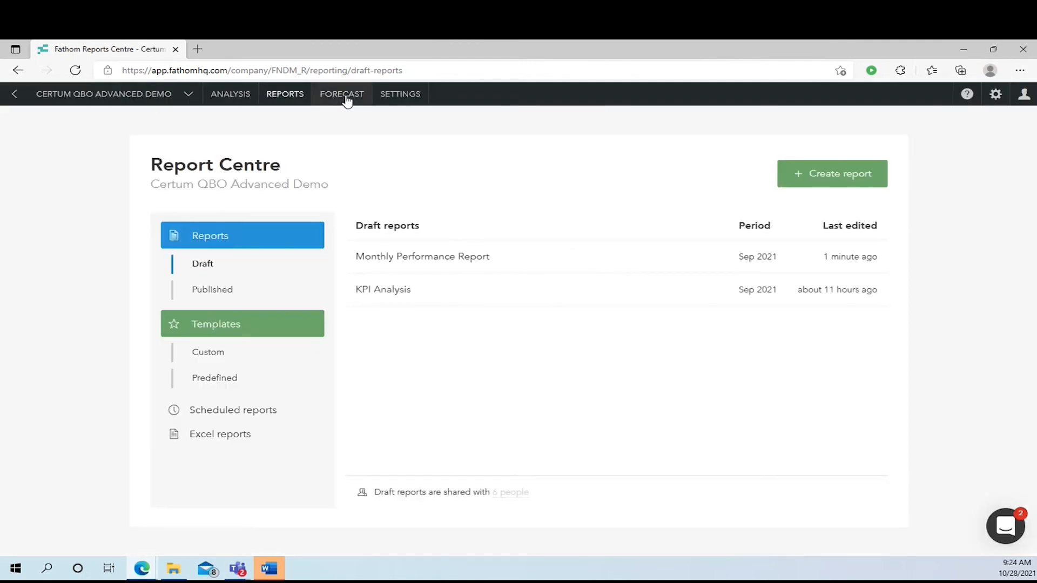
pyautogui.click(342, 94)
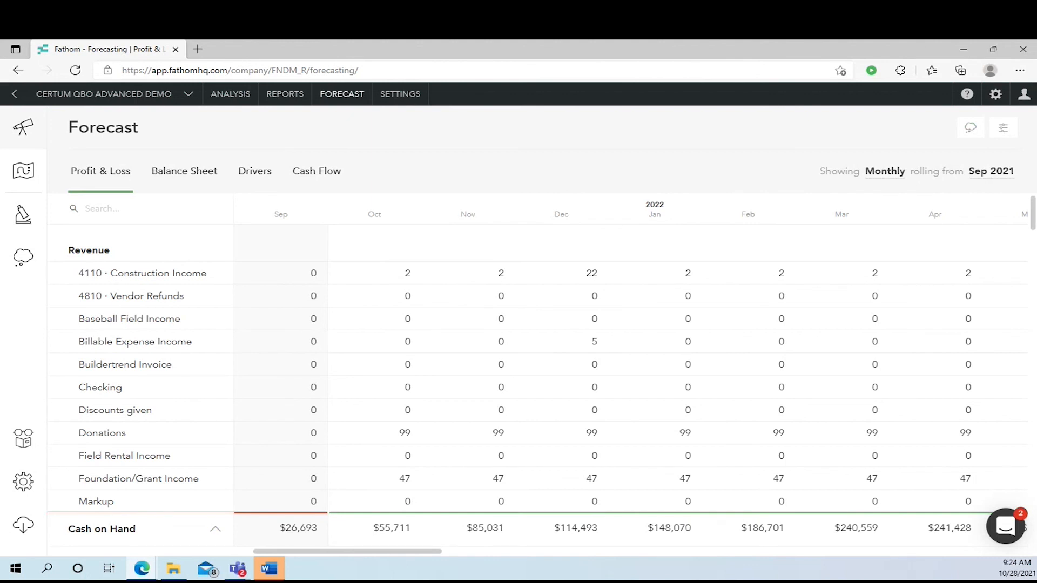
pyautogui.moveTo(23, 257)
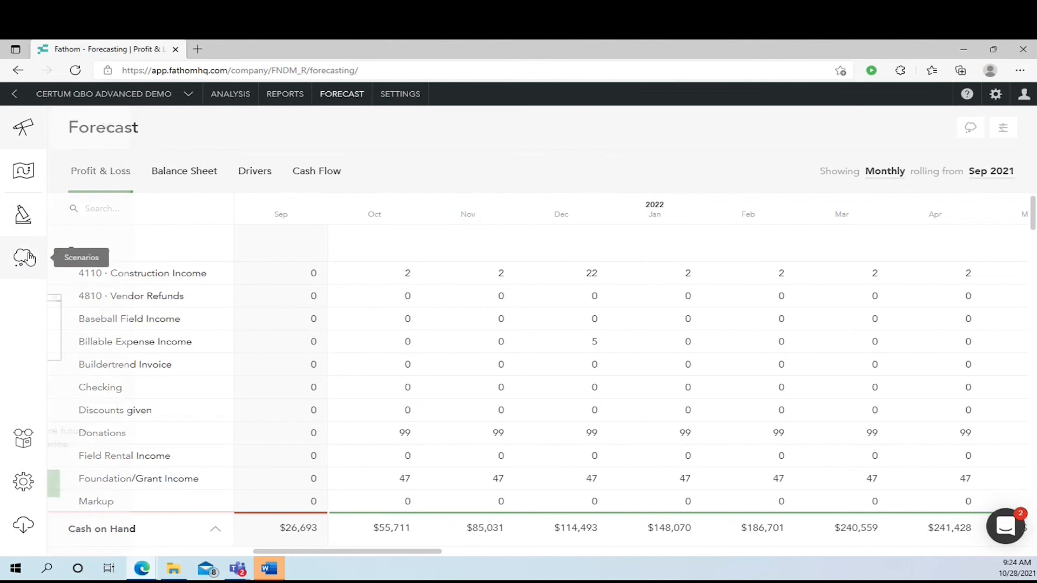
pyautogui.click(22, 258)
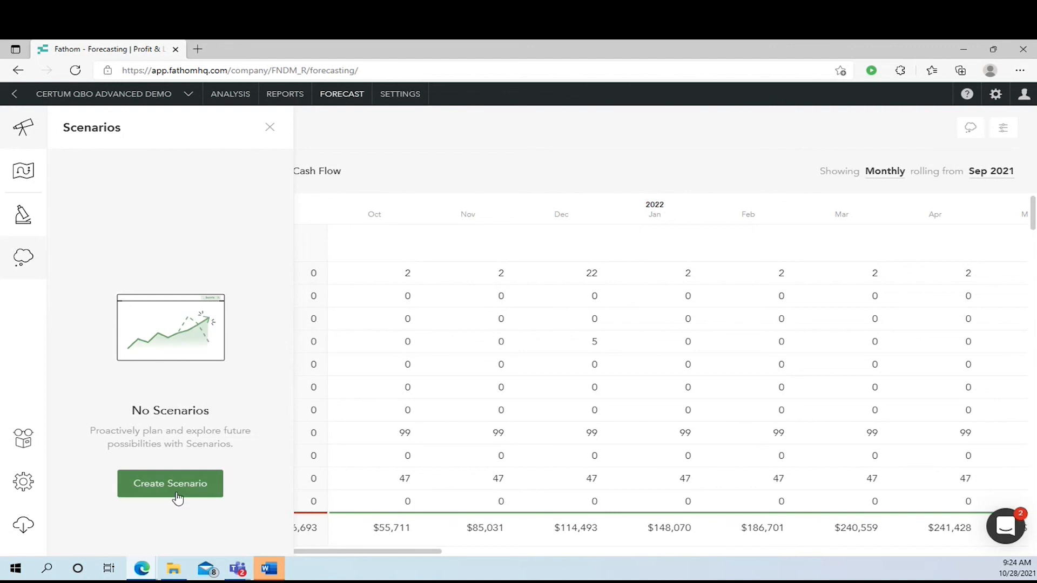
pyautogui.moveTo(270, 127)
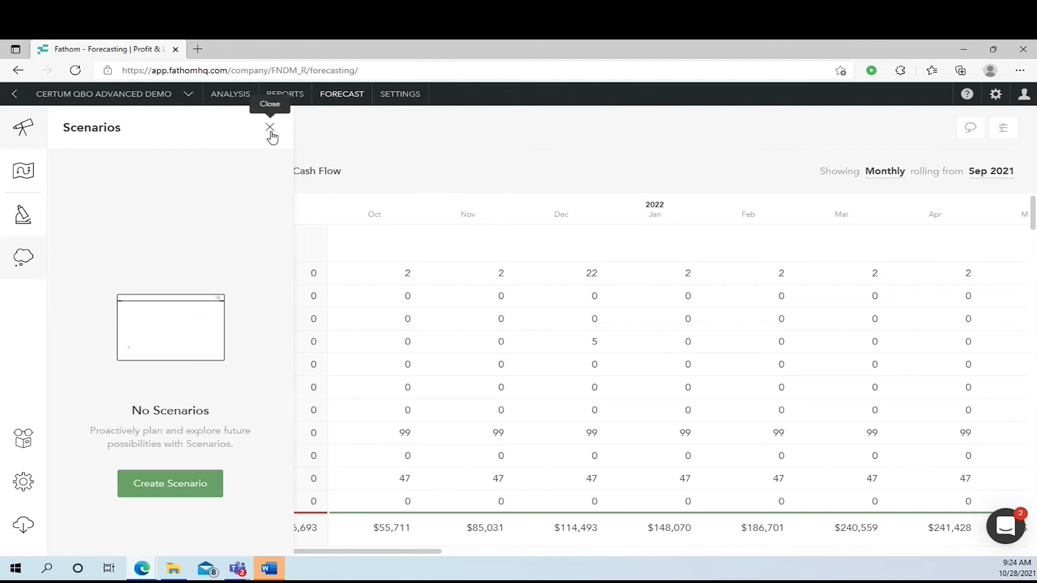
pyautogui.click(270, 126)
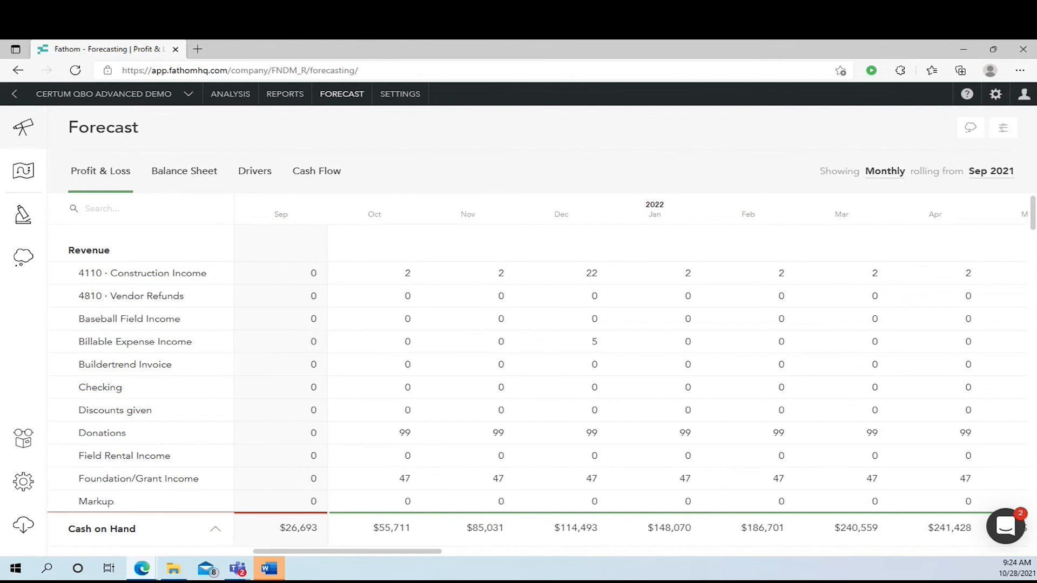
pyautogui.moveTo(191, 308)
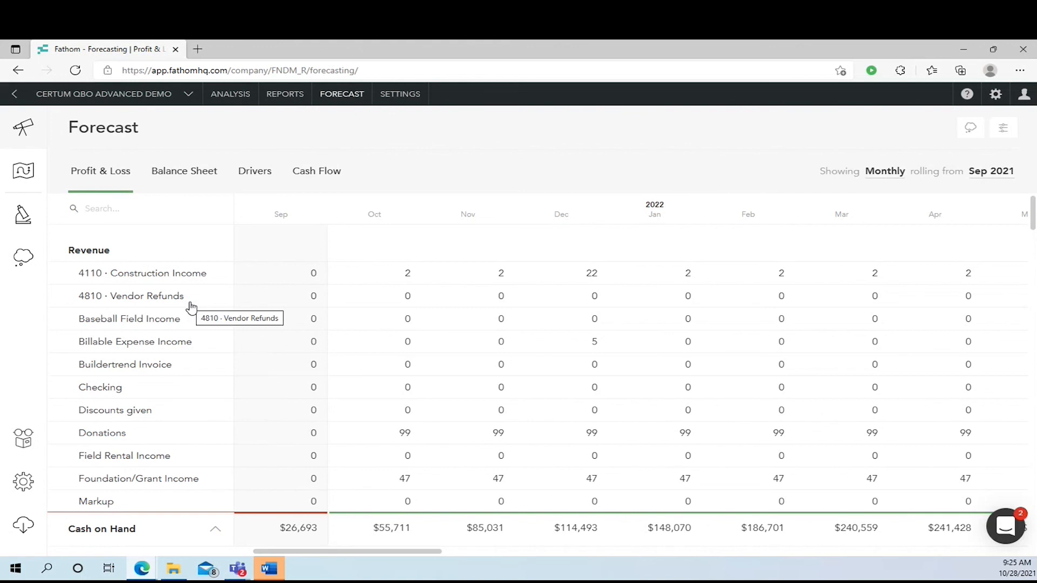
pyautogui.moveTo(311, 274)
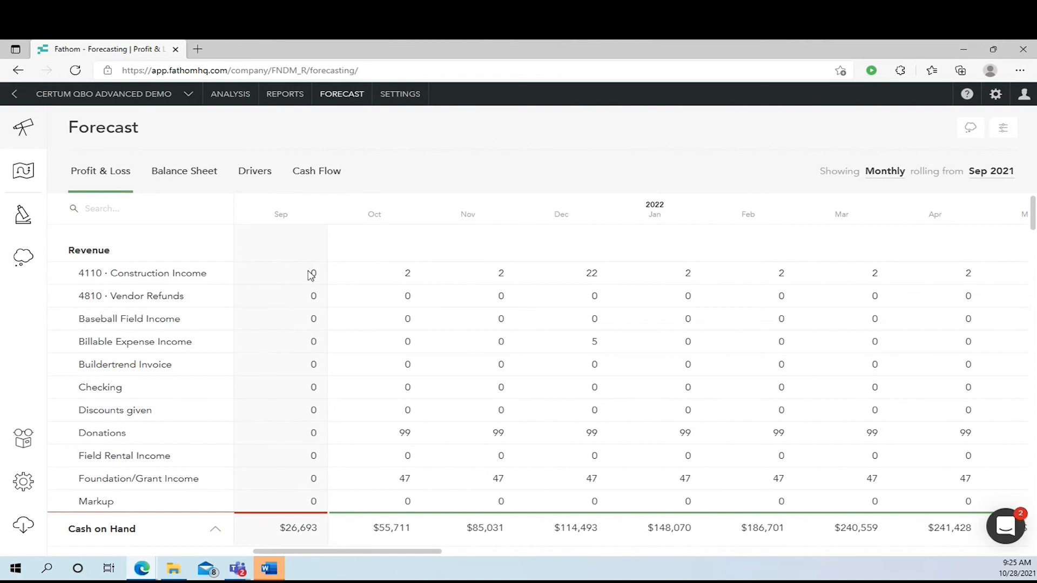